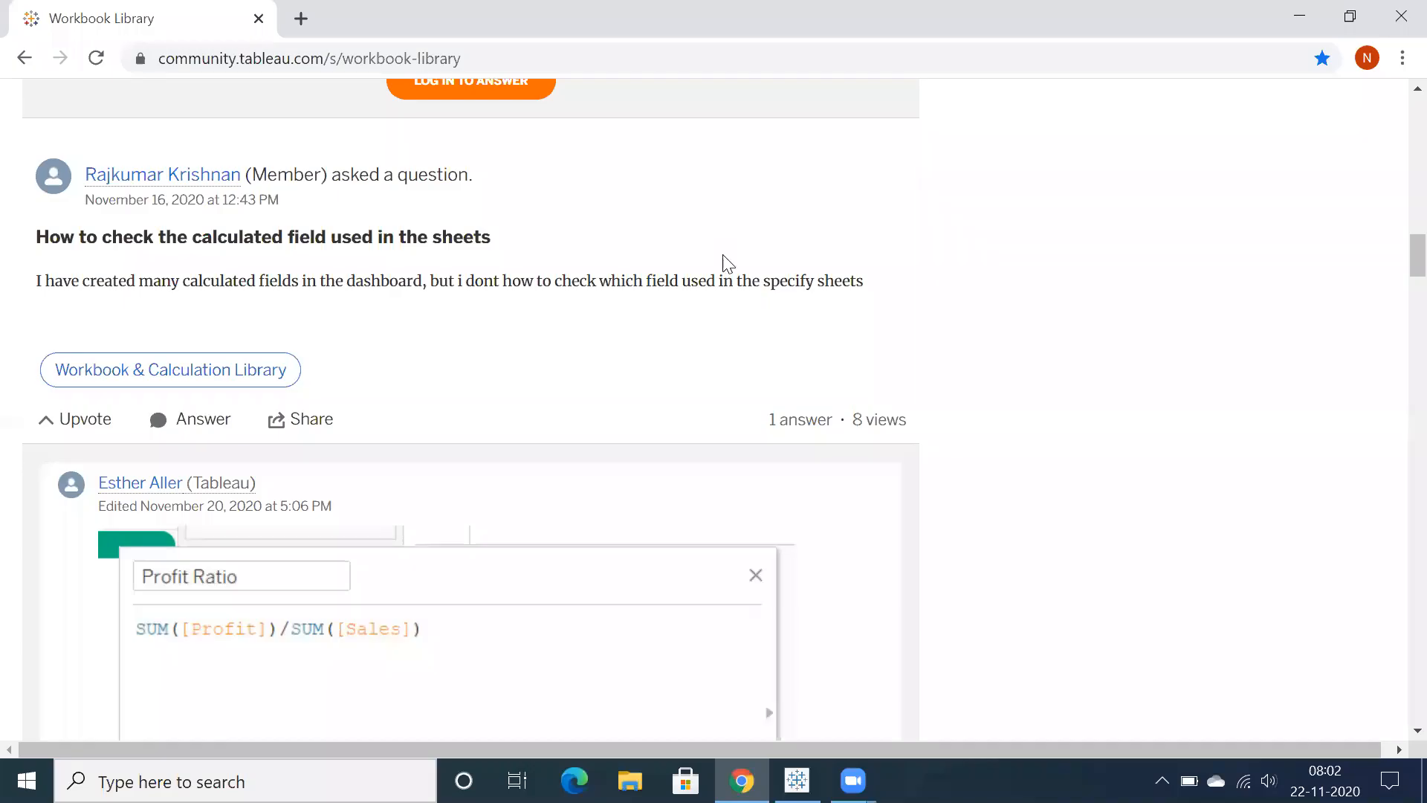
mouse_move(407, 314)
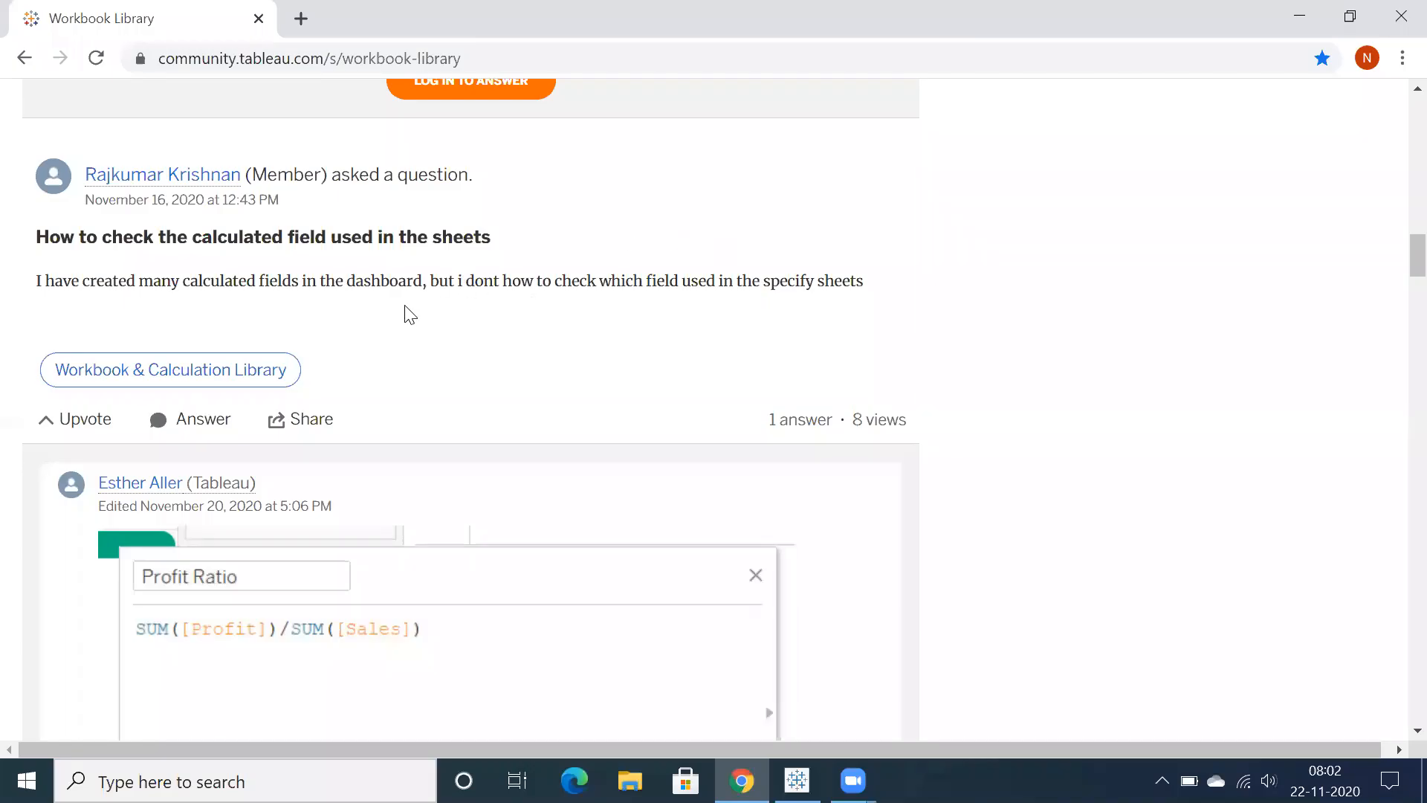
mouse_move(125, 314)
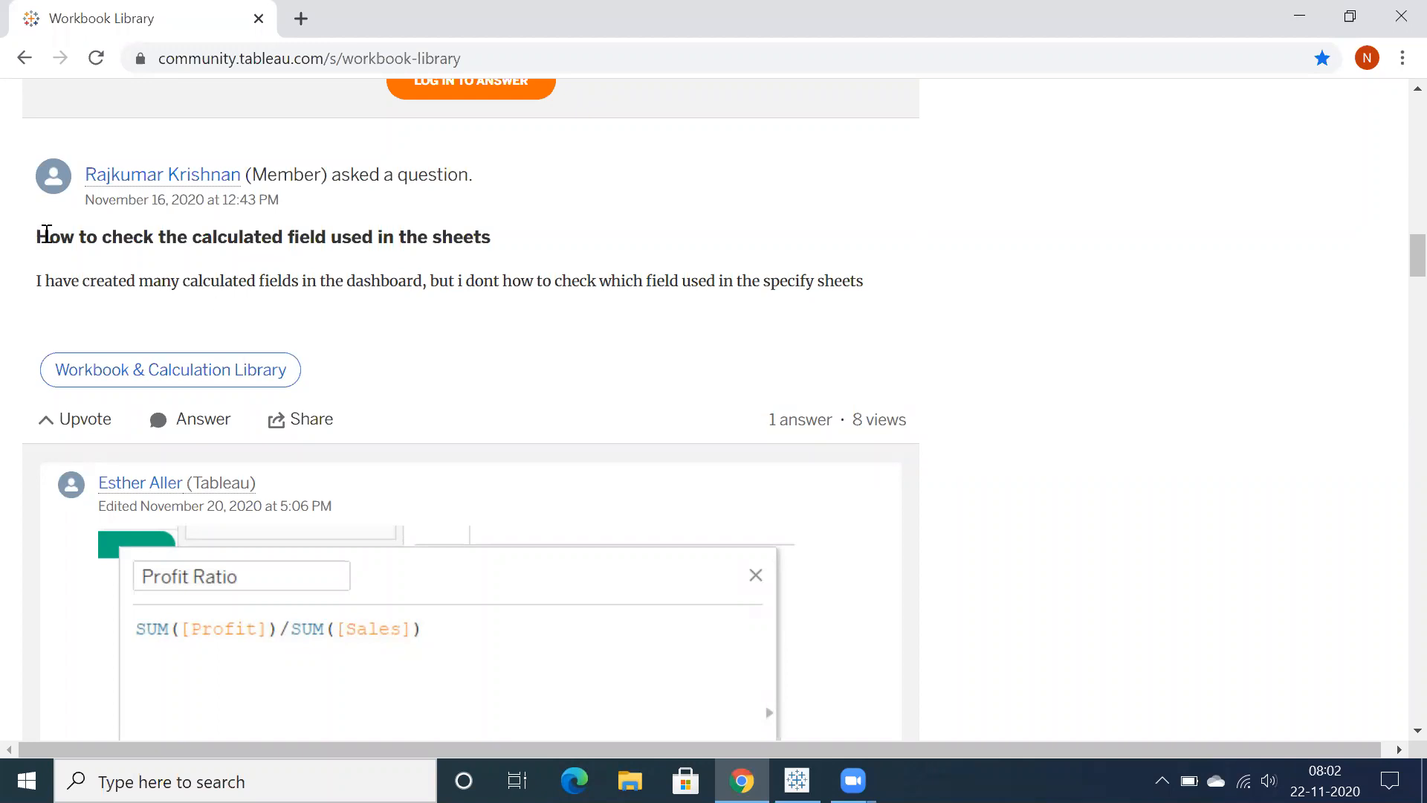
- Review Sheets 5, 6, 7 and 8 in turn, returning to Sheet 7's average Include Sales by sub-category table
drag(36, 236, 400, 236)
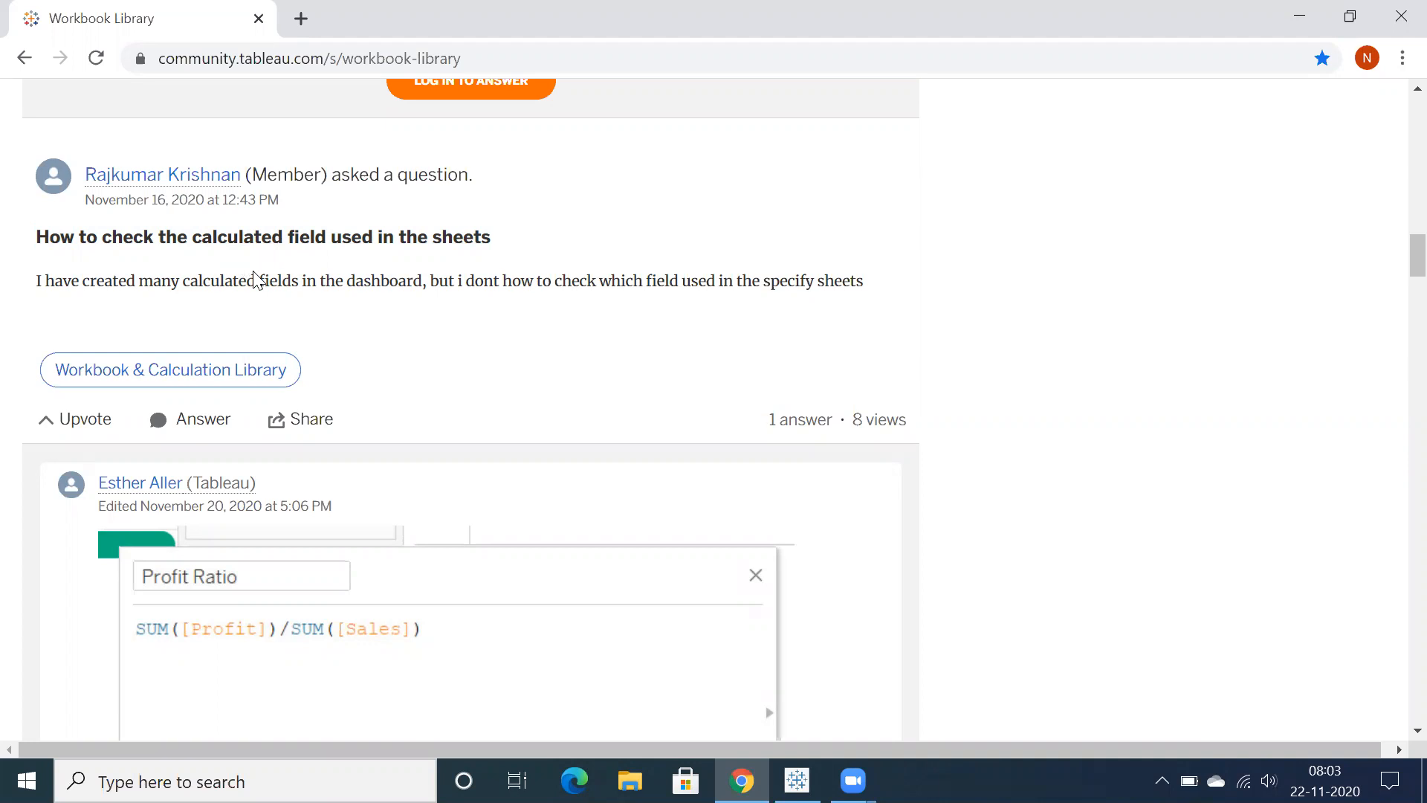
mouse_move(433, 336)
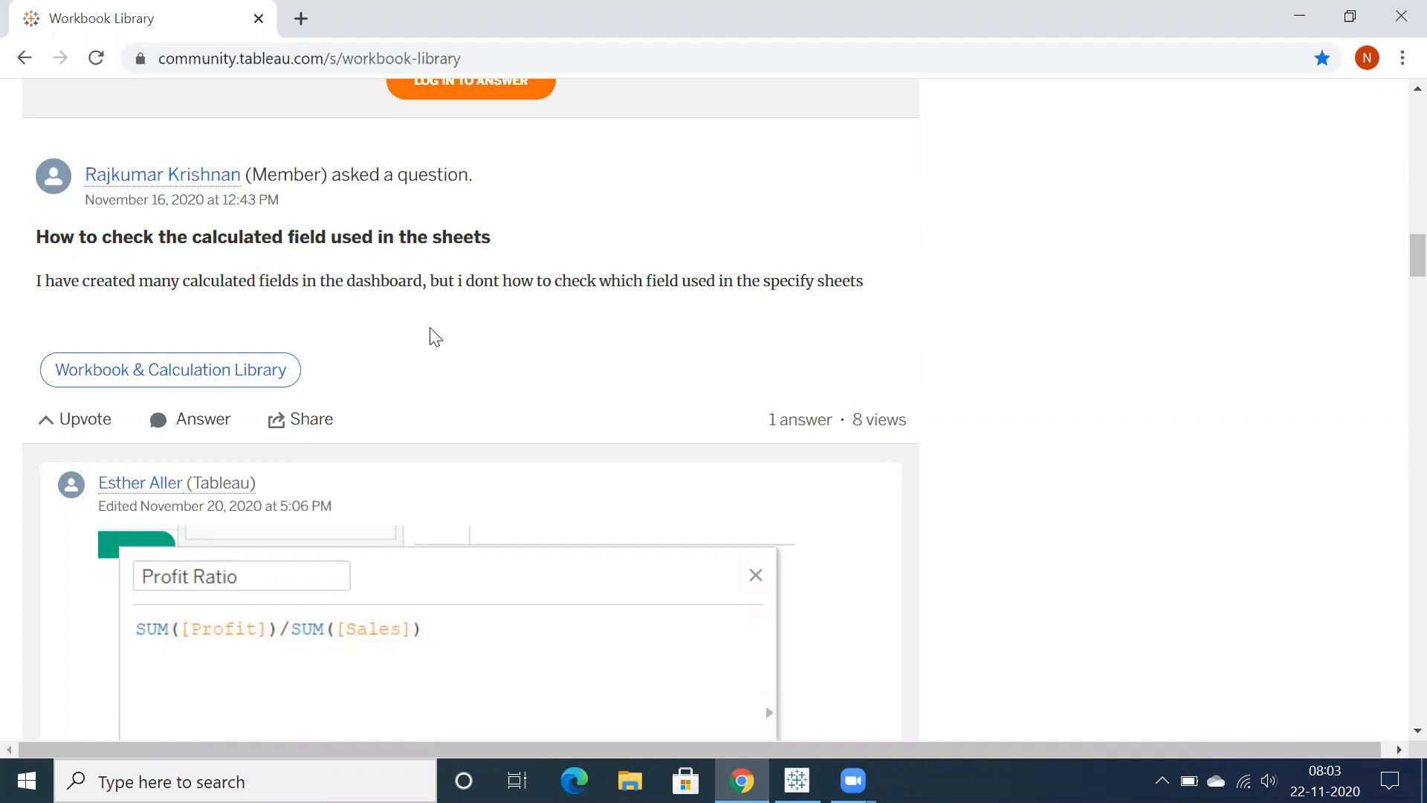
mouse_move(434, 301)
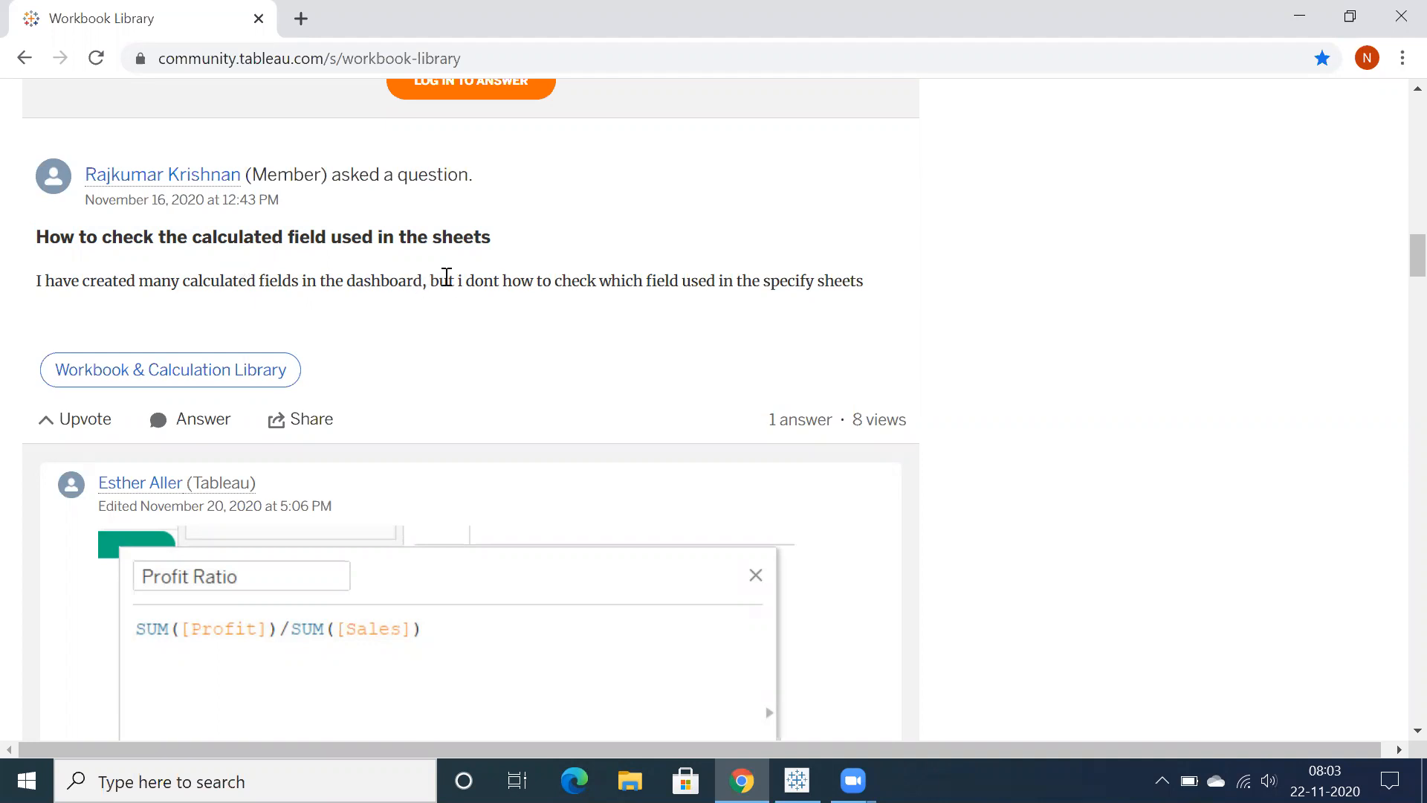
drag(455, 281, 785, 281)
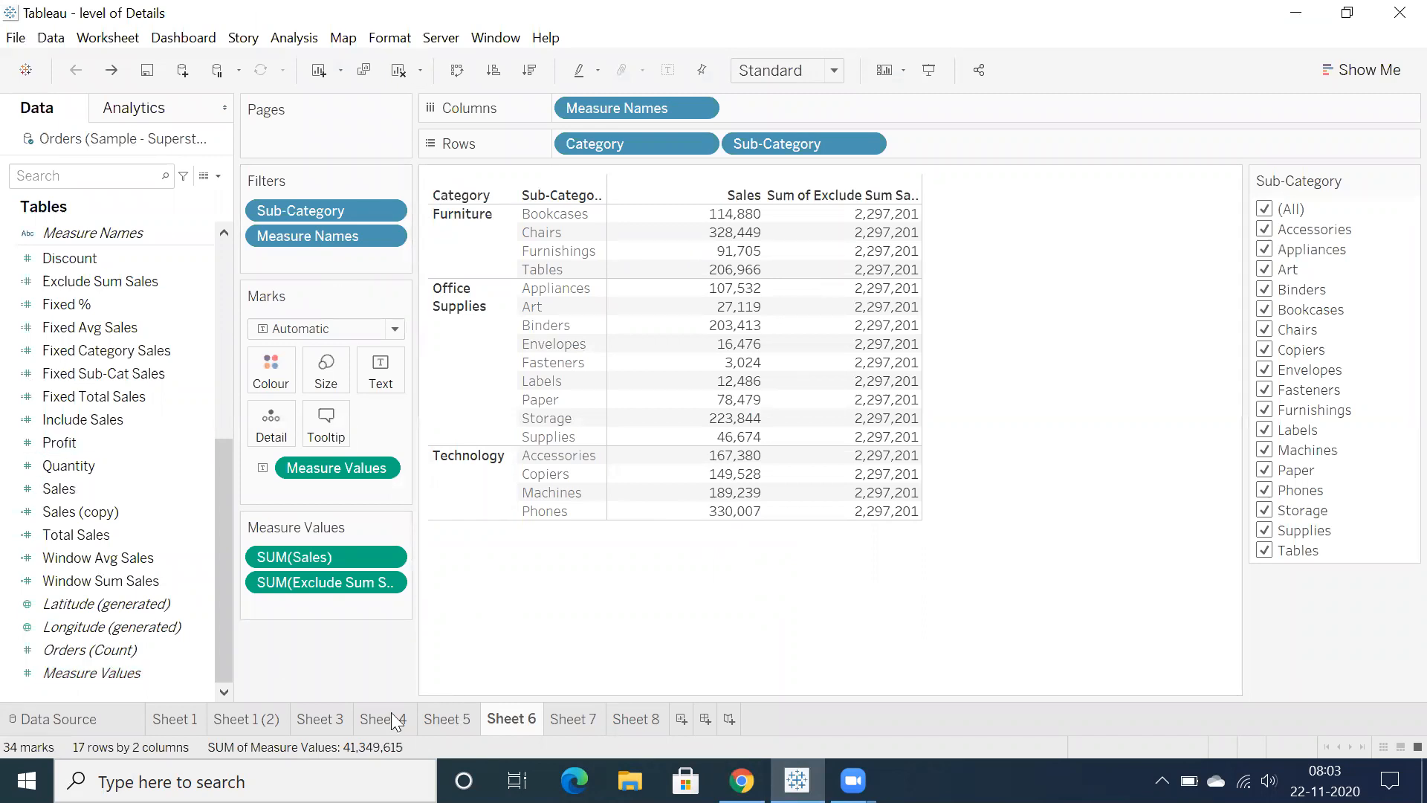
click(447, 718)
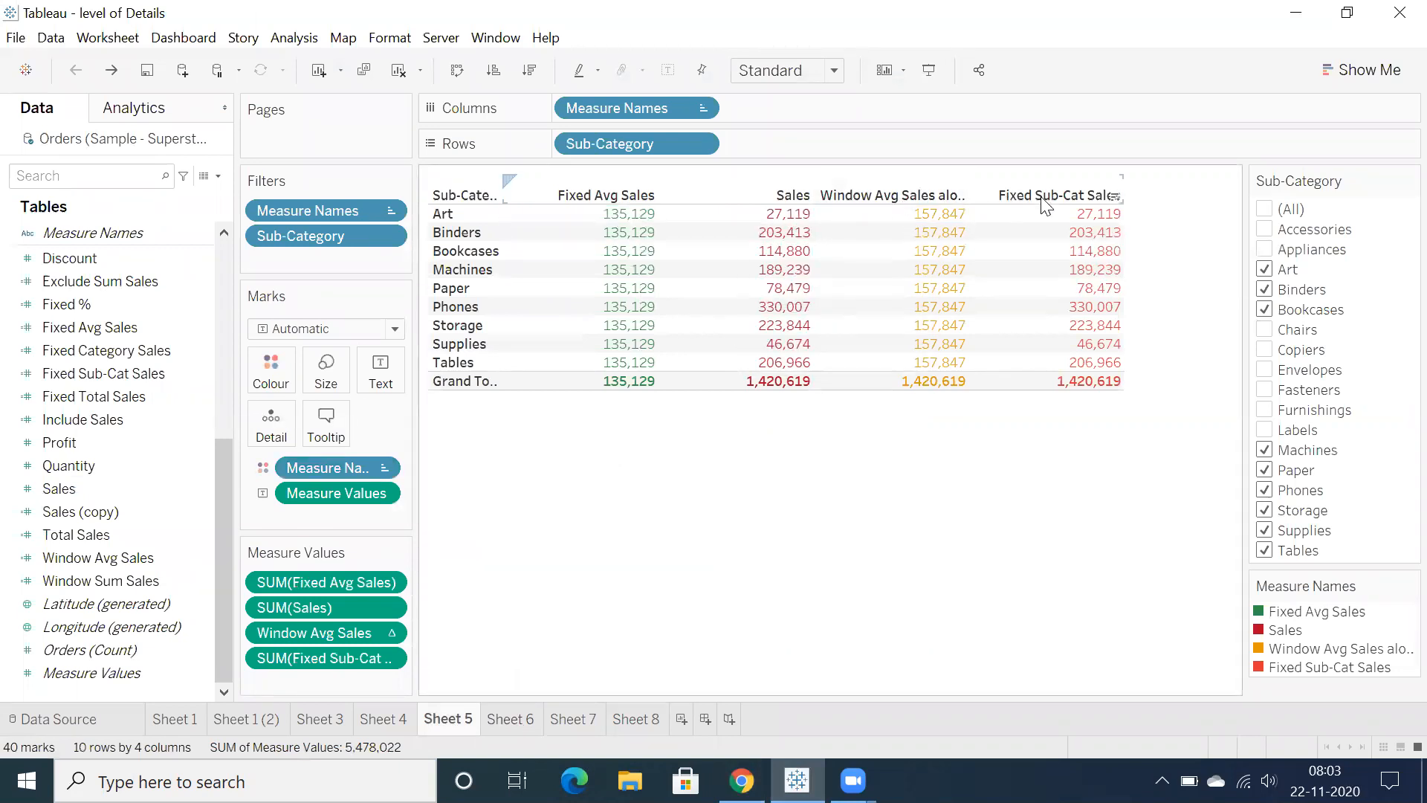
mouse_move(512, 719)
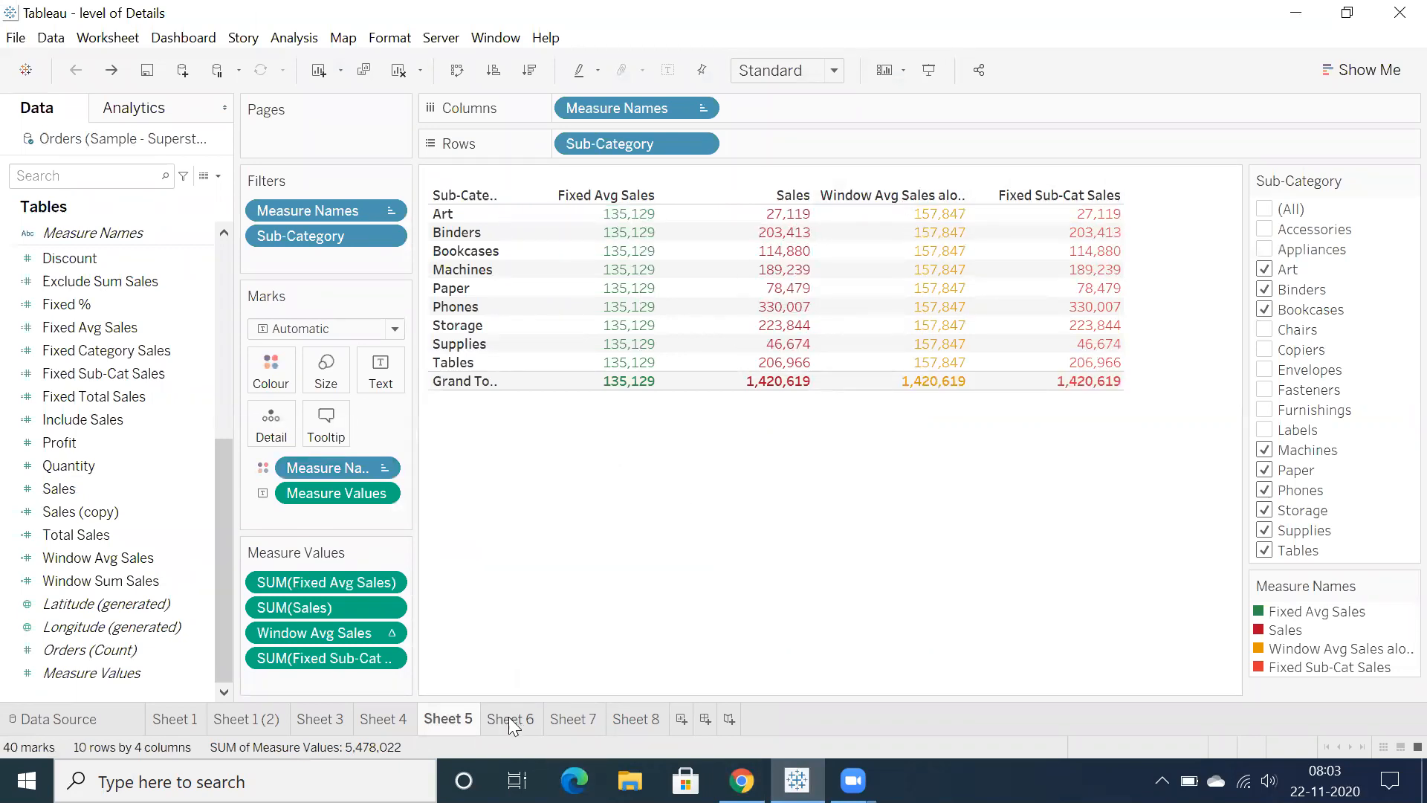
click(510, 718)
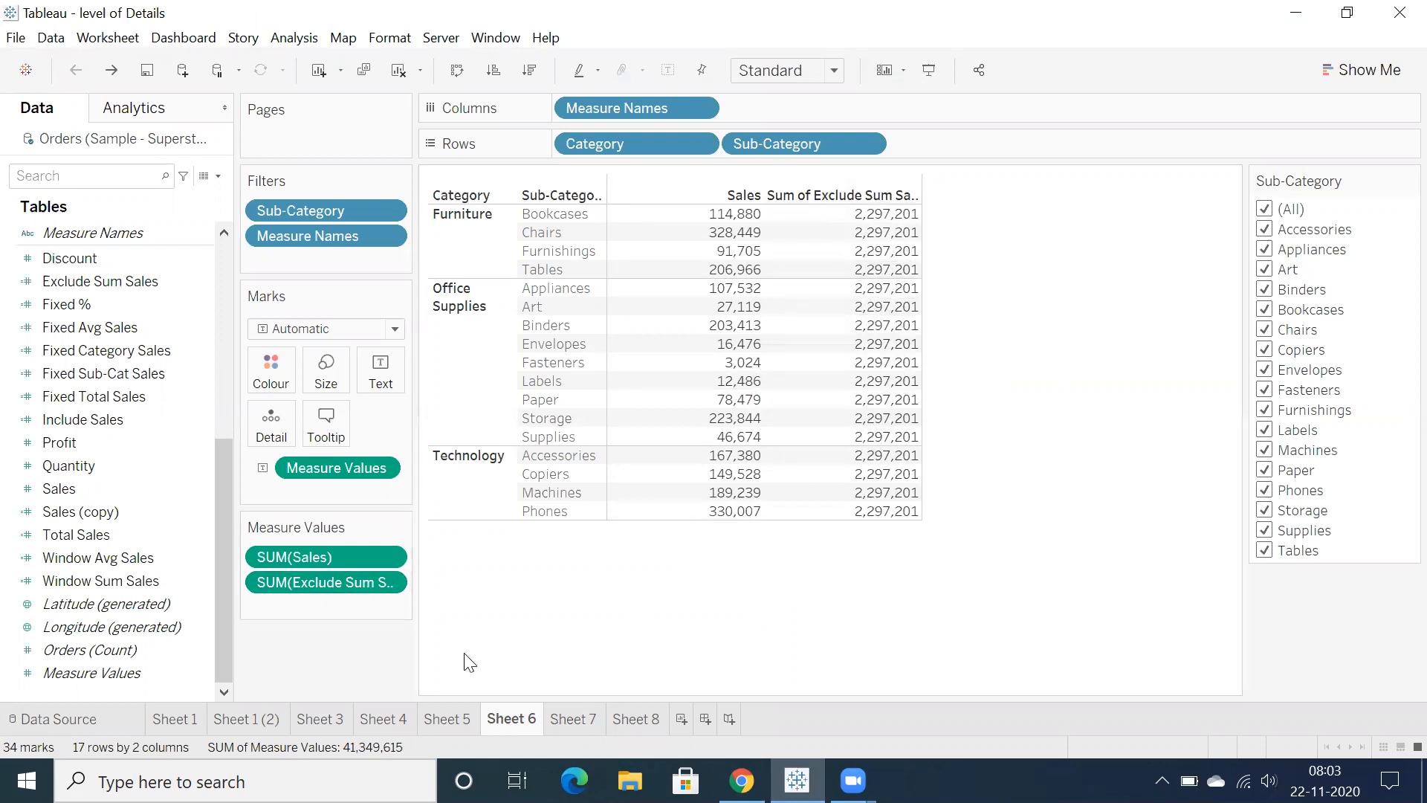
click(572, 718)
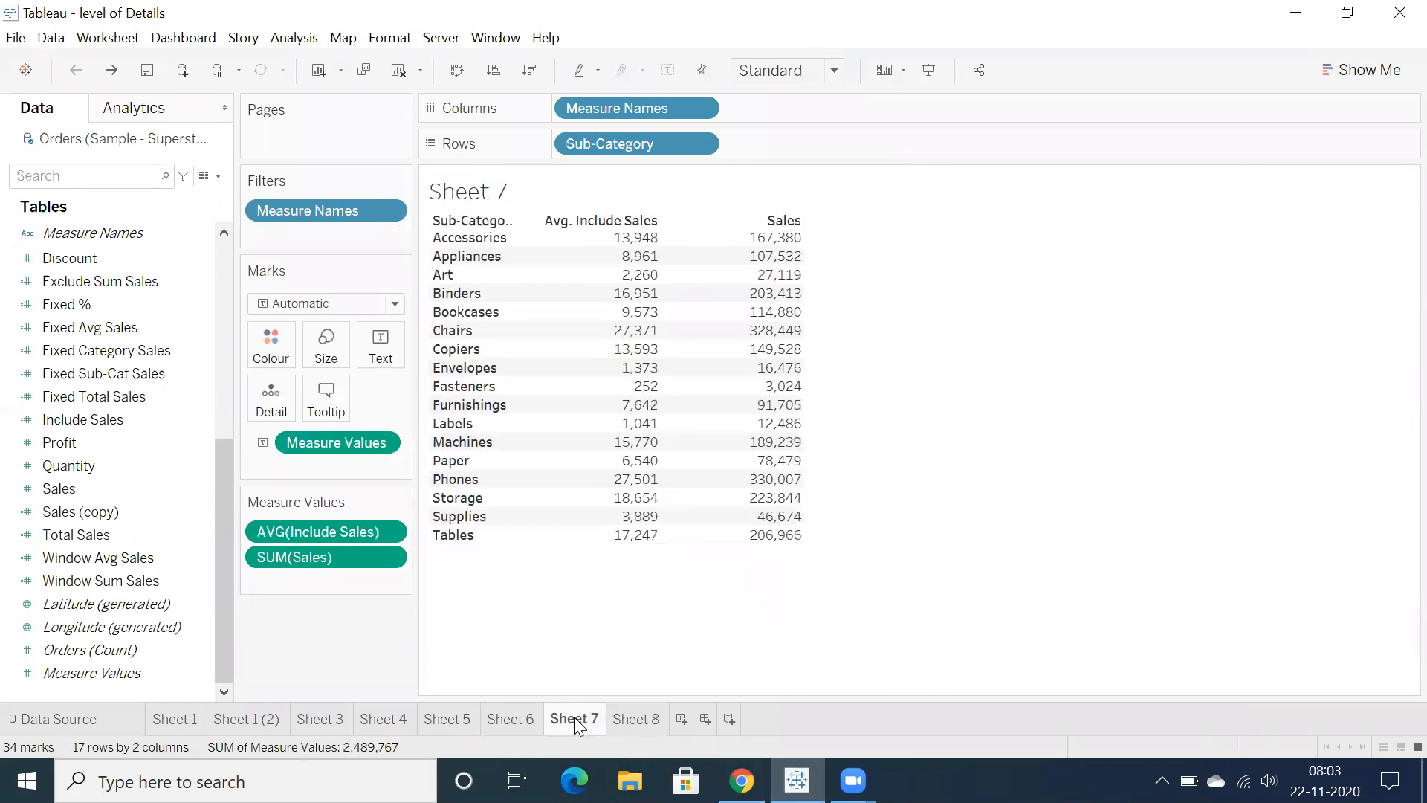
mouse_move(636, 712)
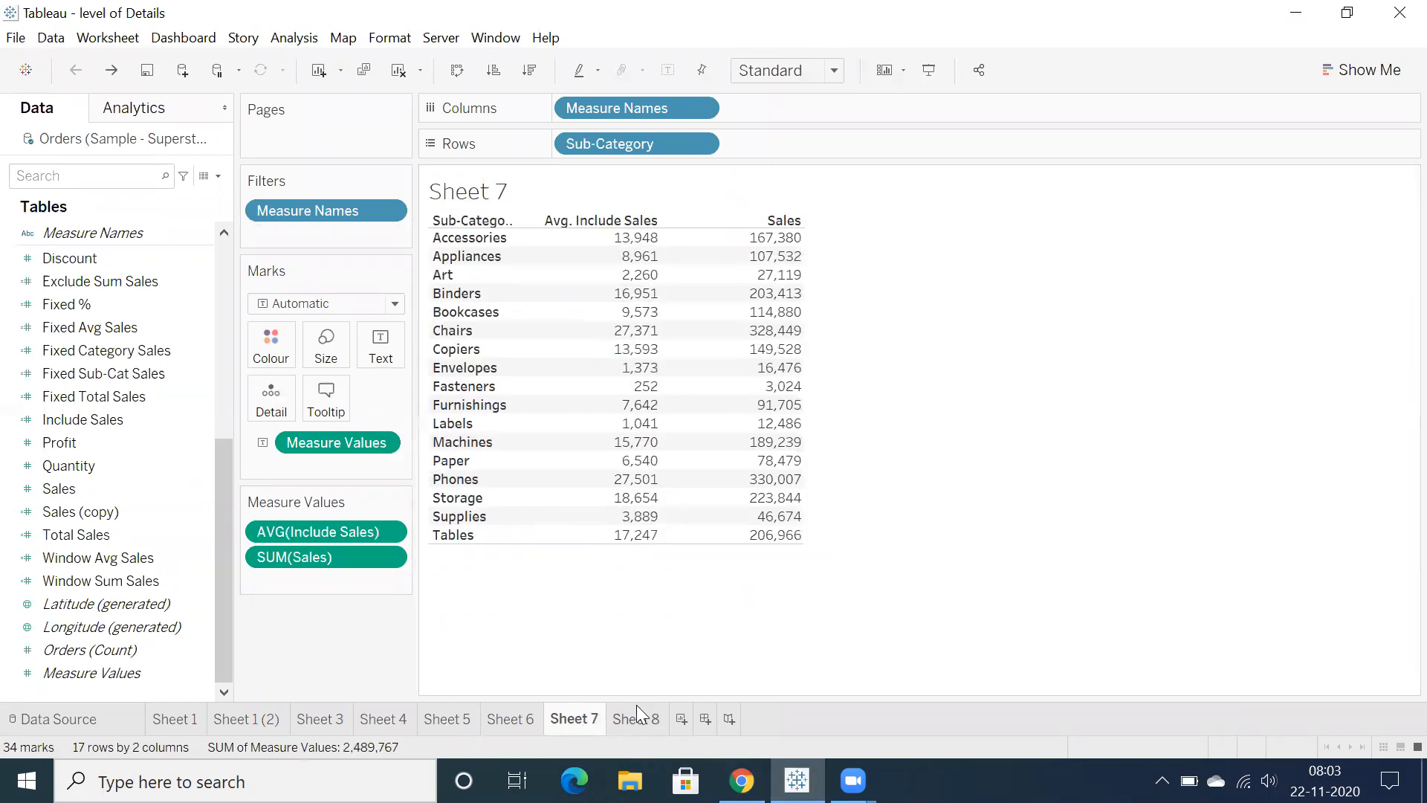
click(636, 720)
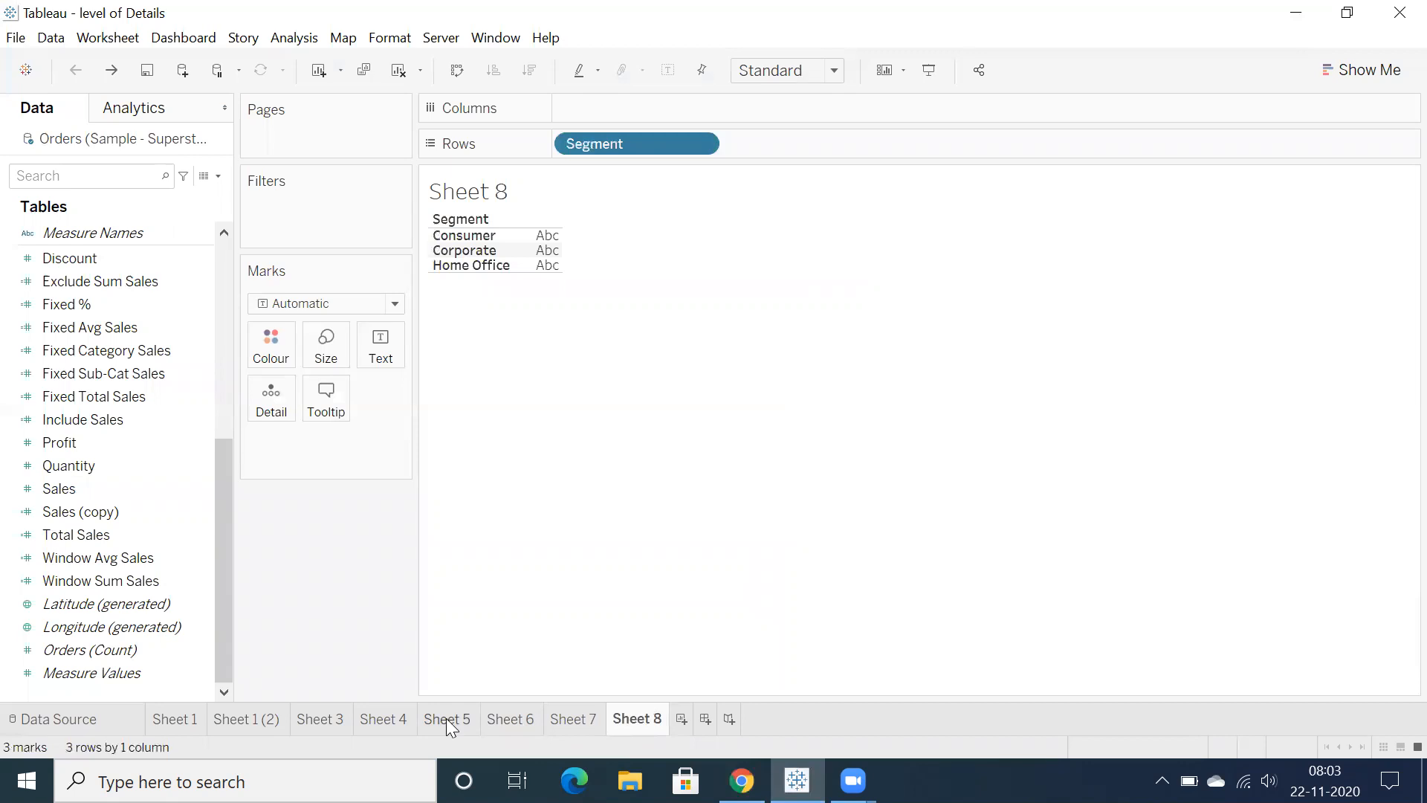
click(510, 719)
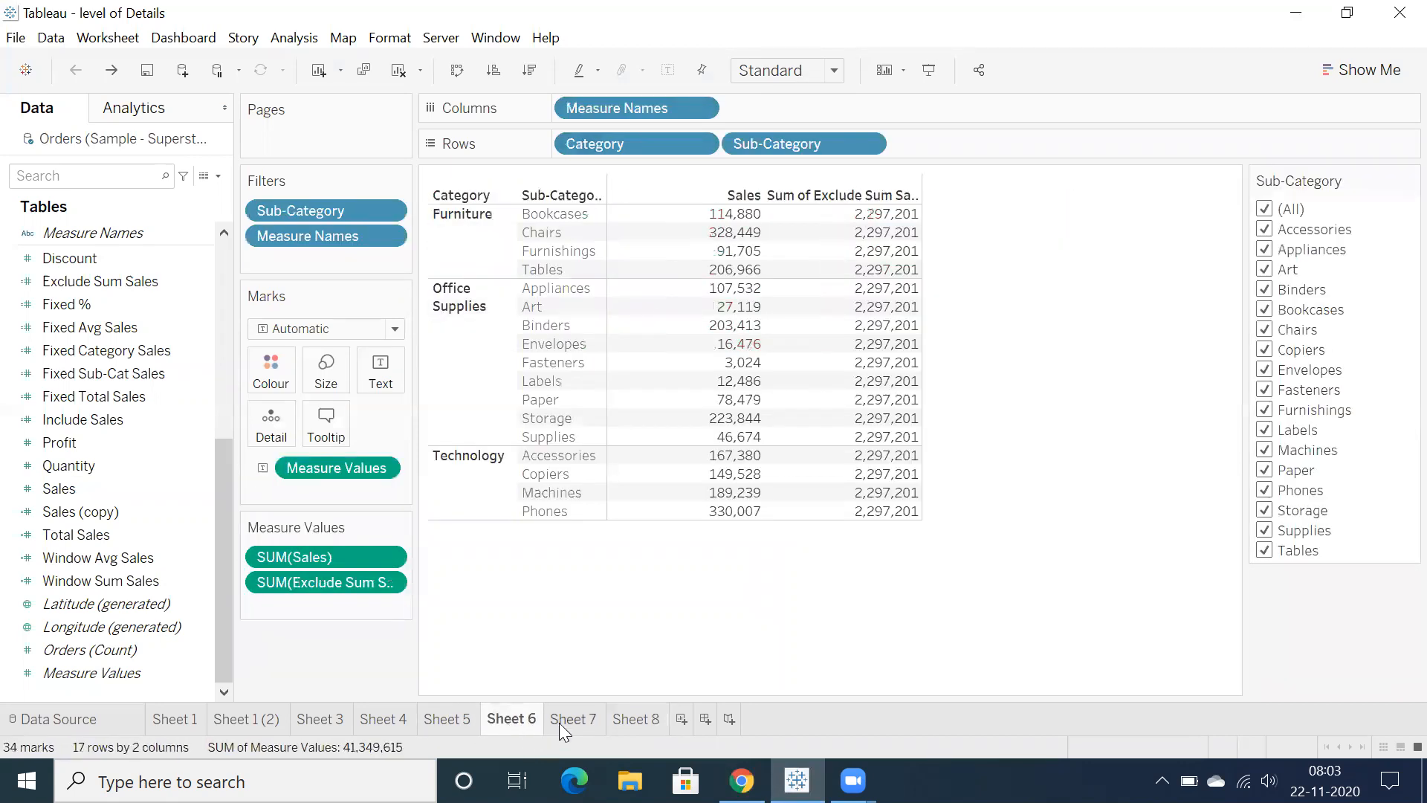
click(574, 718)
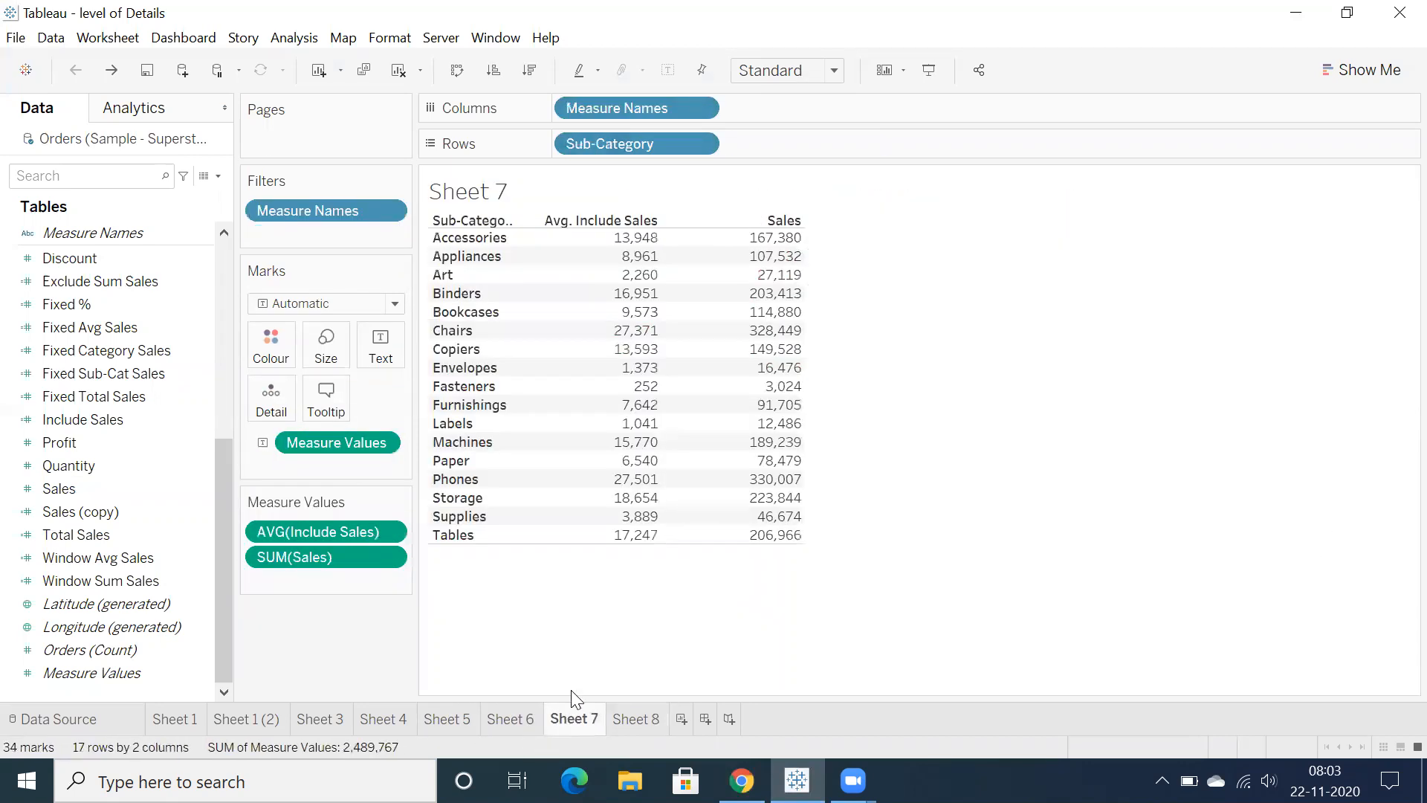
mouse_move(554, 651)
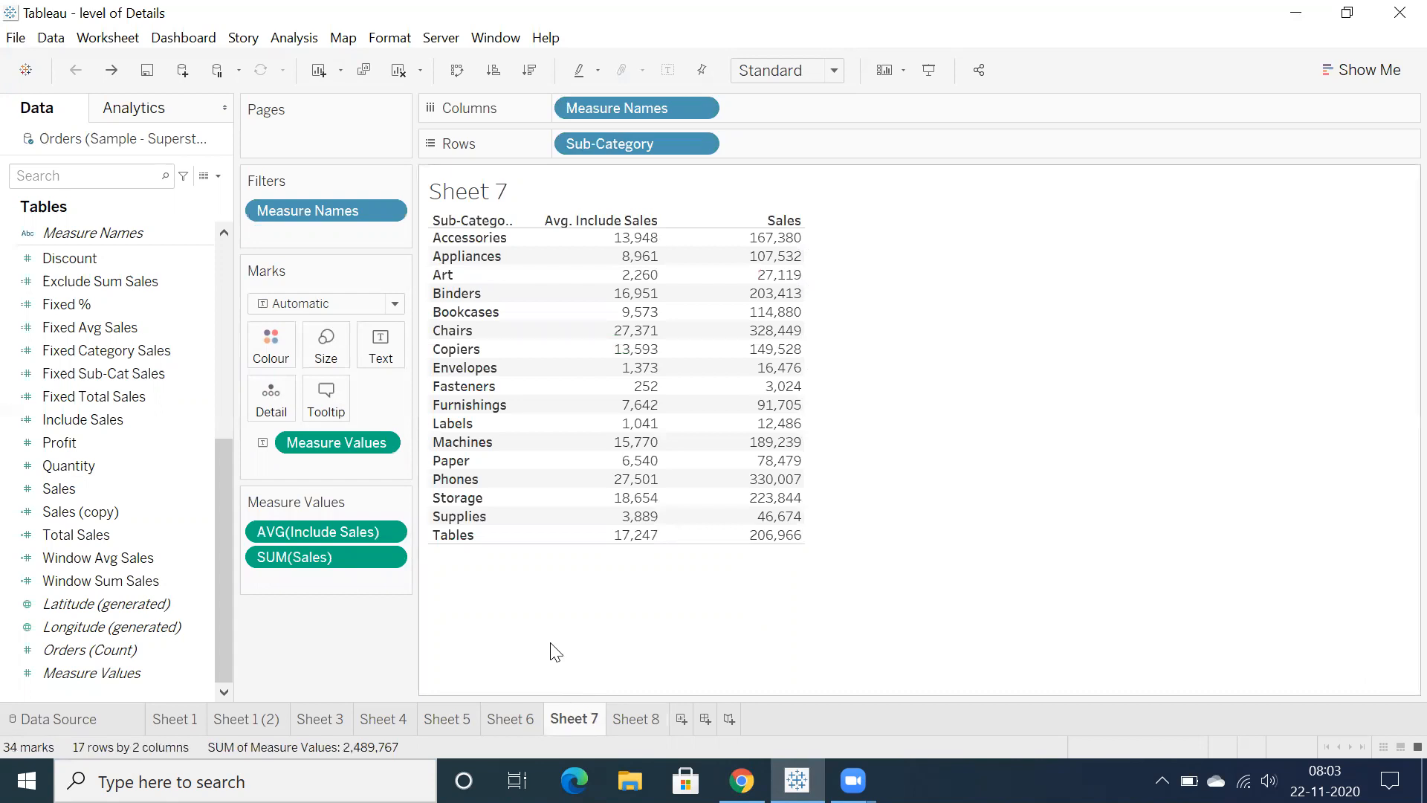
mouse_move(542, 646)
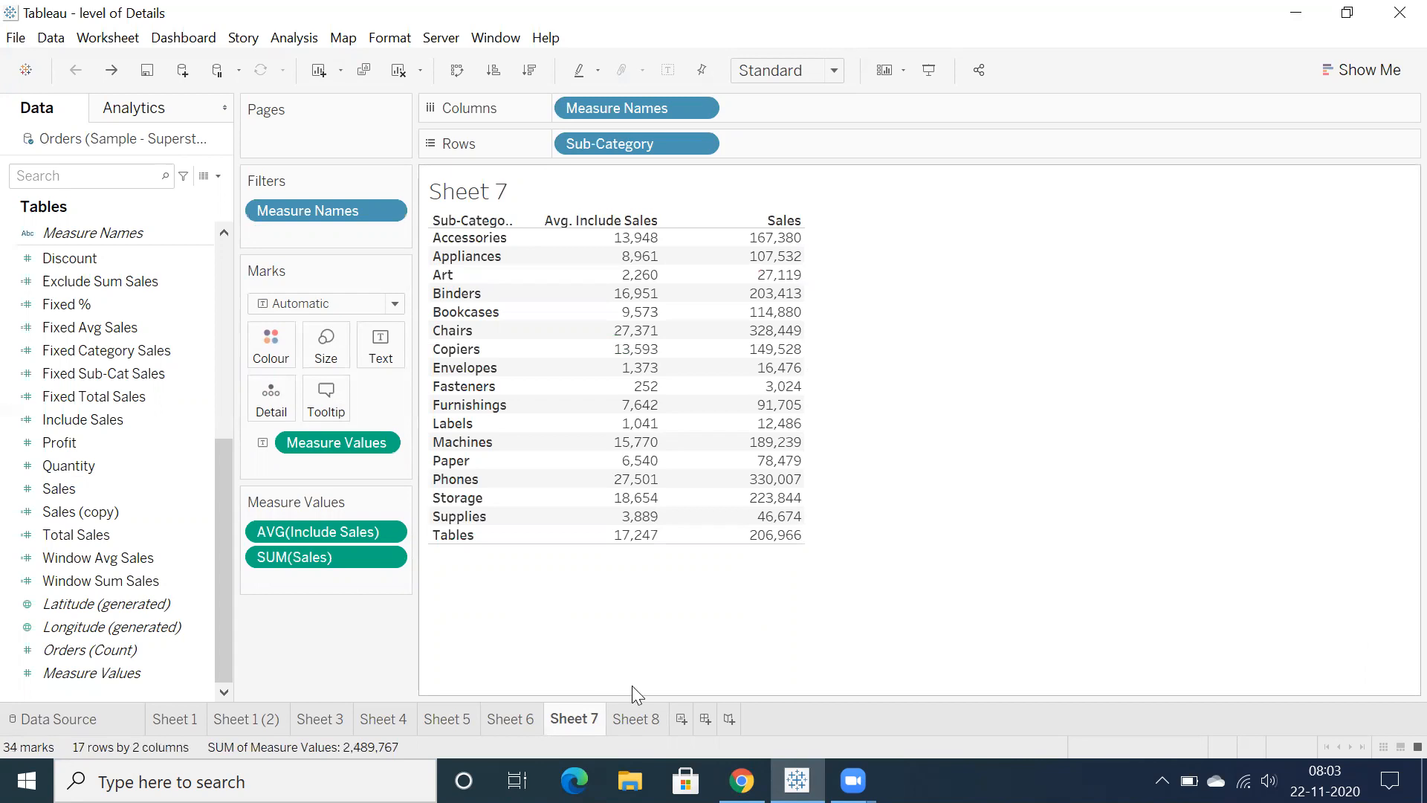
- Create Dashboard 1 with Automatic size and place Sheet 5 and Sheet 6 side by side with their filters
click(812, 718)
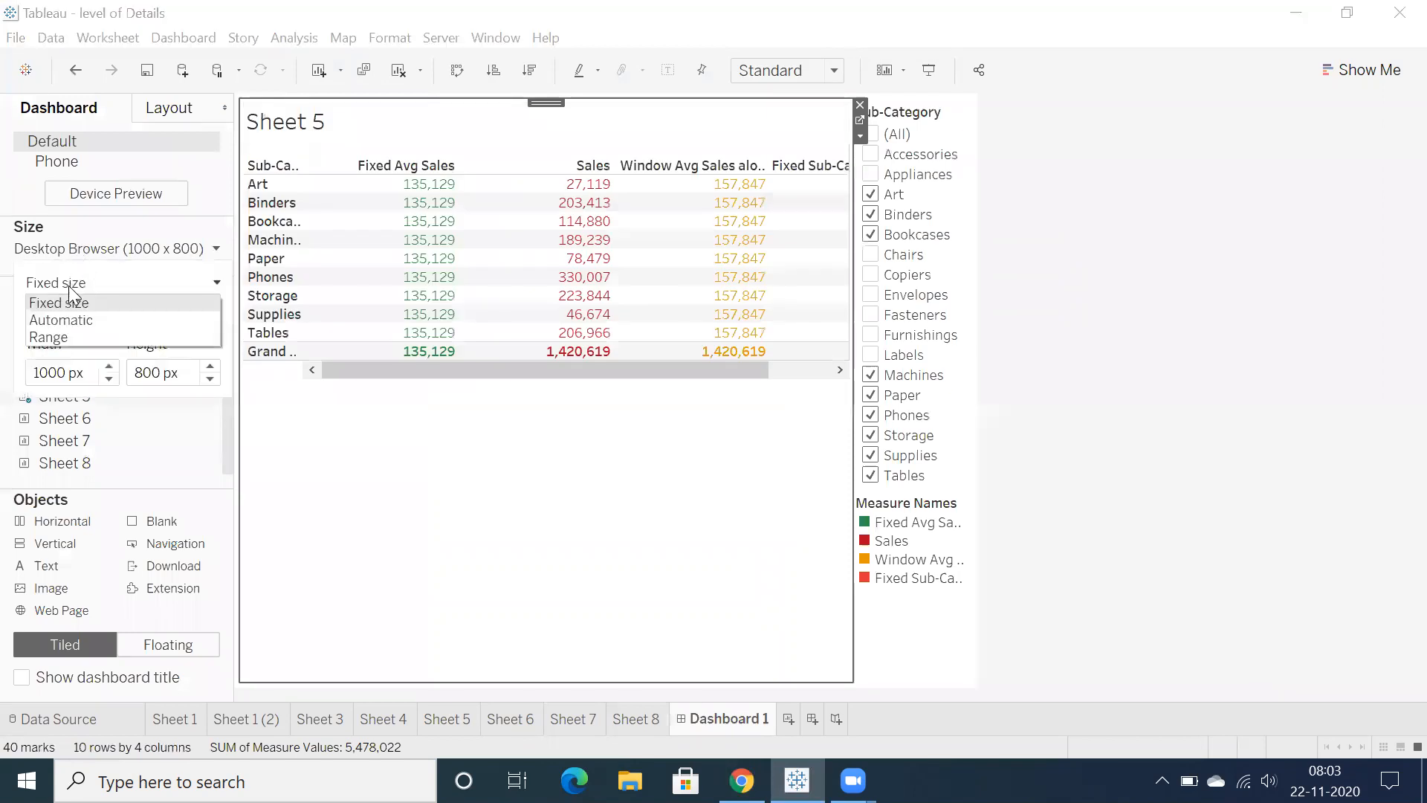
click(59, 320)
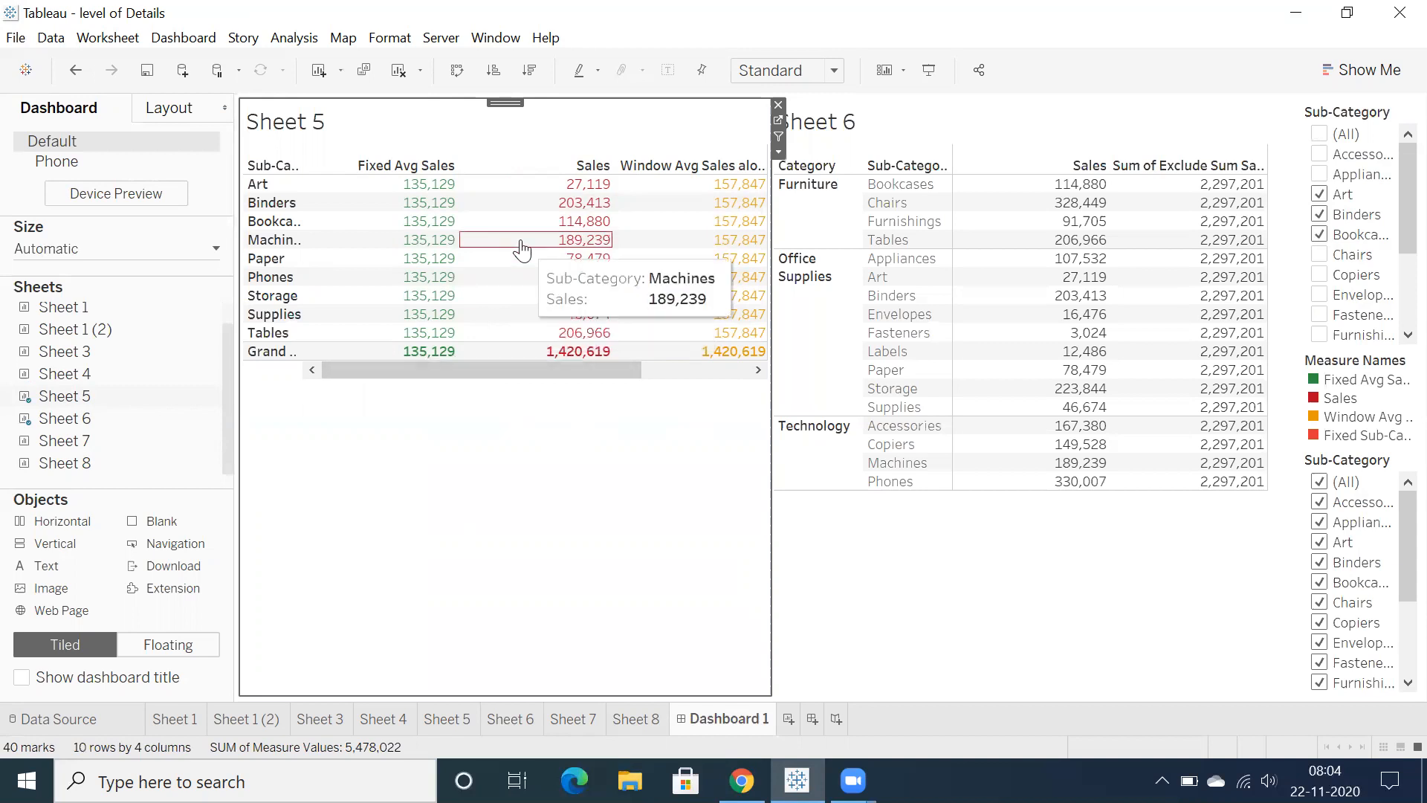
mouse_move(488, 406)
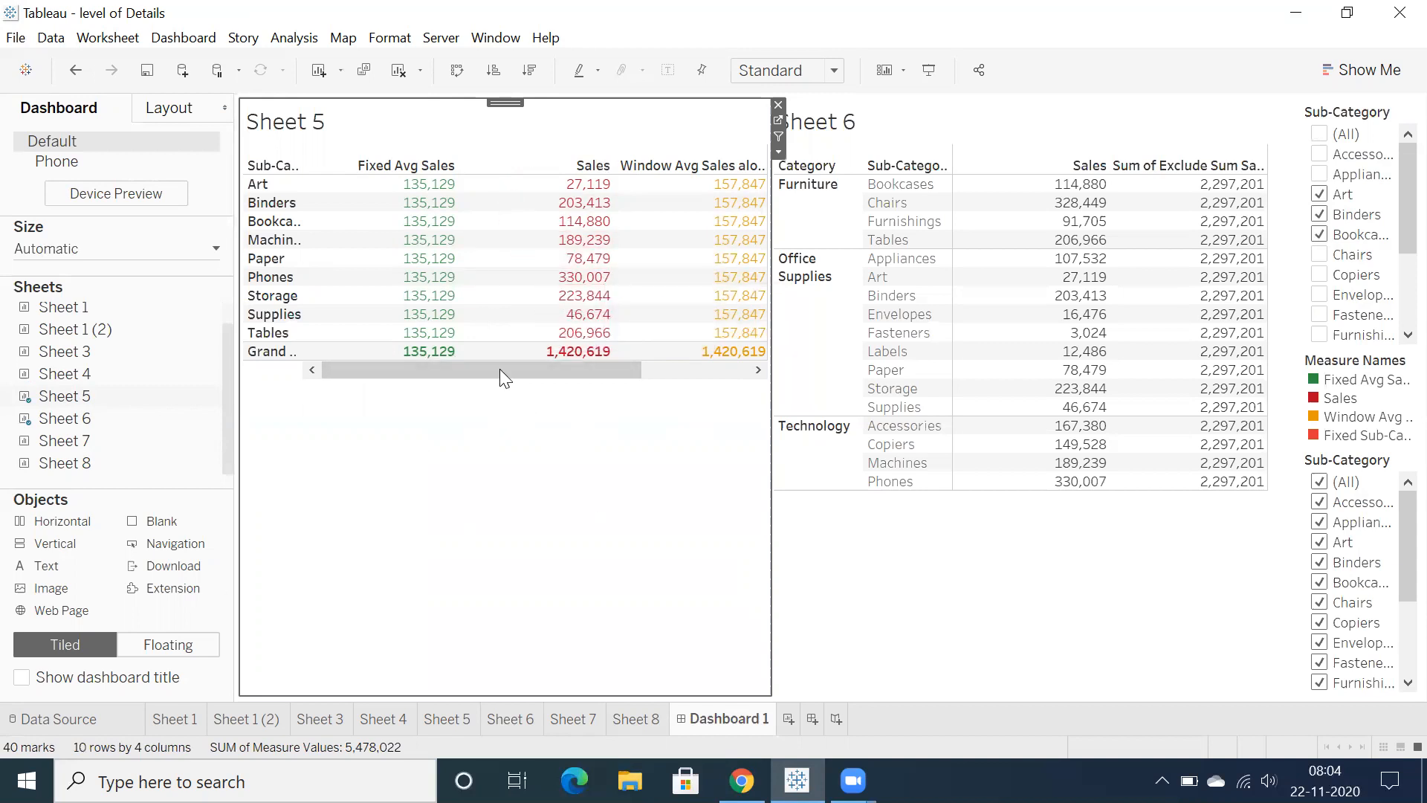
click(578, 351)
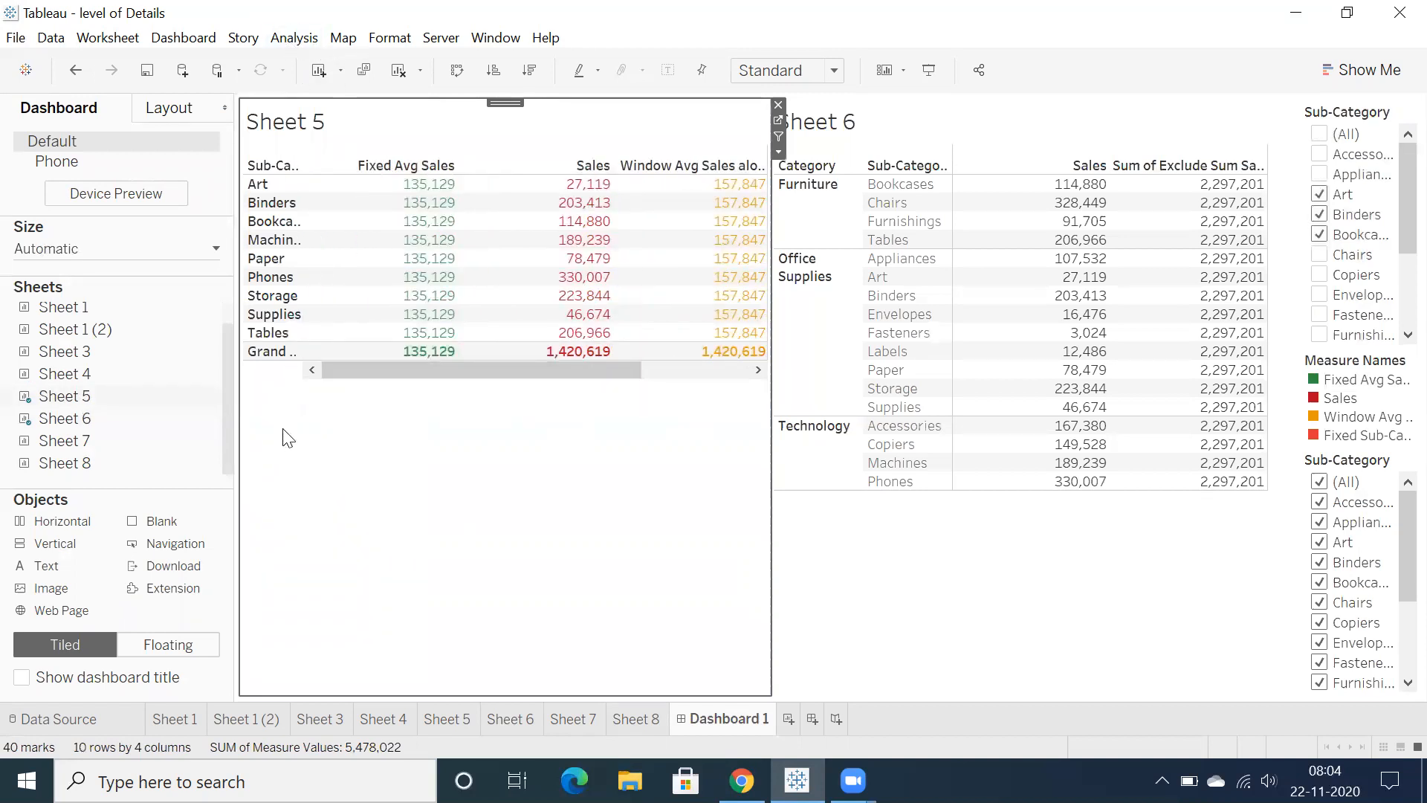
click(294, 37)
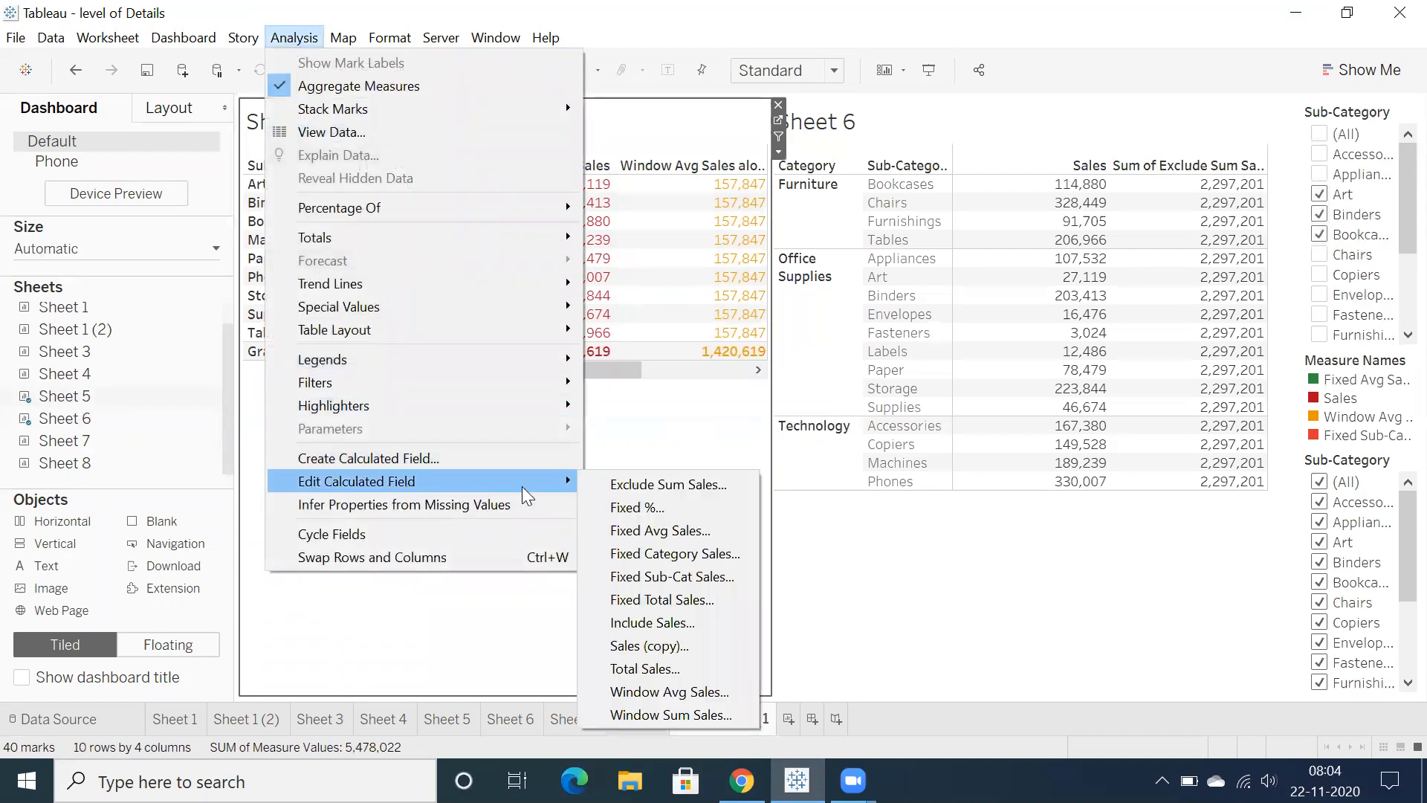
mouse_move(672, 575)
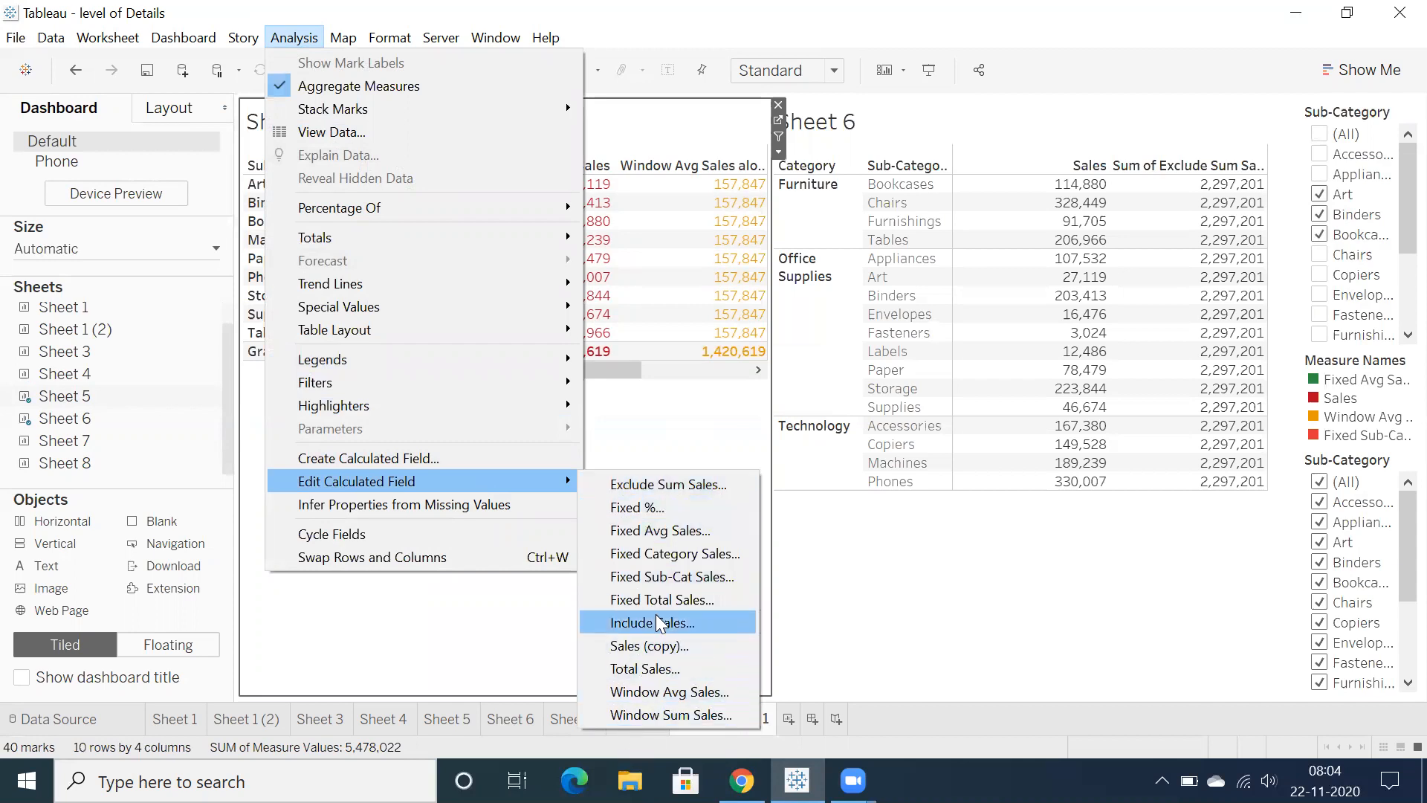
mouse_move(669, 720)
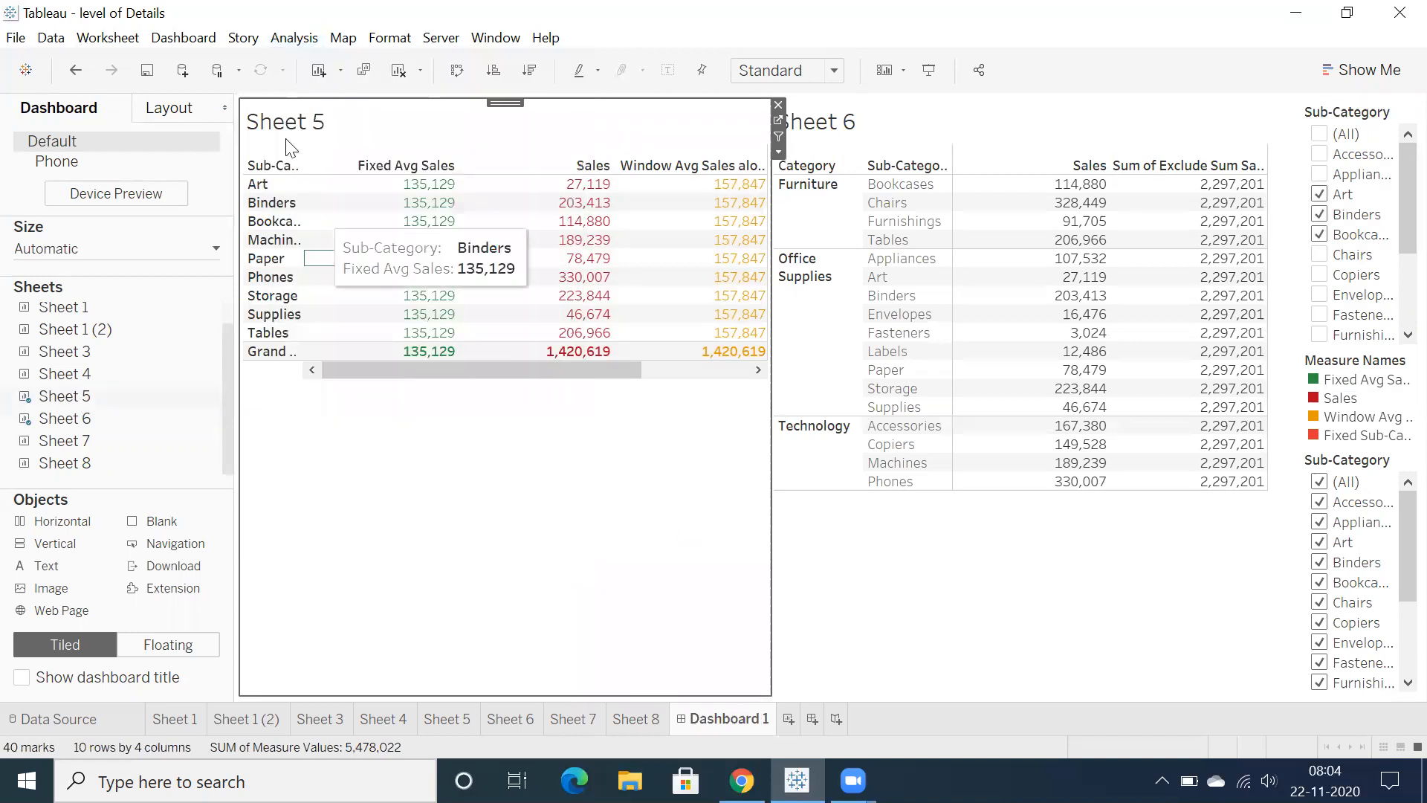
click(293, 37)
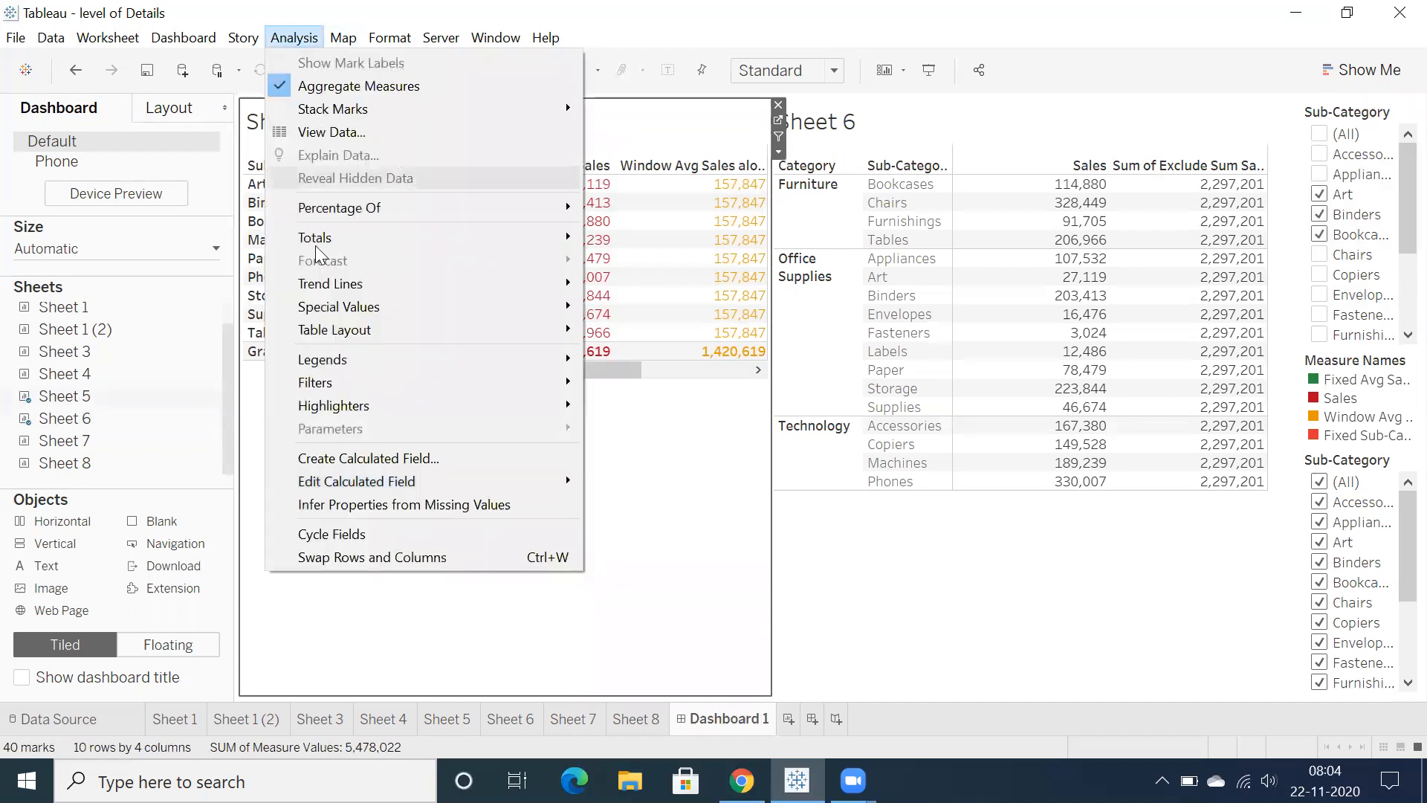
mouse_move(315, 382)
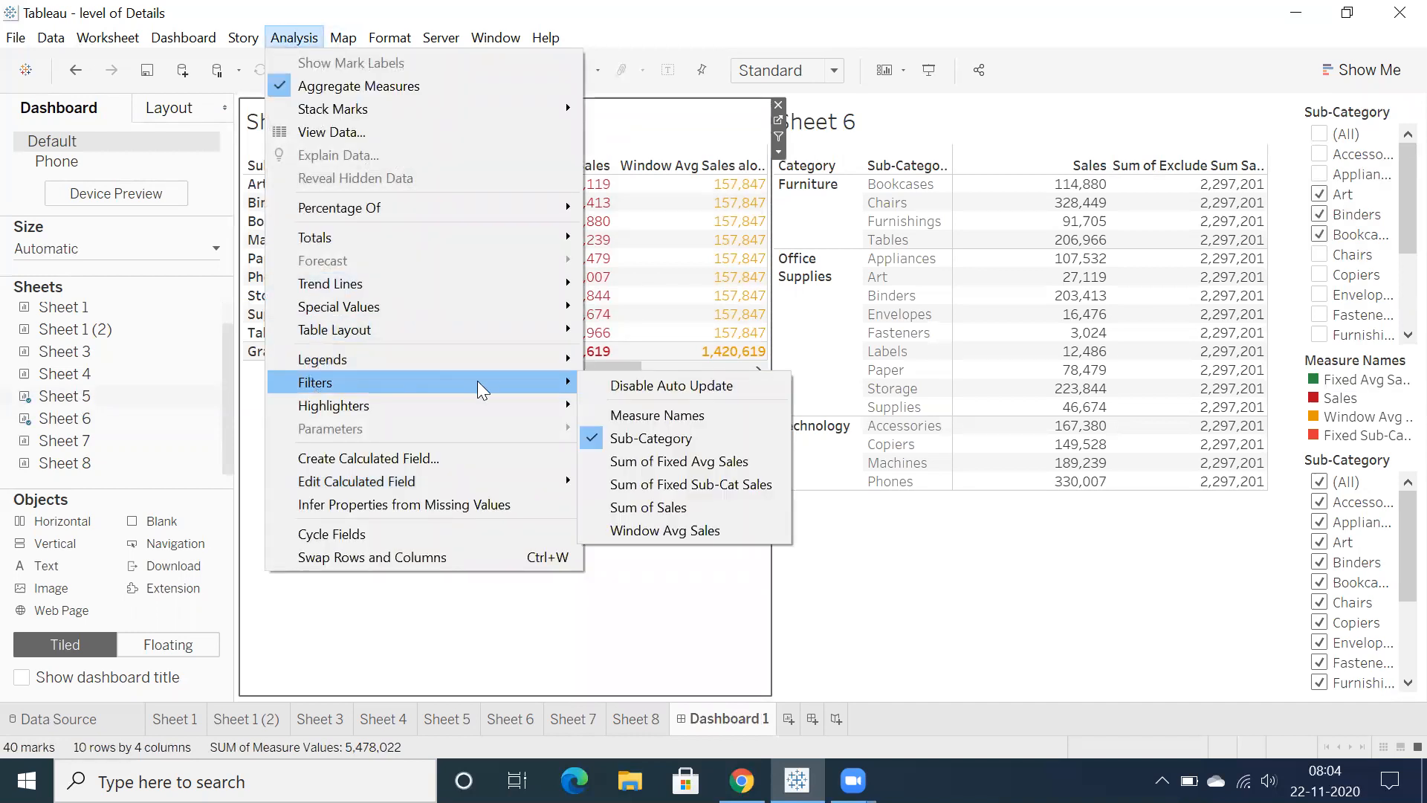
mouse_move(657, 415)
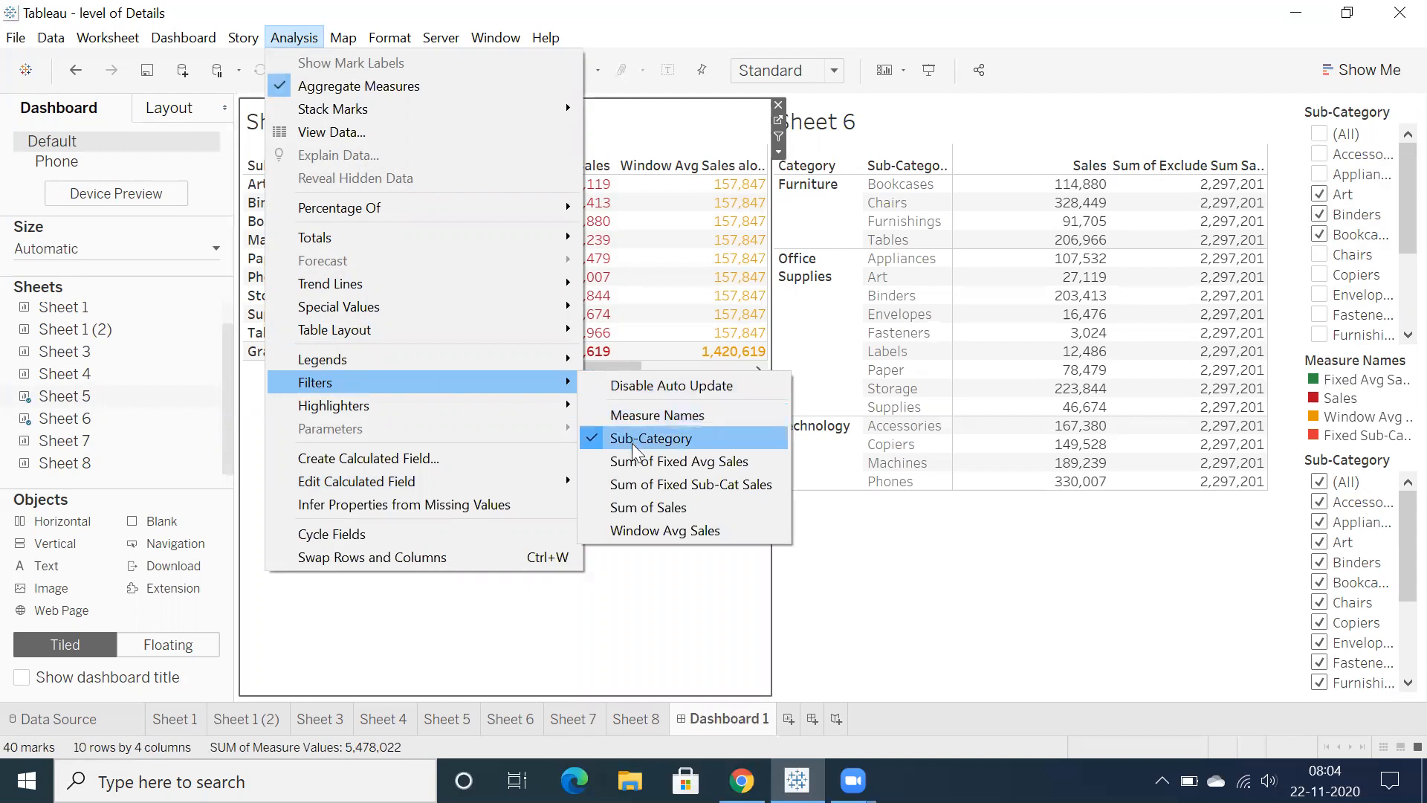
mouse_move(691, 485)
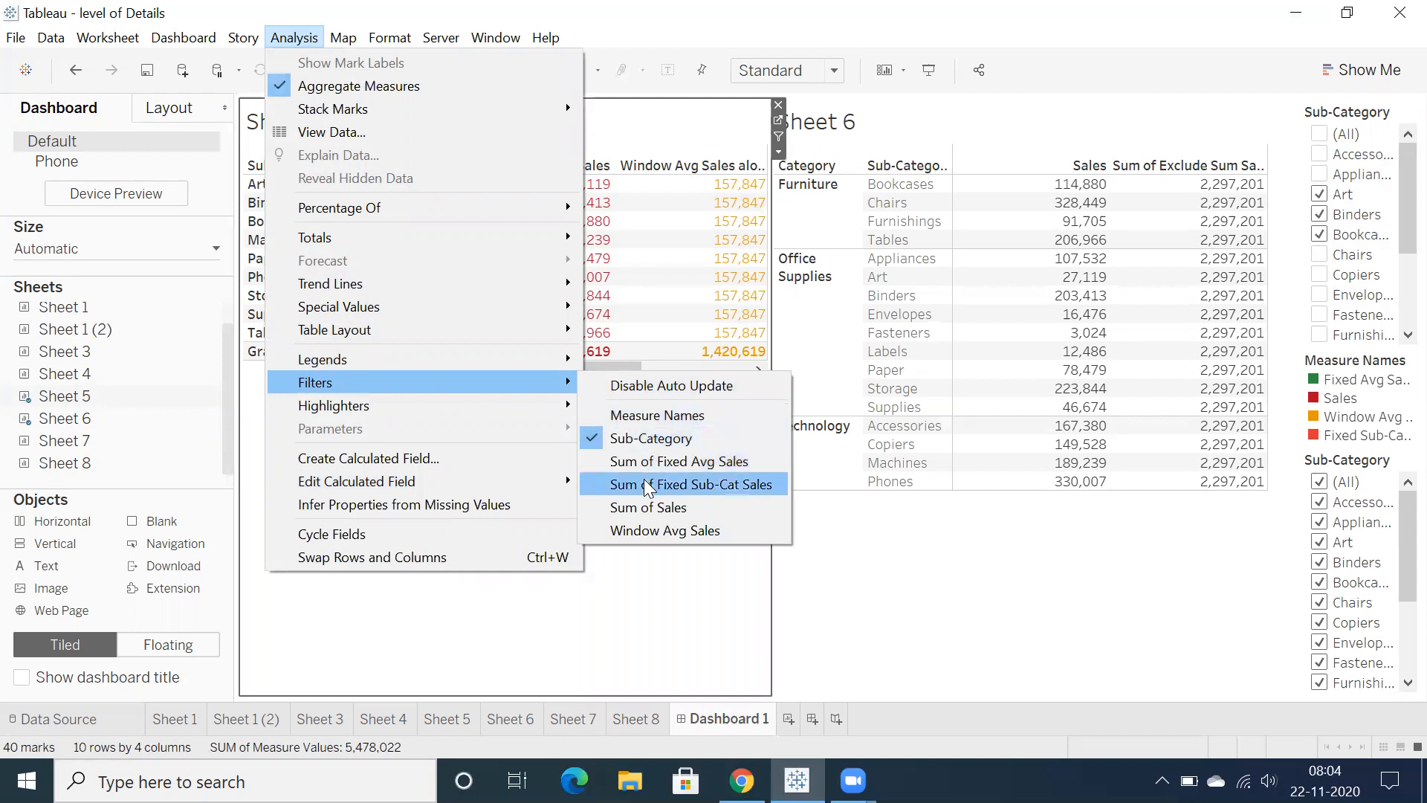
mouse_move(678, 461)
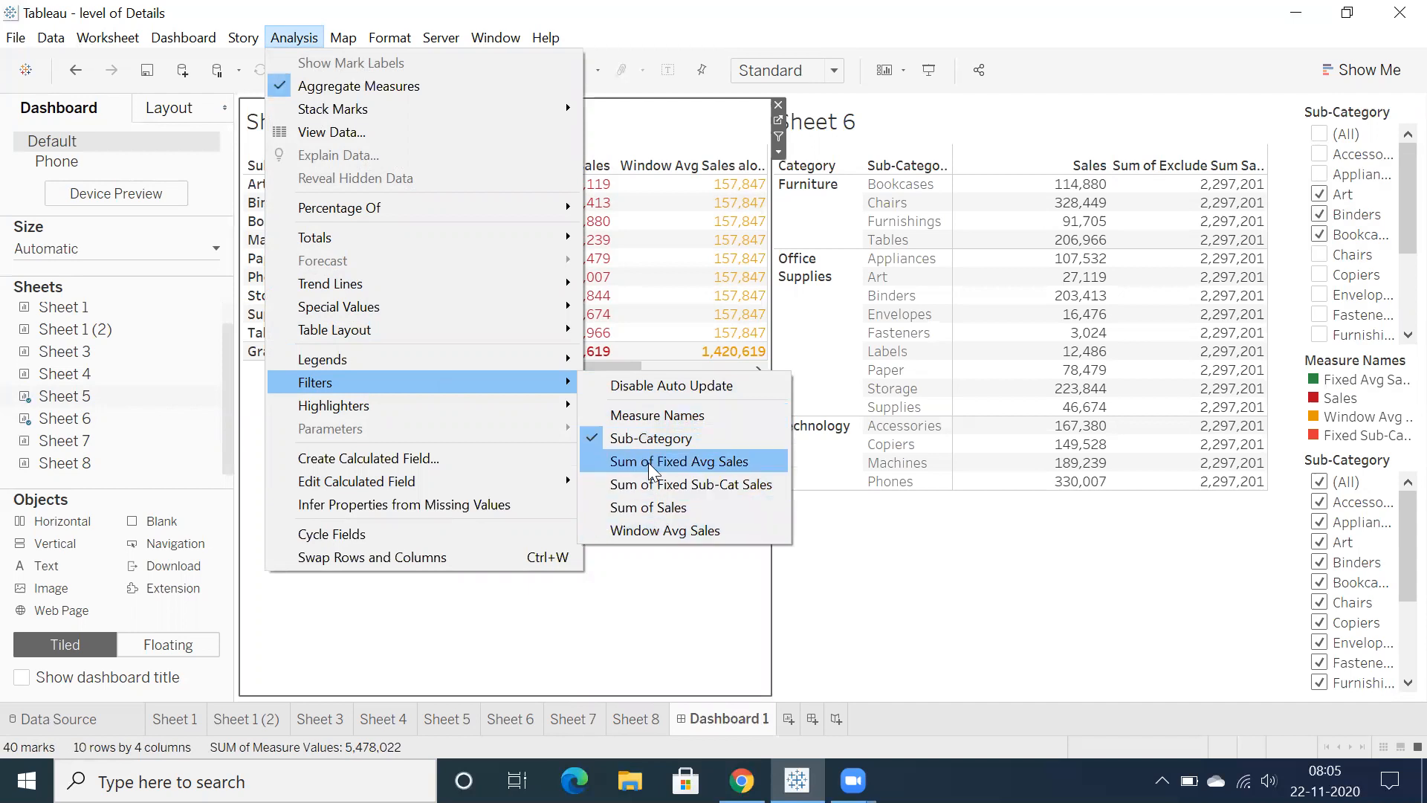
mouse_move(665, 529)
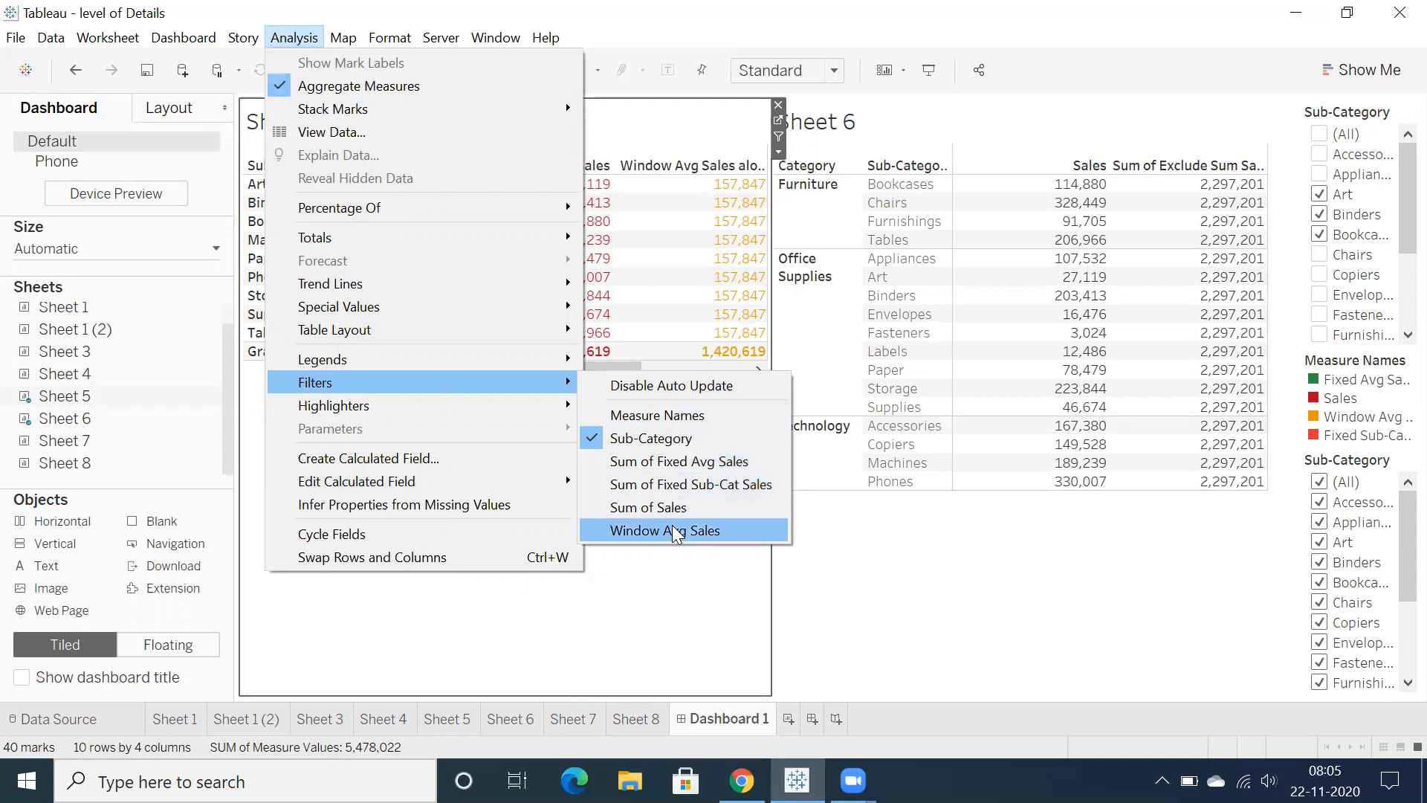
mouse_move(677, 461)
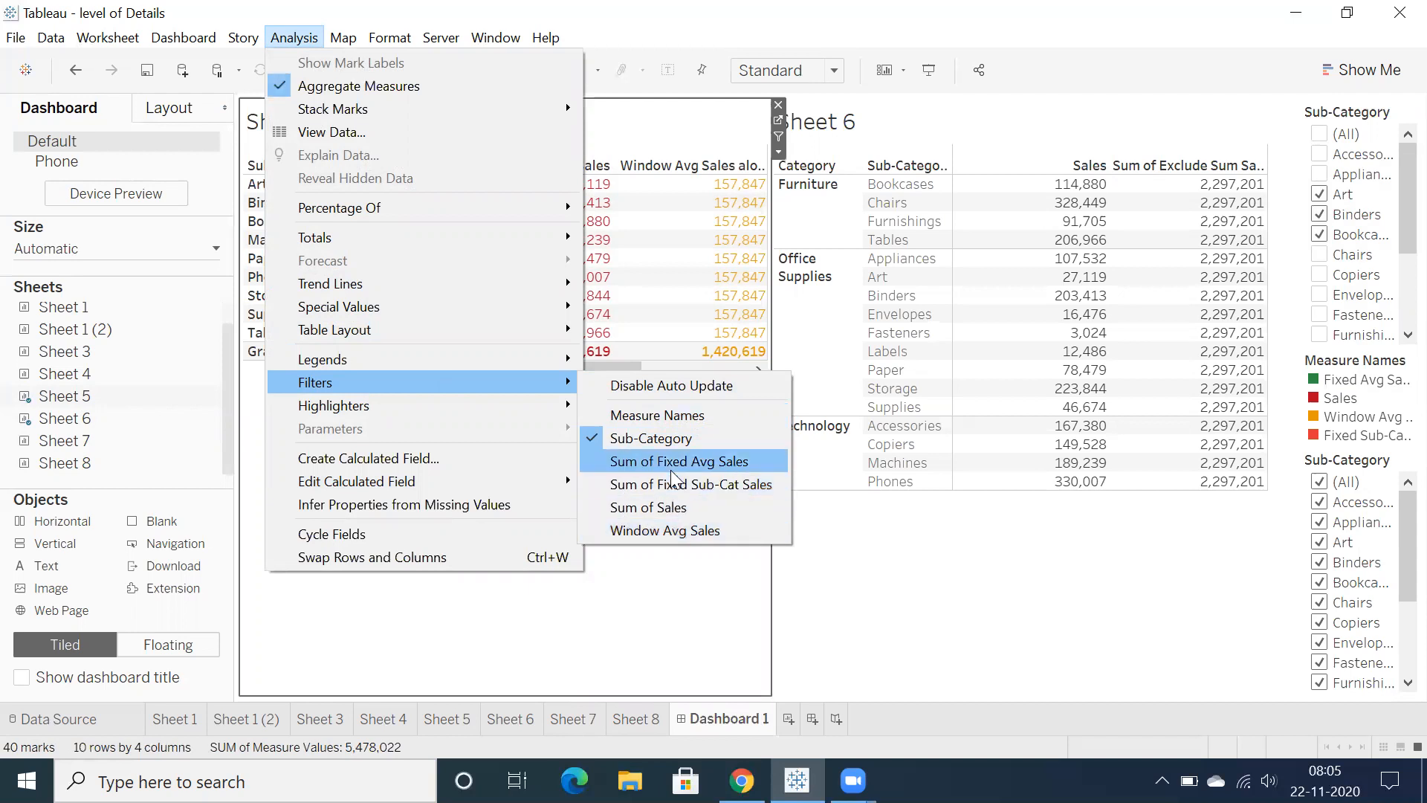
mouse_move(678, 477)
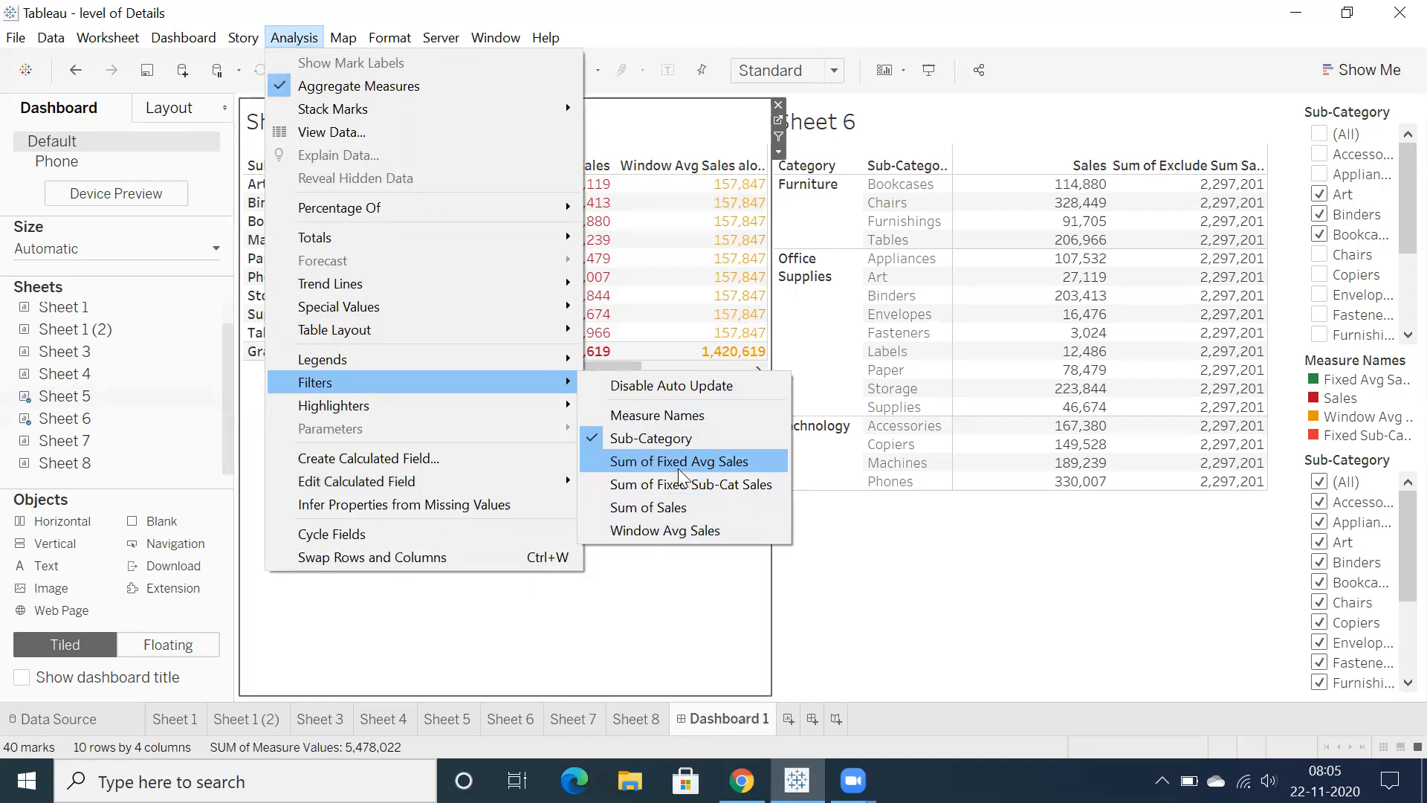
mouse_move(691, 485)
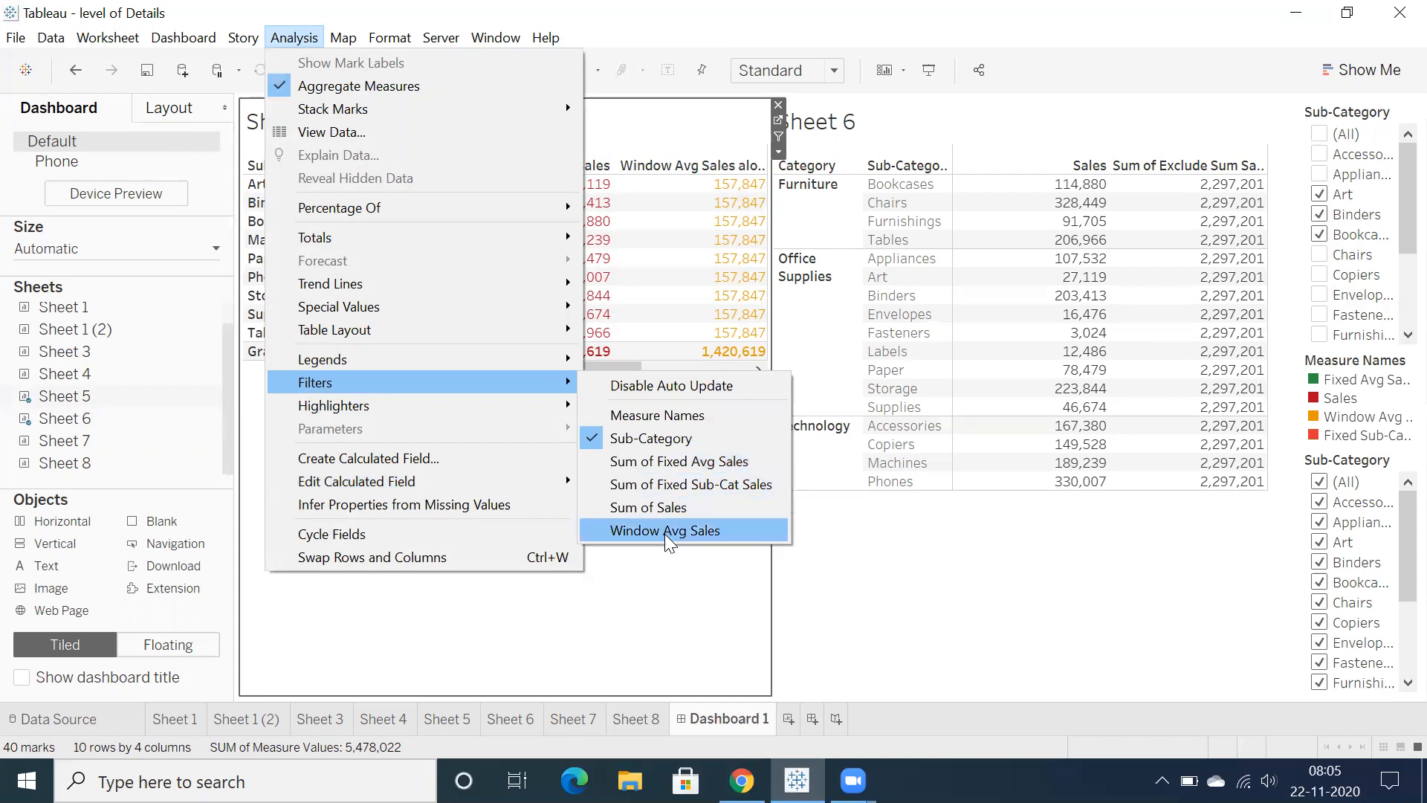
click(665, 529)
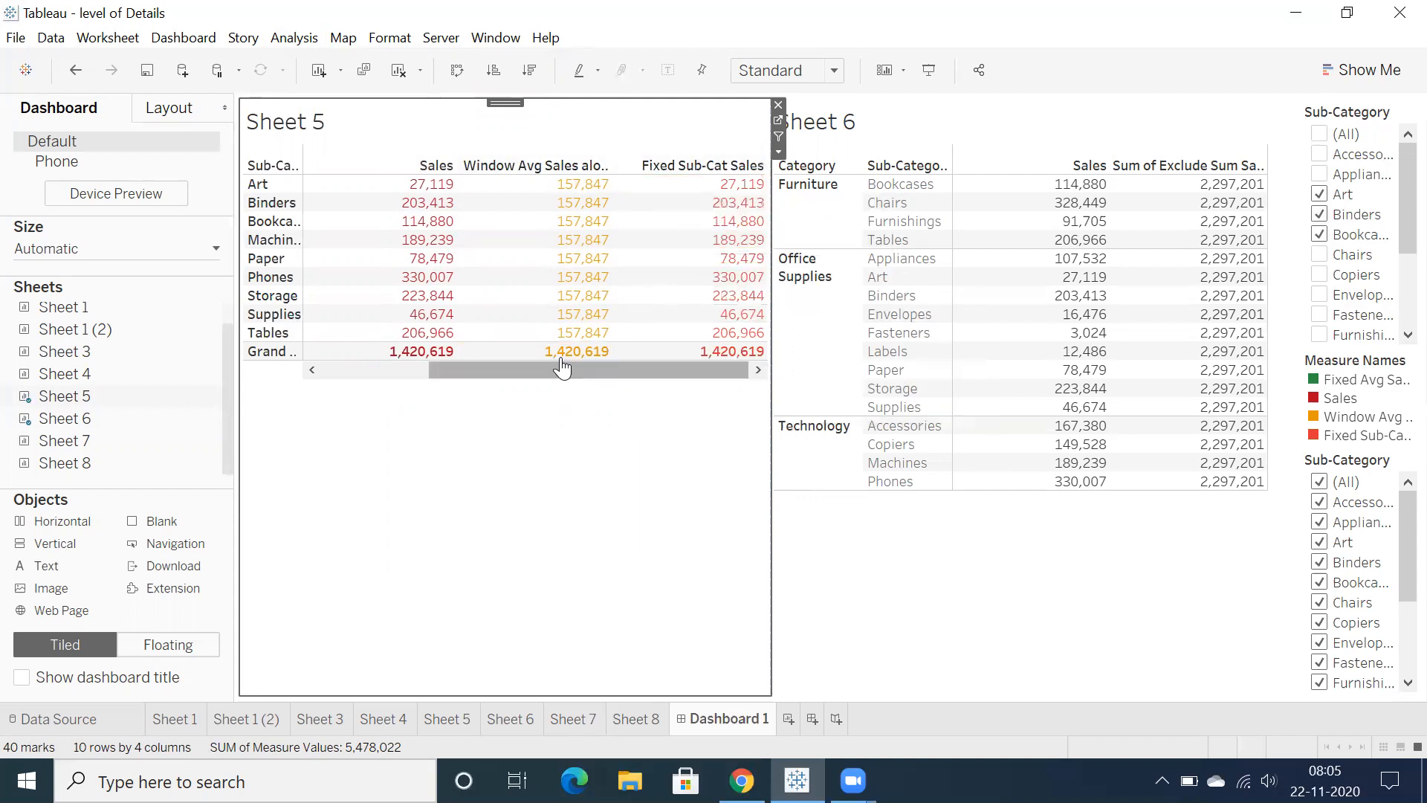
mouse_move(541, 421)
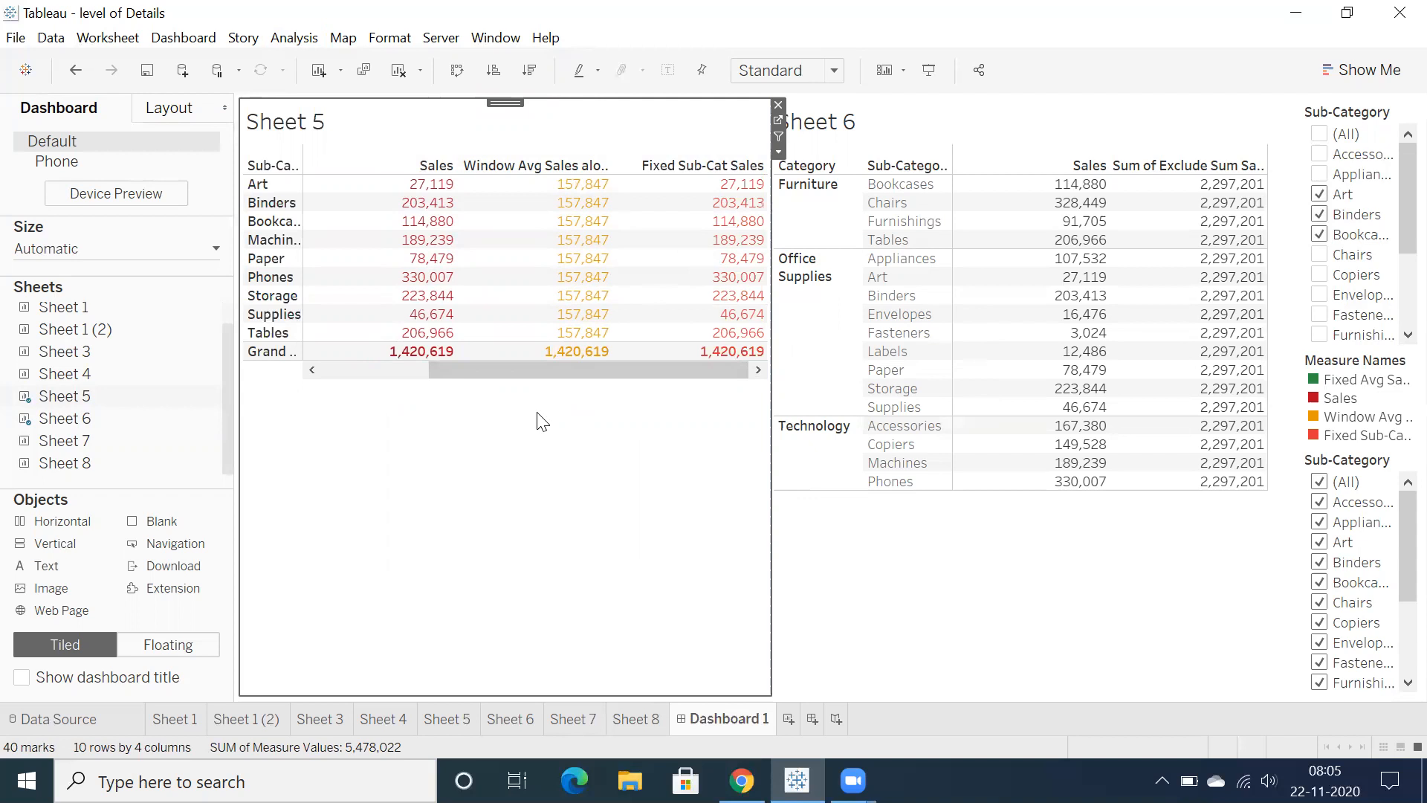
mouse_move(376, 425)
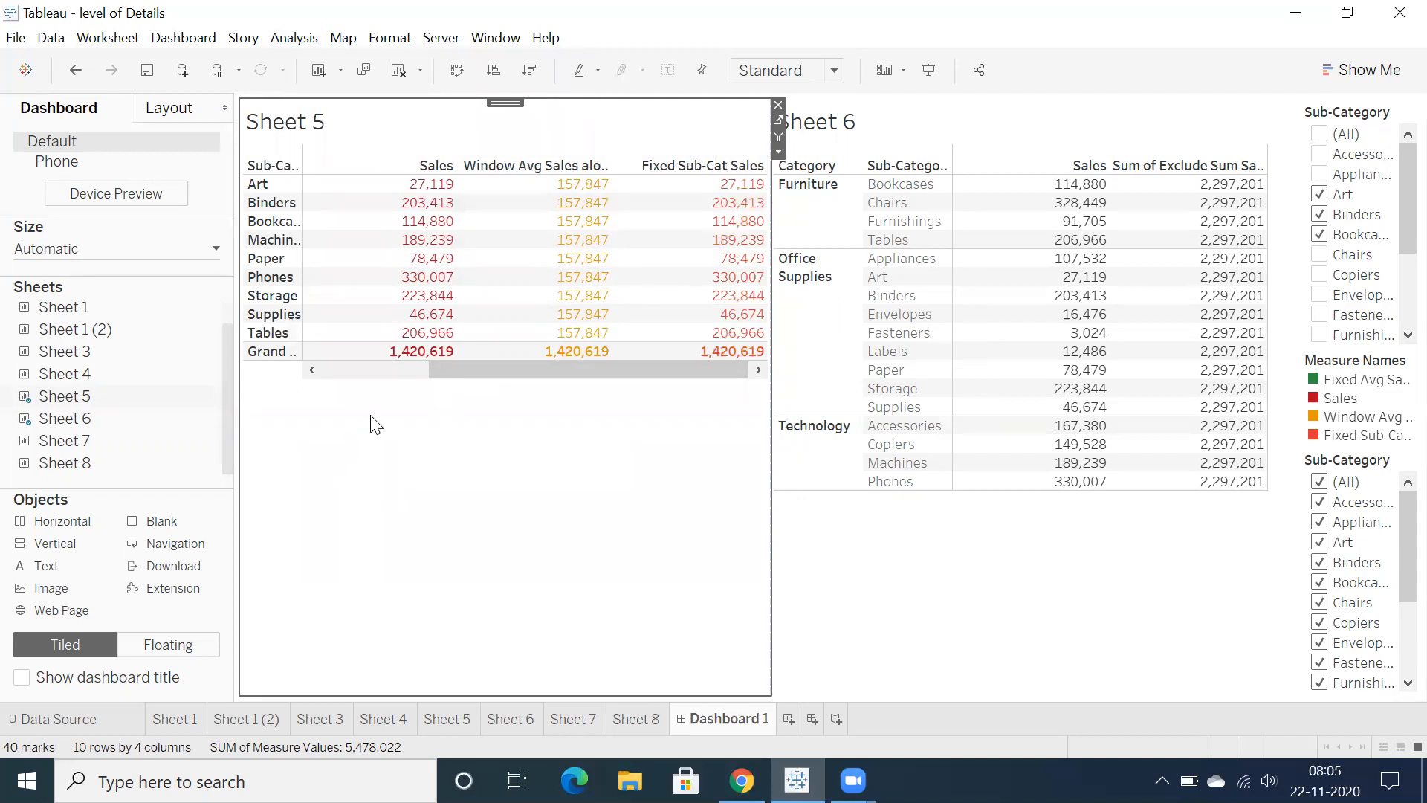
mouse_move(459, 402)
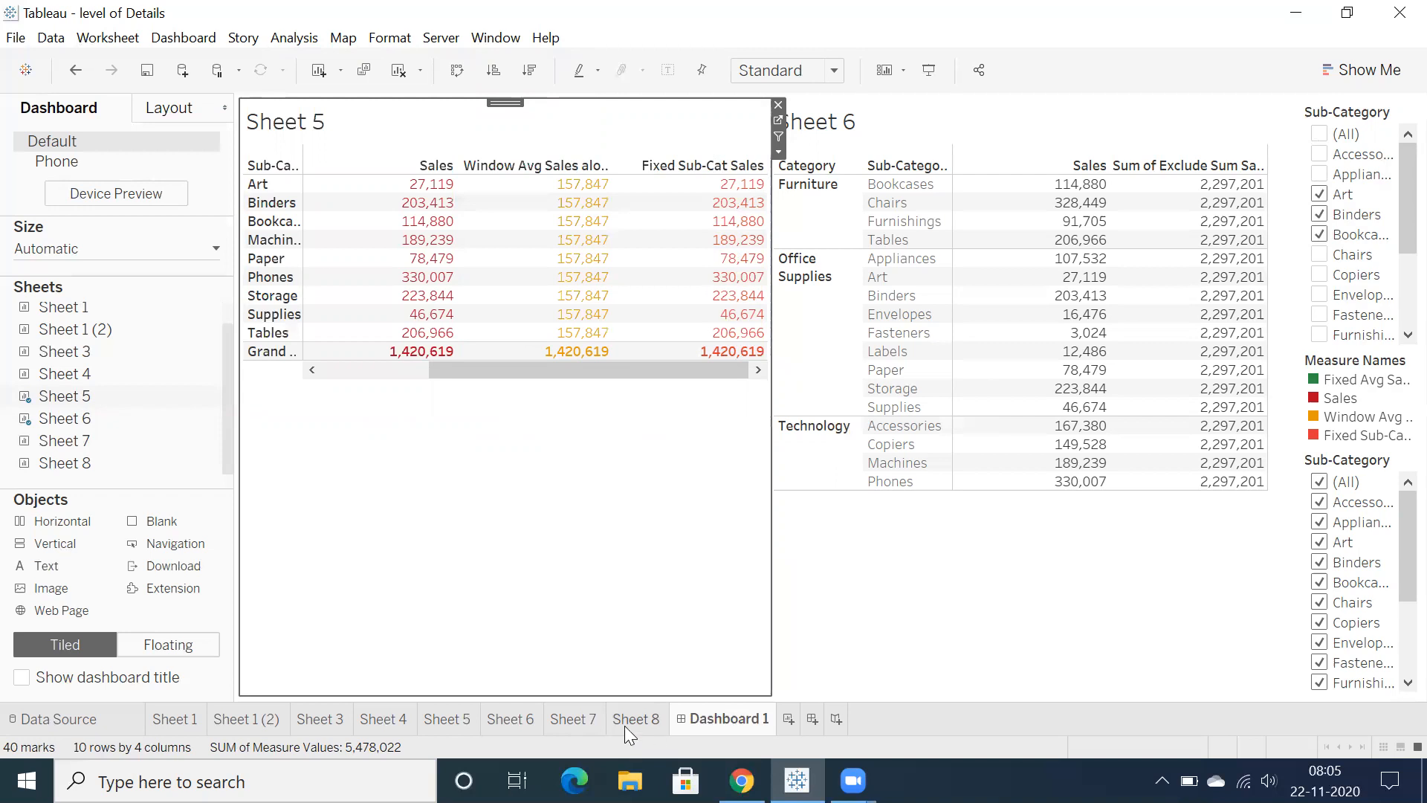
- On Sheet 8, describe the Sales (copy) field: a summed continuous measure with formula [Sales]
click(634, 719)
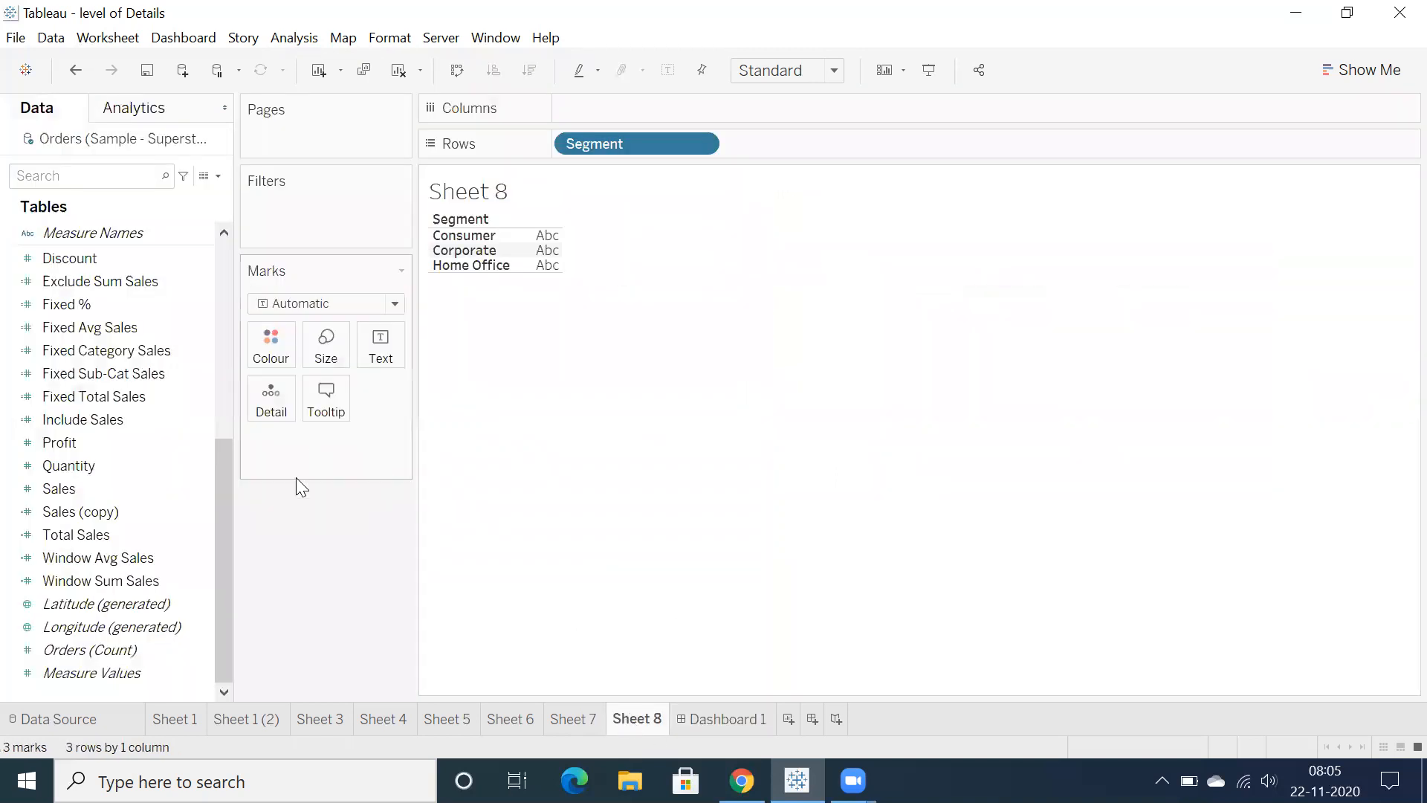
click(81, 510)
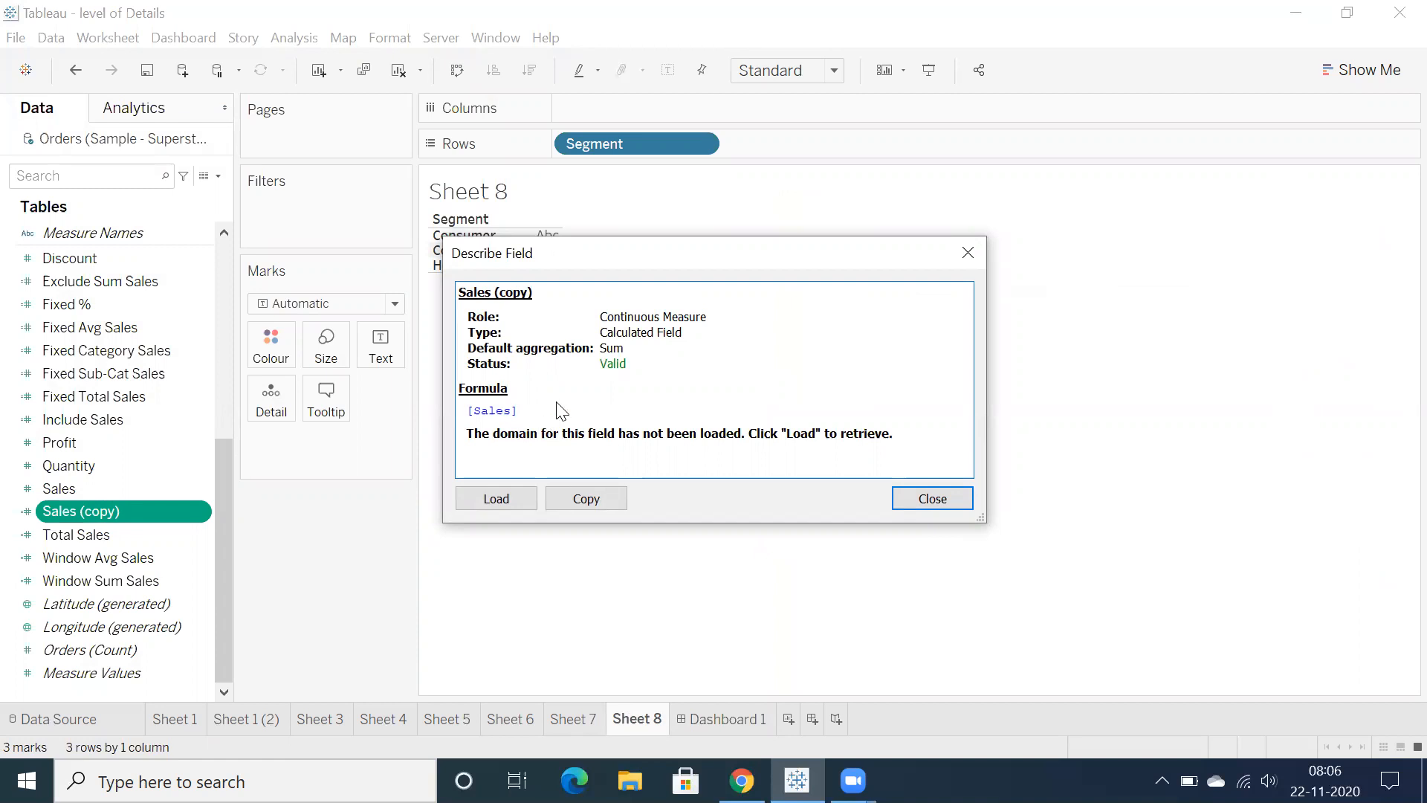
mouse_move(615, 451)
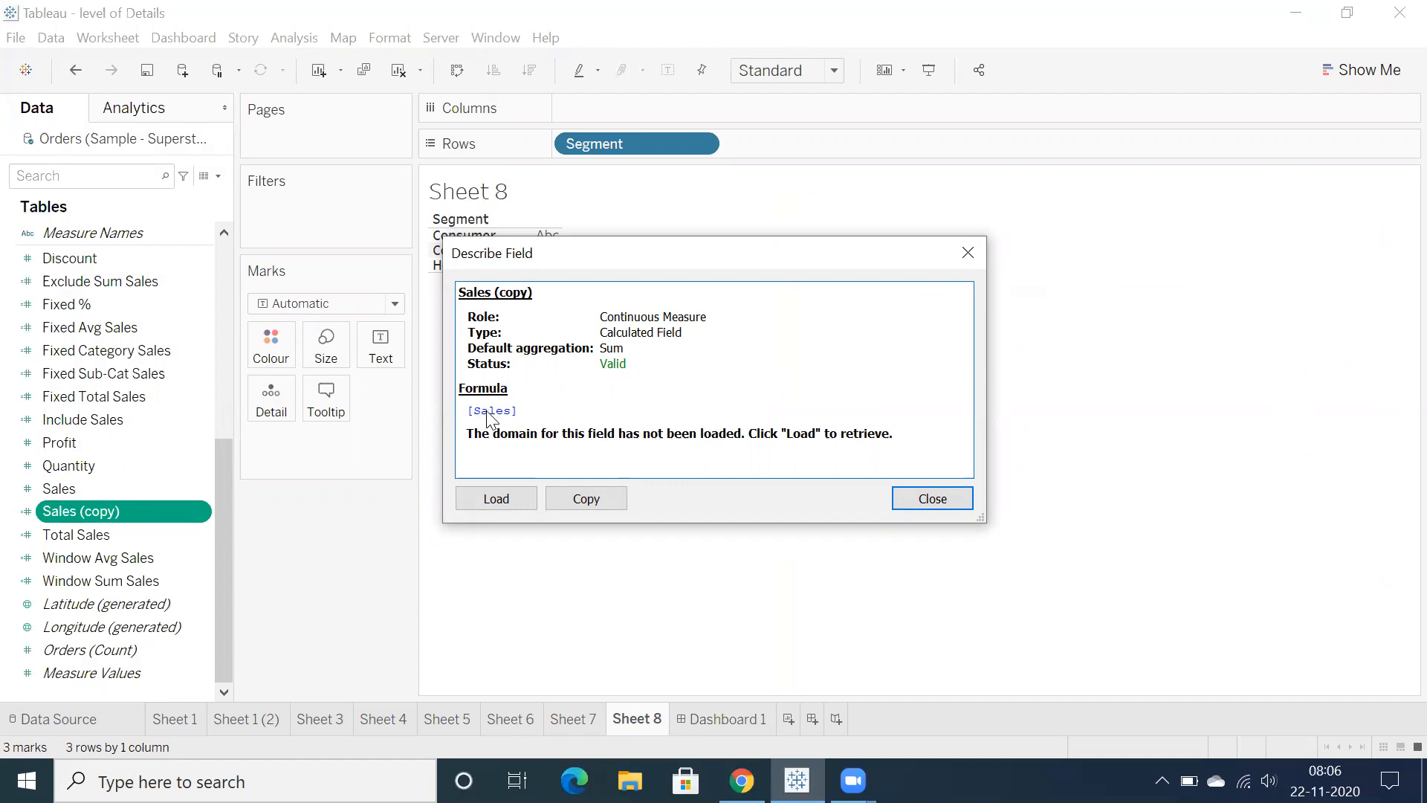
mouse_move(605, 465)
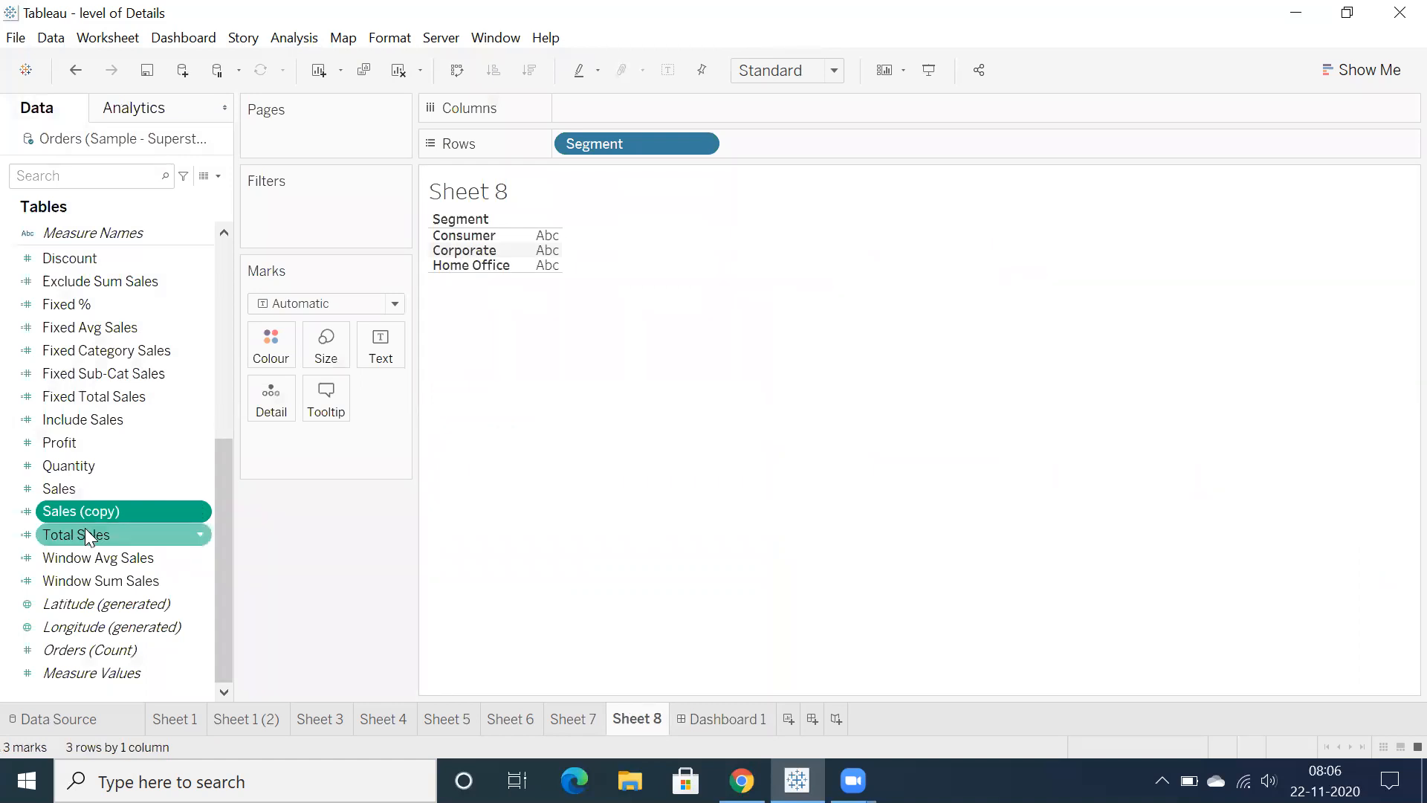
right_click(76, 533)
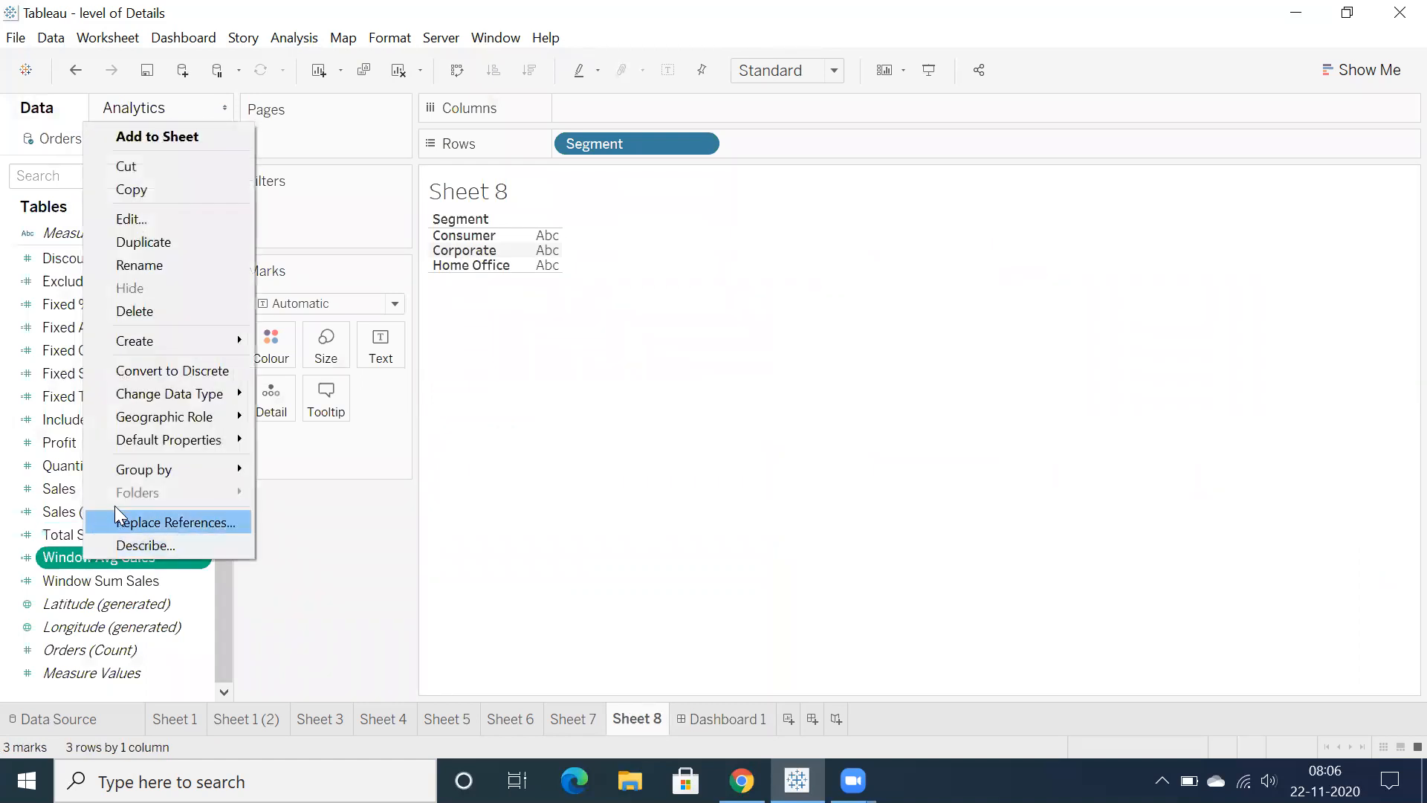
click(136, 310)
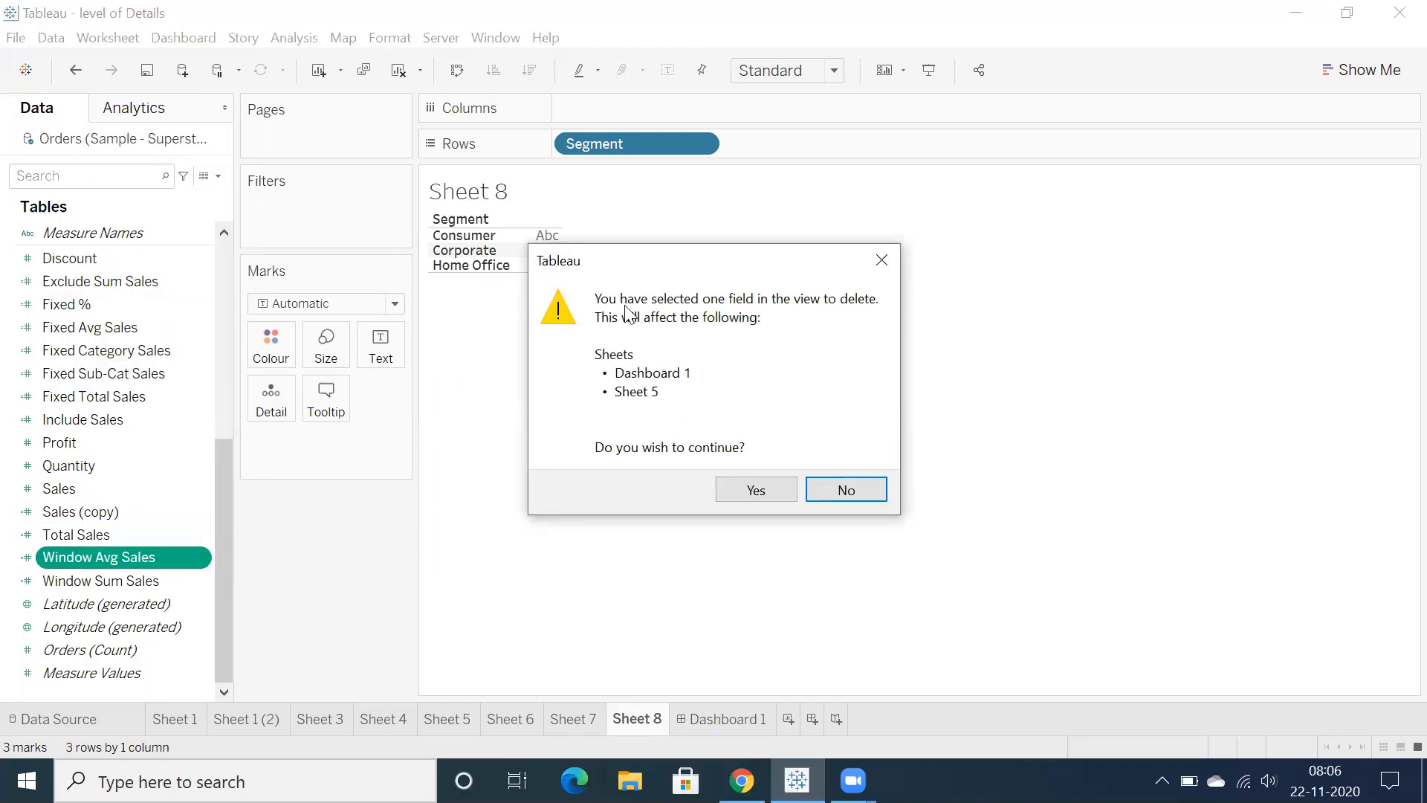
mouse_move(653, 321)
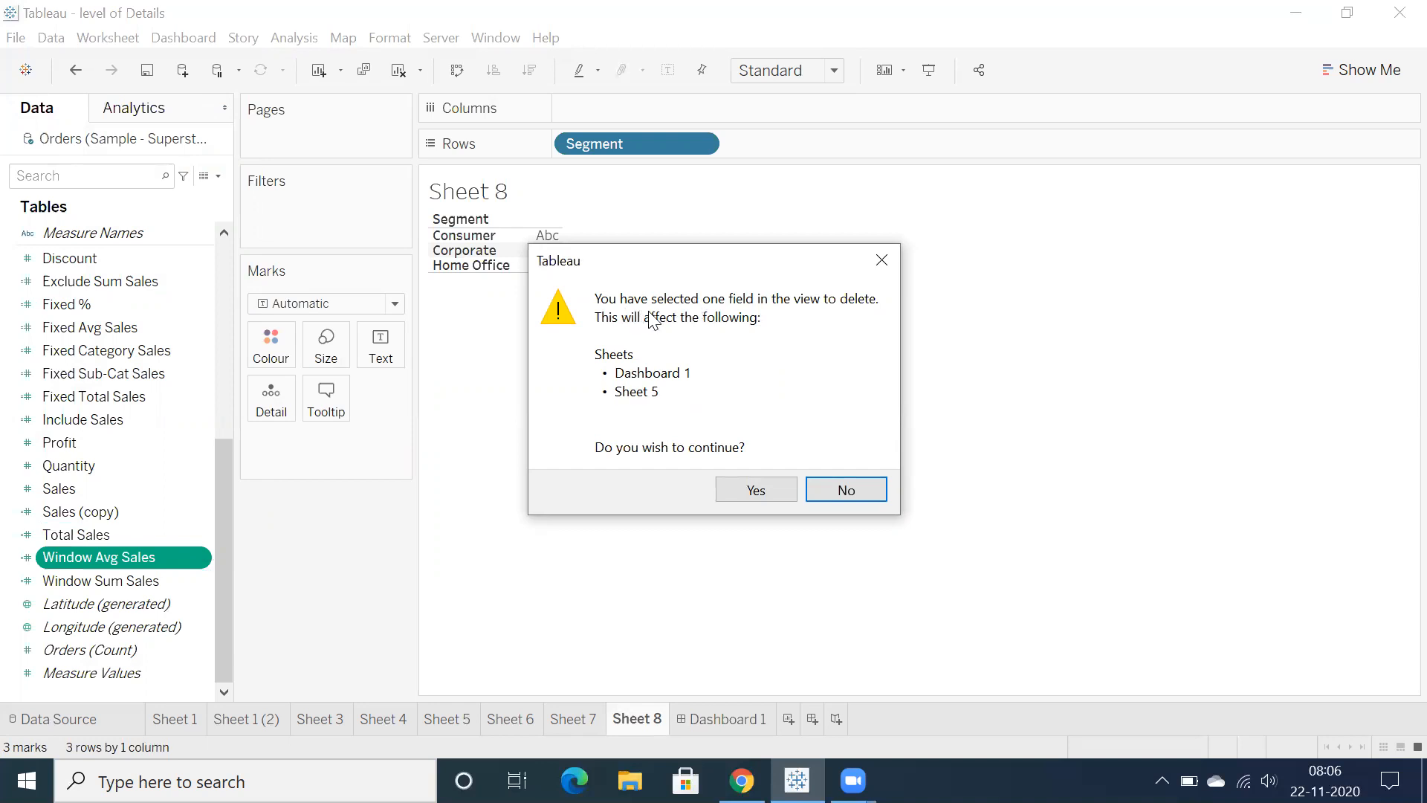
mouse_move(788, 330)
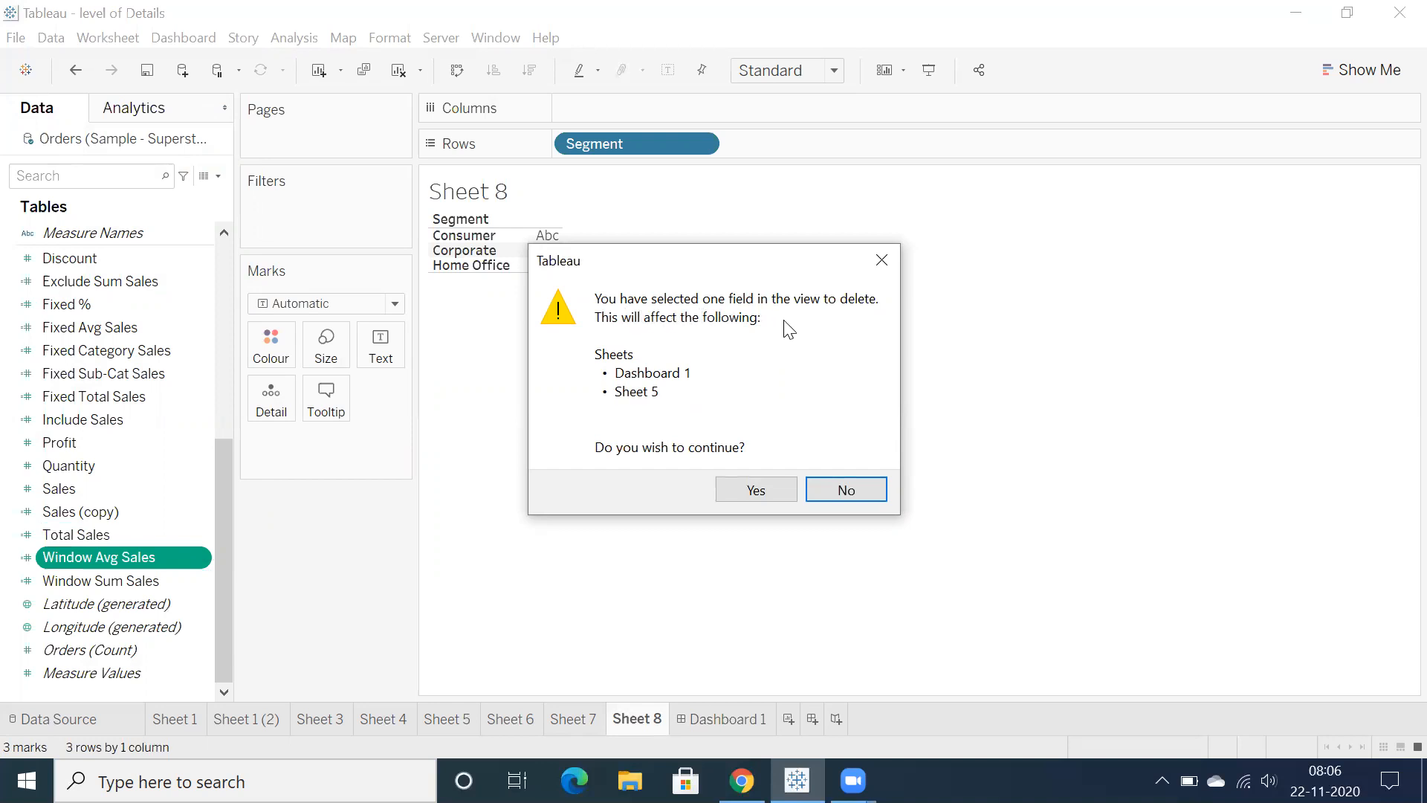
mouse_move(638, 395)
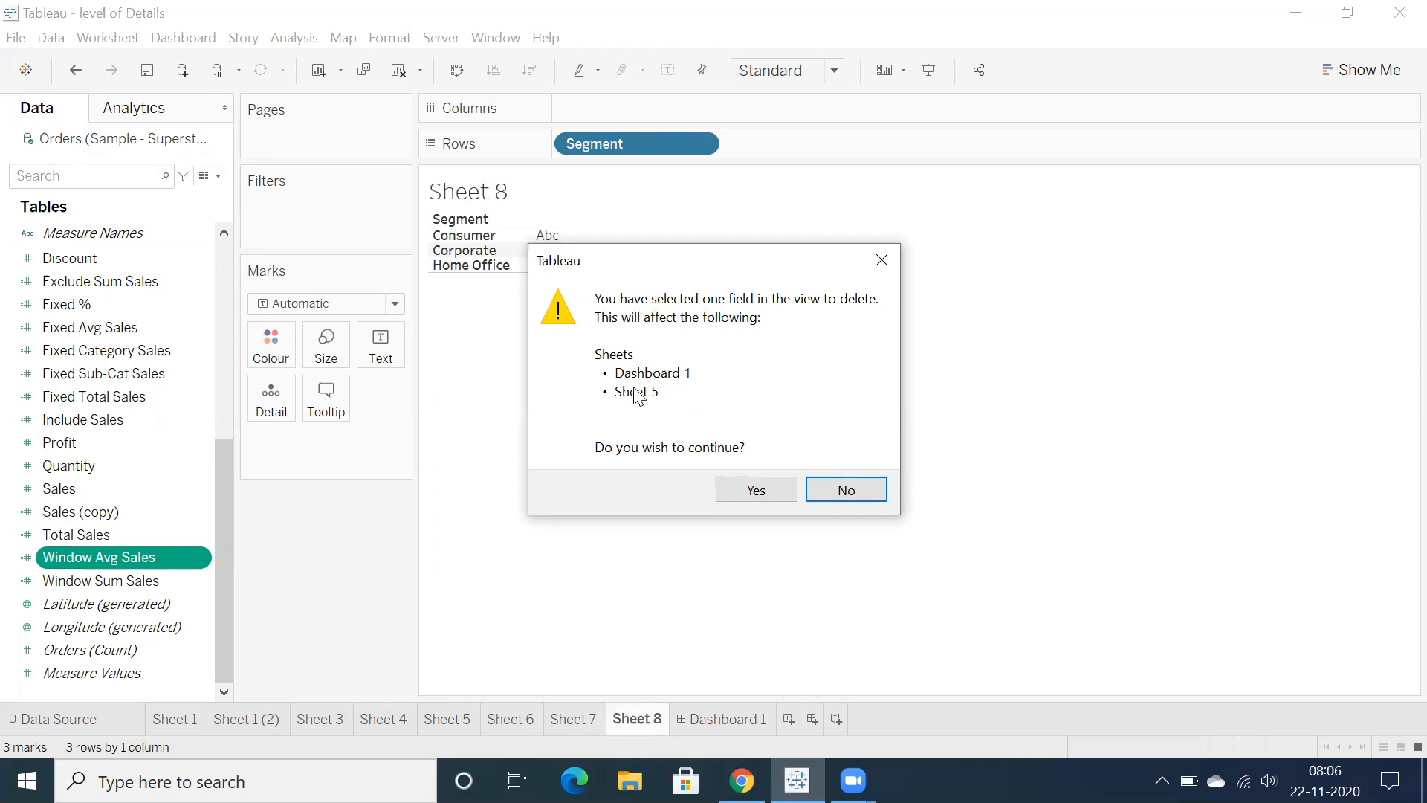
mouse_move(642, 391)
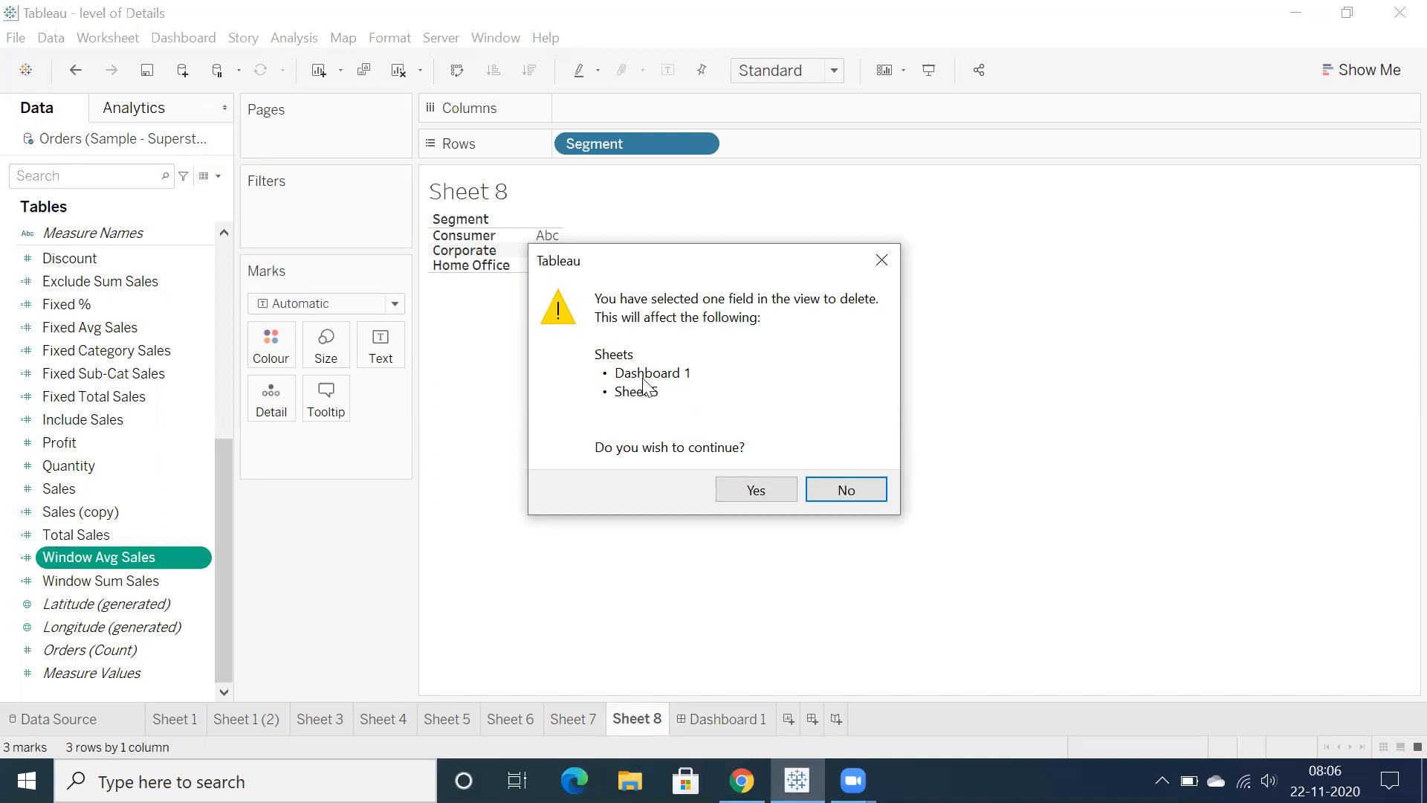
mouse_move(664, 399)
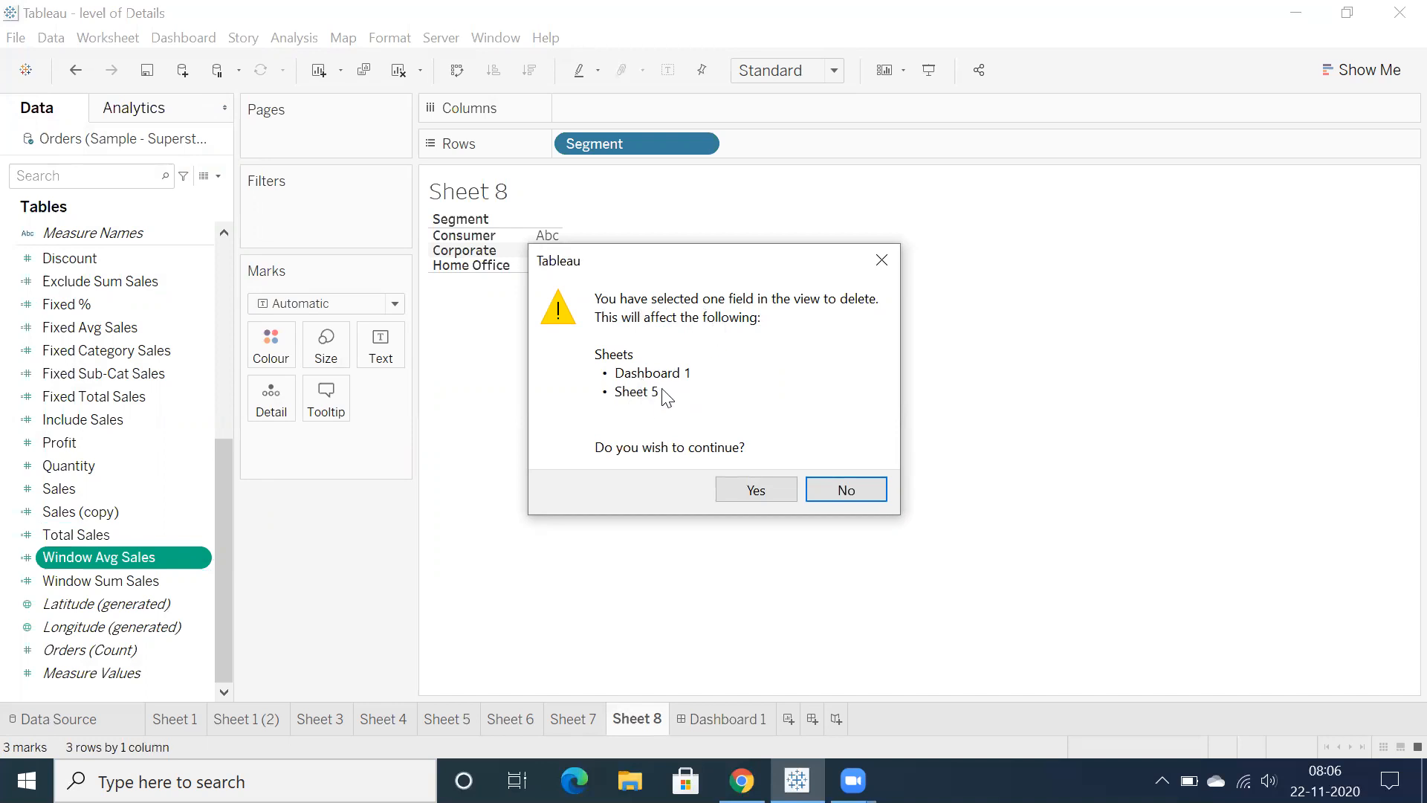
mouse_move(666, 389)
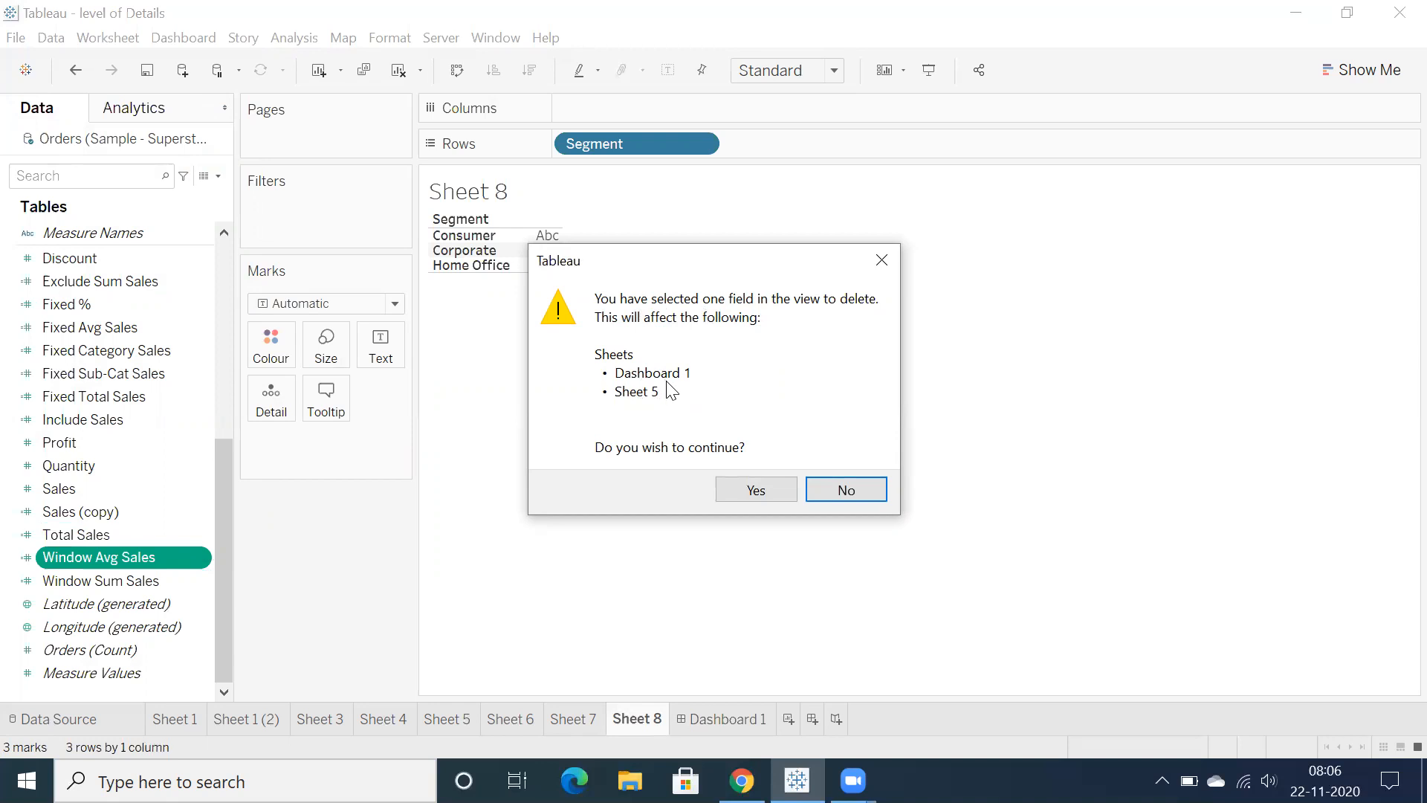
mouse_move(690, 395)
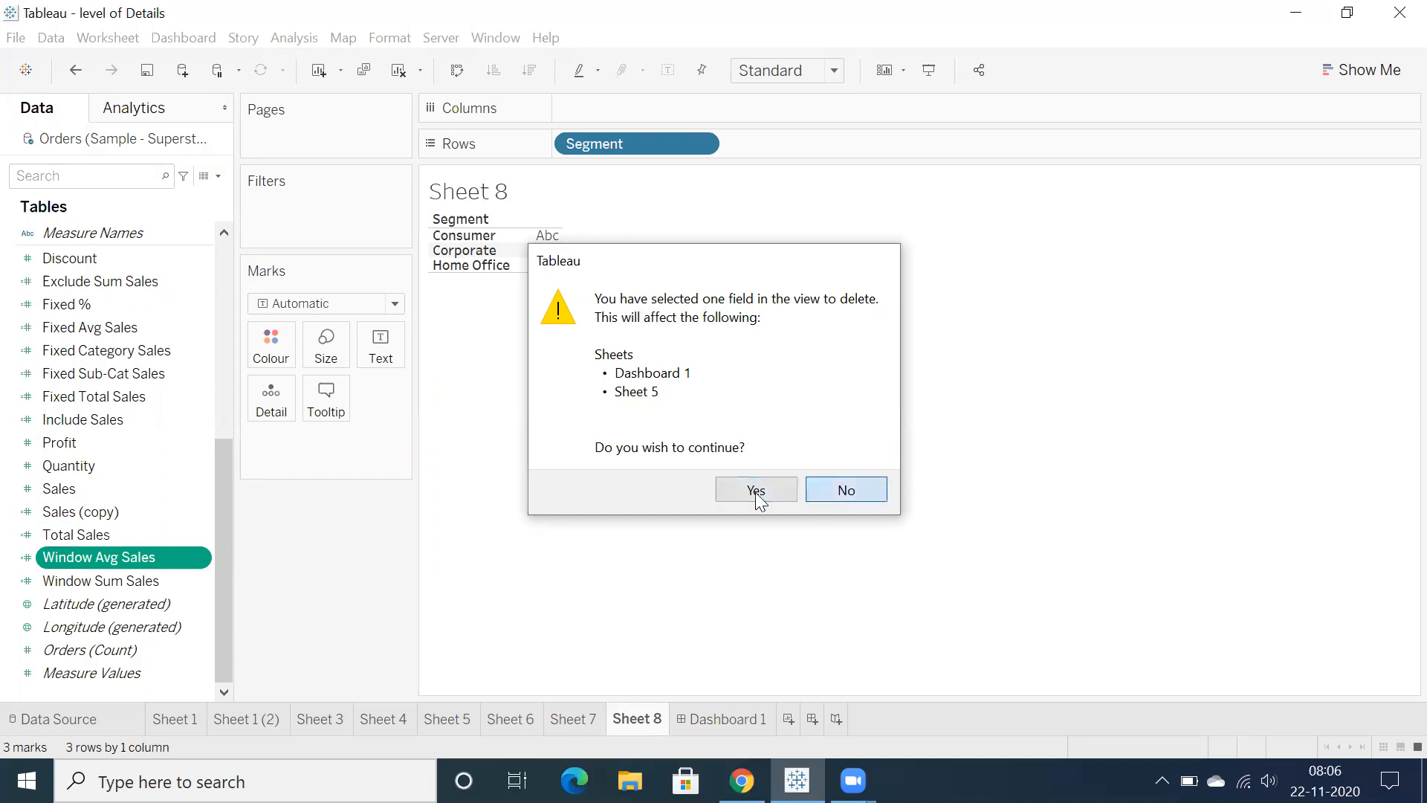
click(755, 489)
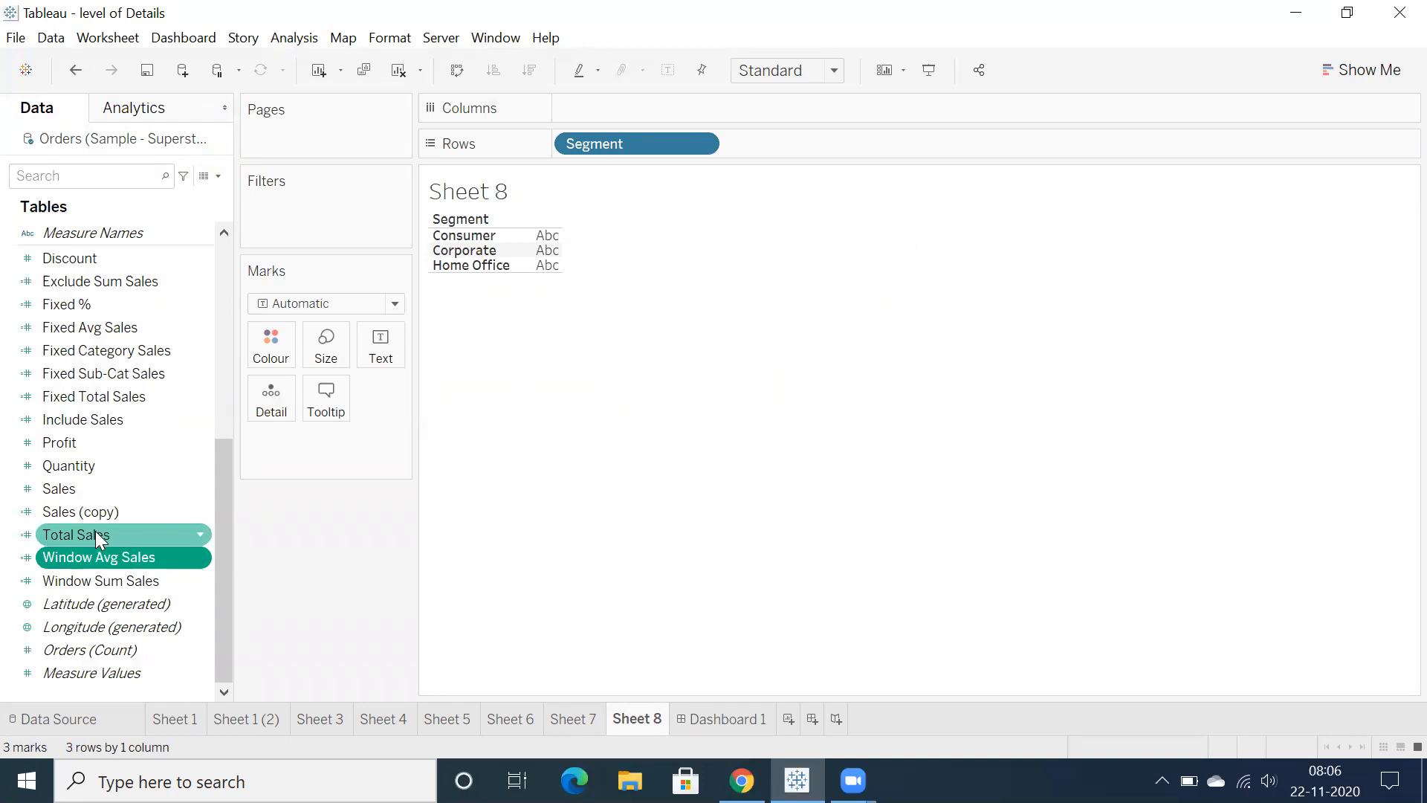
mouse_move(100, 541)
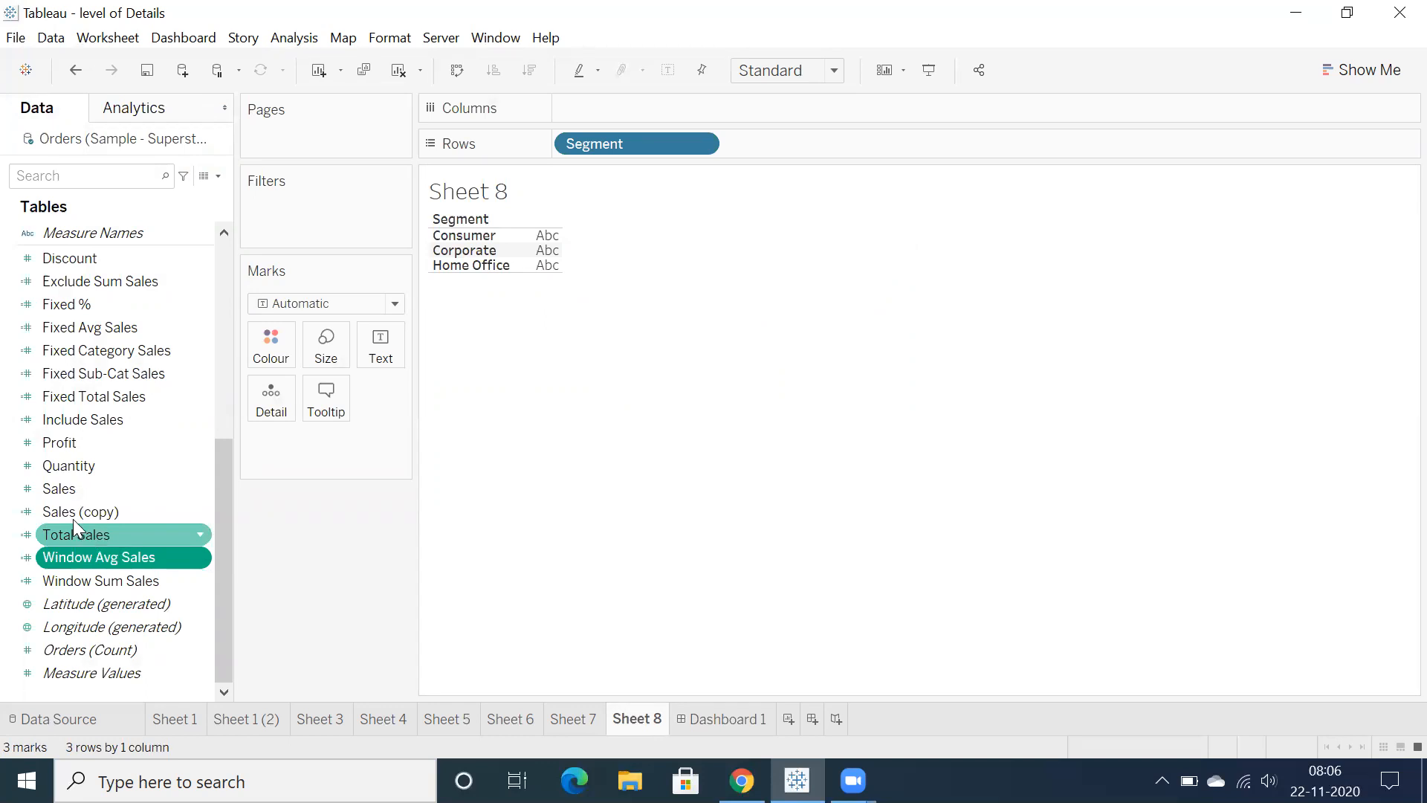
- Request deletion of Sales (copy), see that only Sheet 4 uses it, and decline so the field is kept
right_click(81, 510)
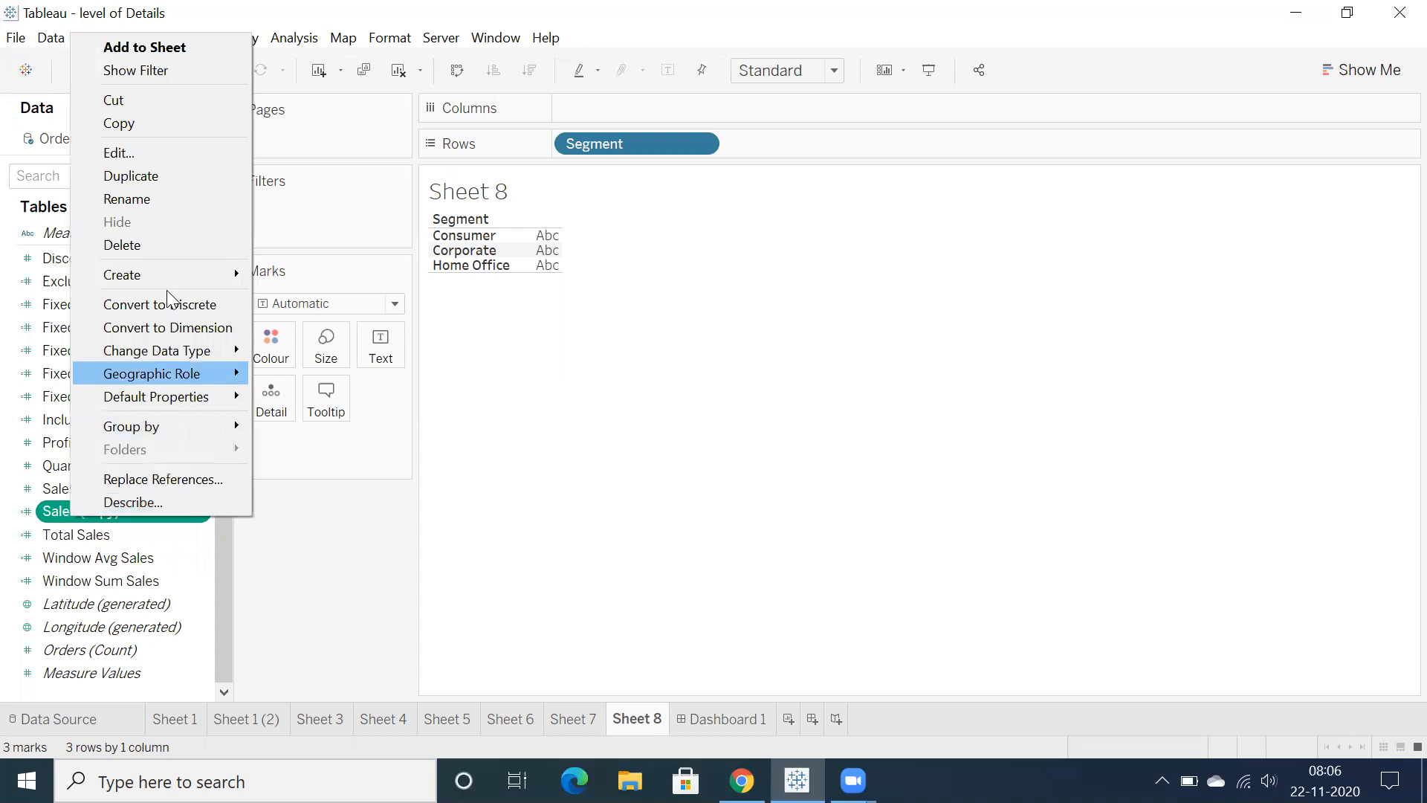
click(120, 246)
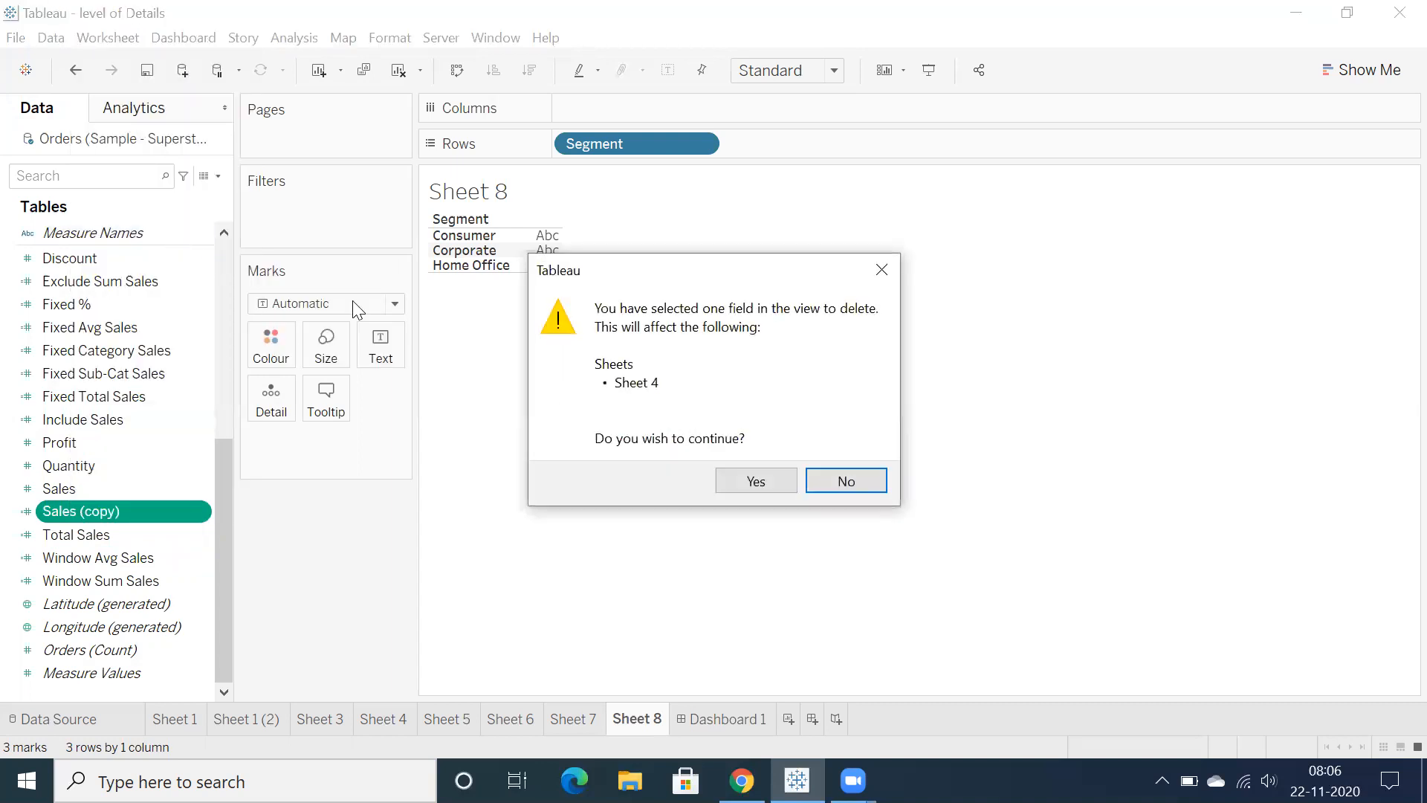
mouse_move(762, 436)
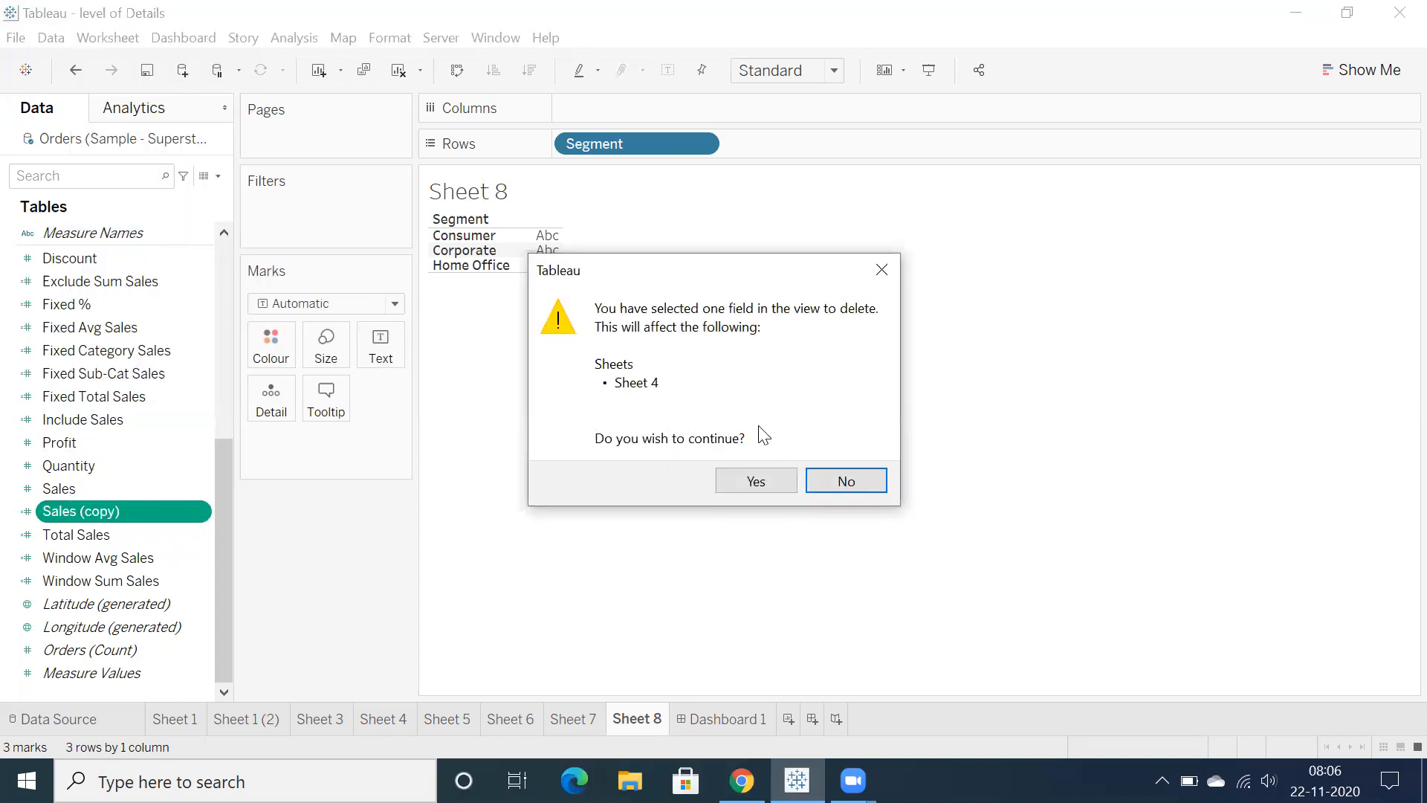
mouse_move(735, 428)
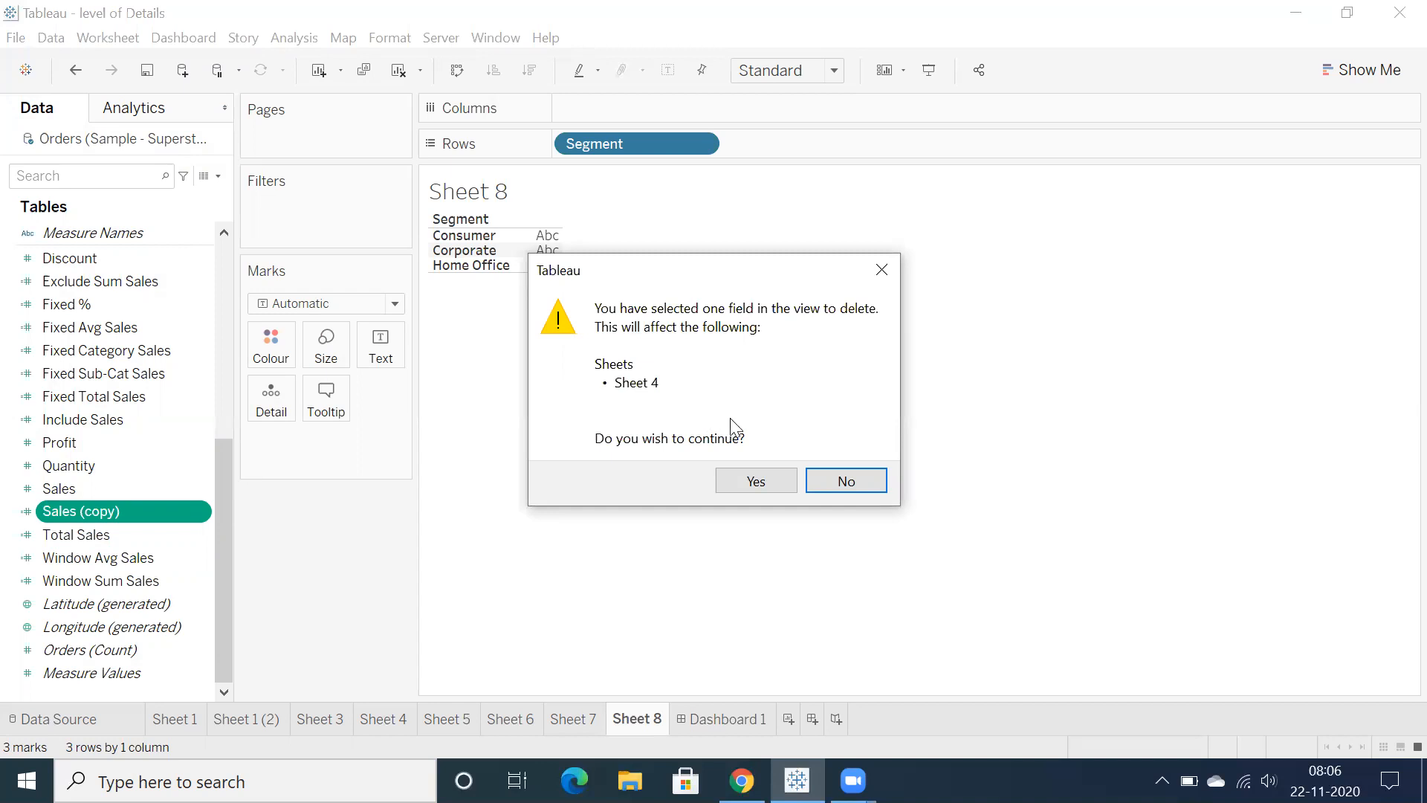
mouse_move(844, 480)
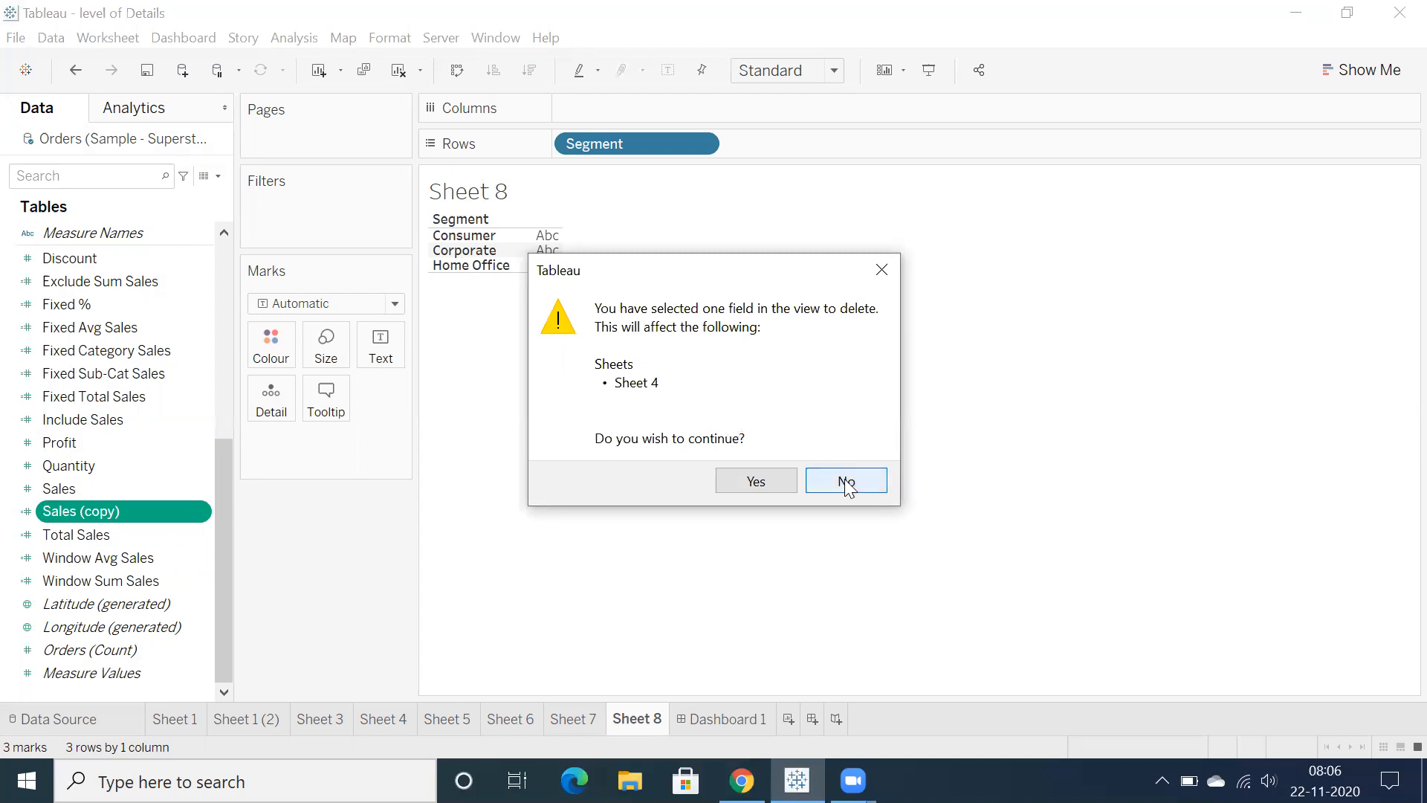
click(844, 480)
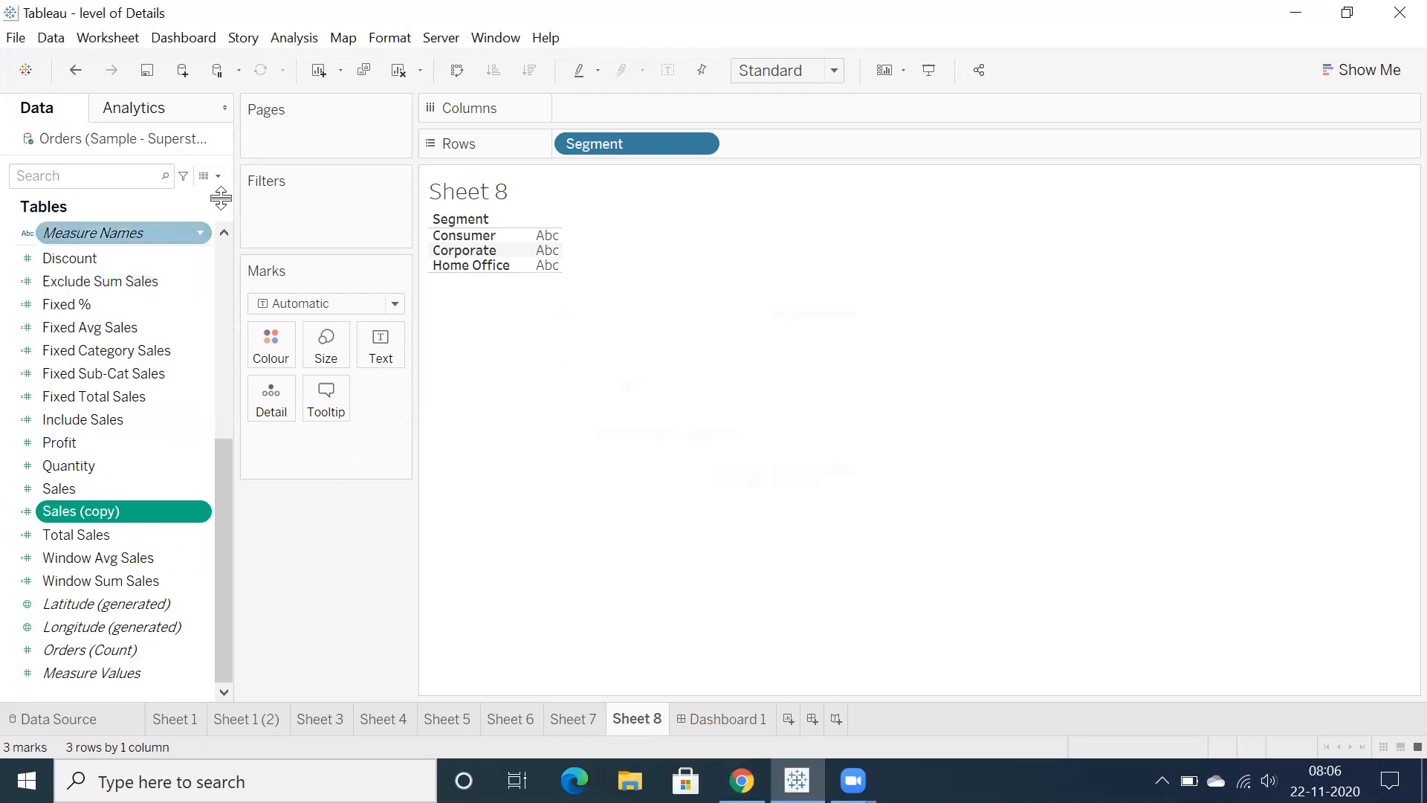
click(293, 38)
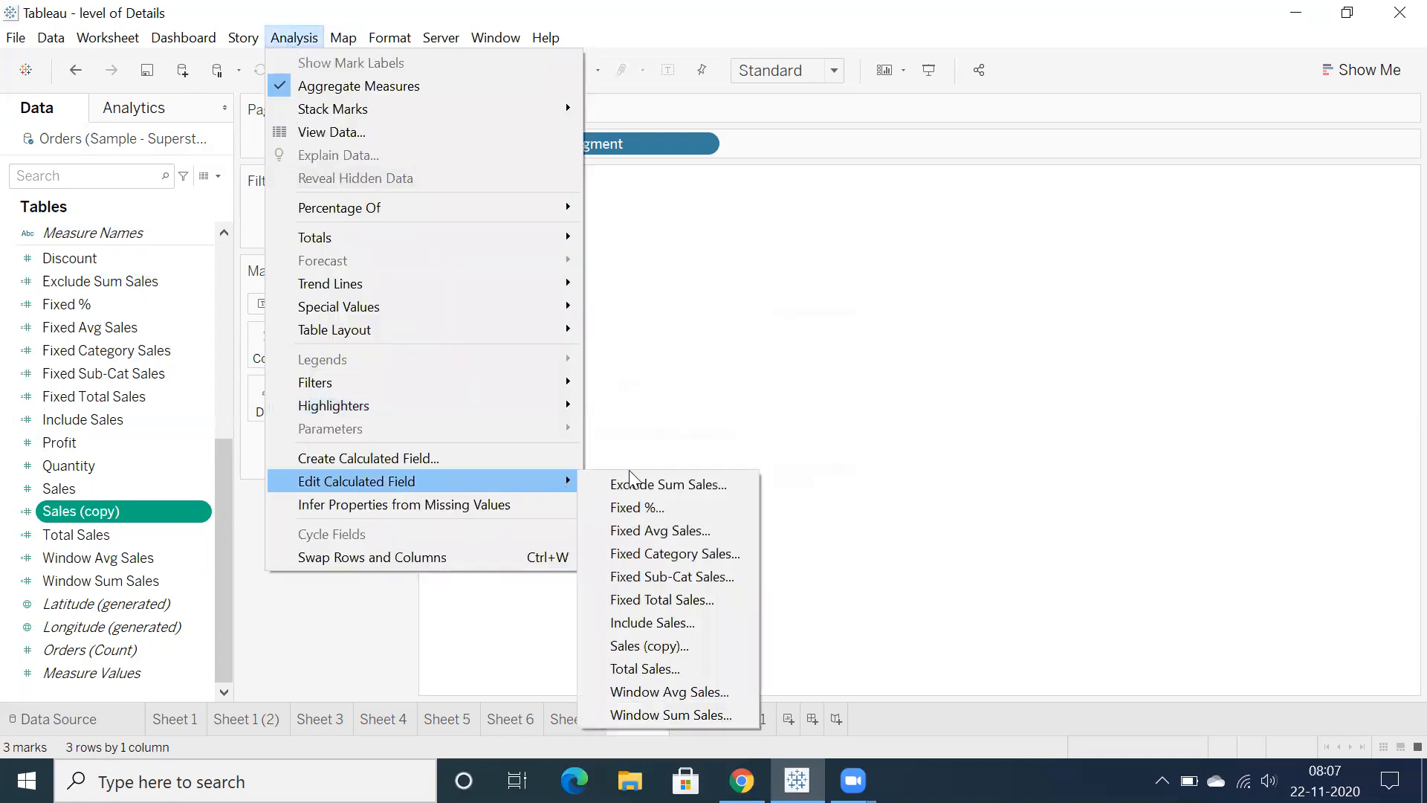
mouse_move(669, 691)
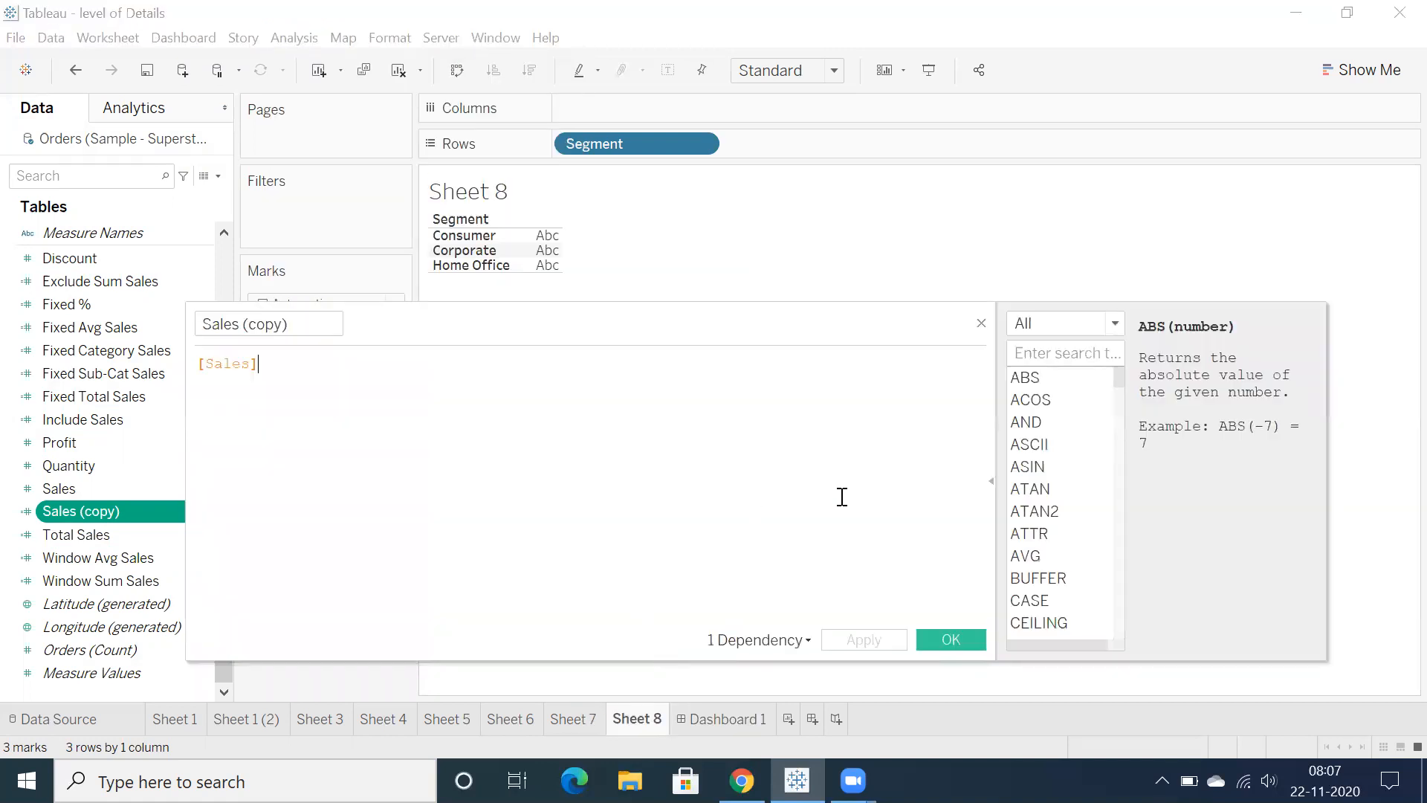
click(950, 639)
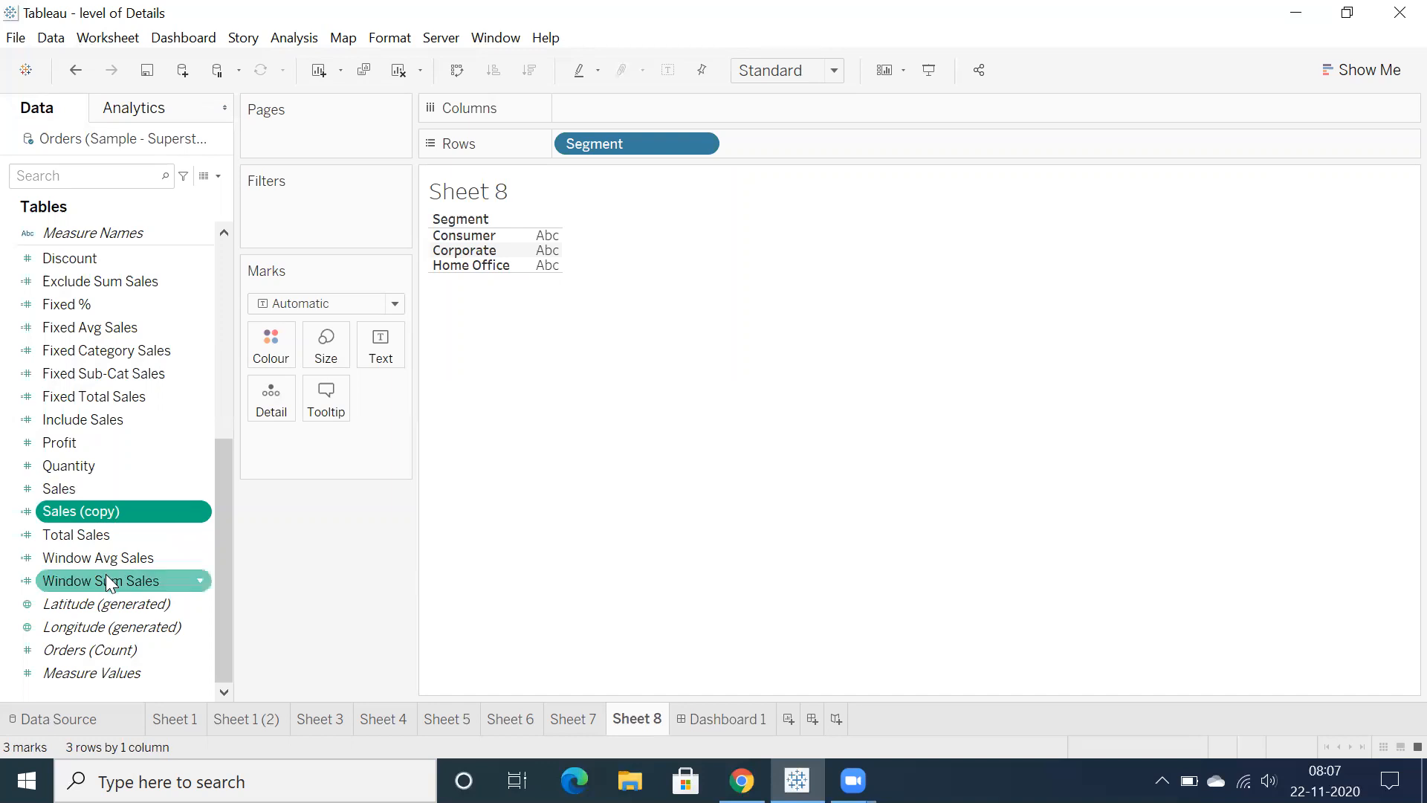
mouse_move(91, 590)
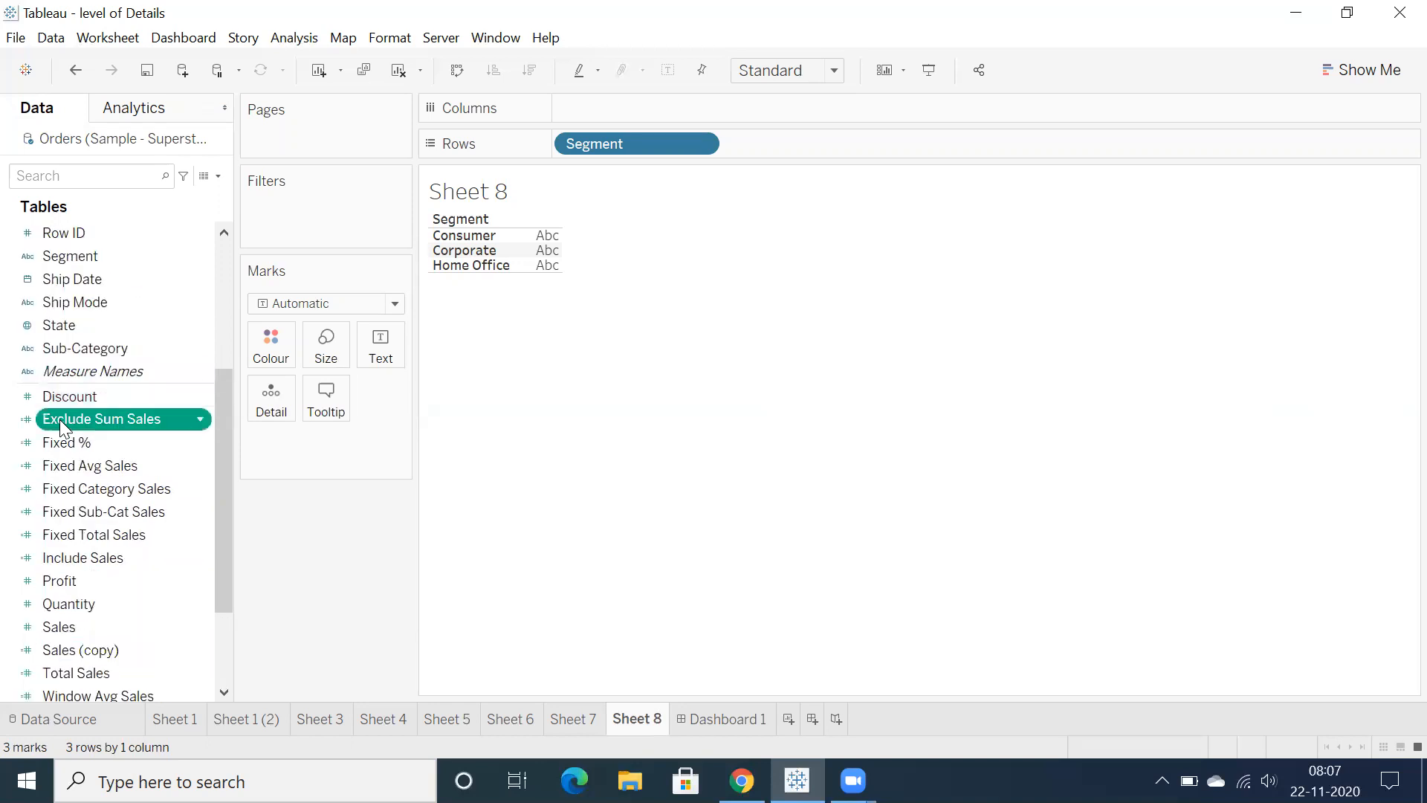
right_click(103, 419)
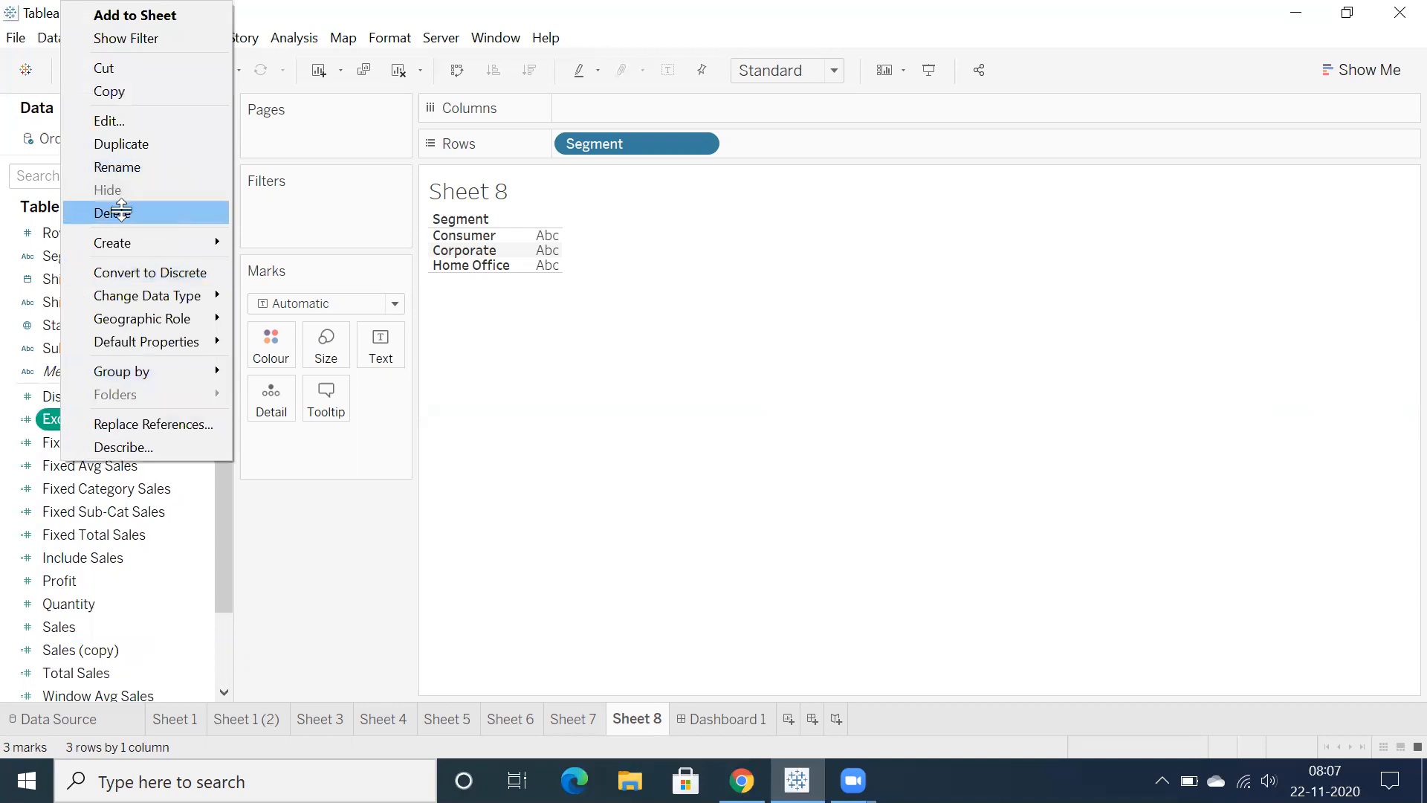
click(111, 213)
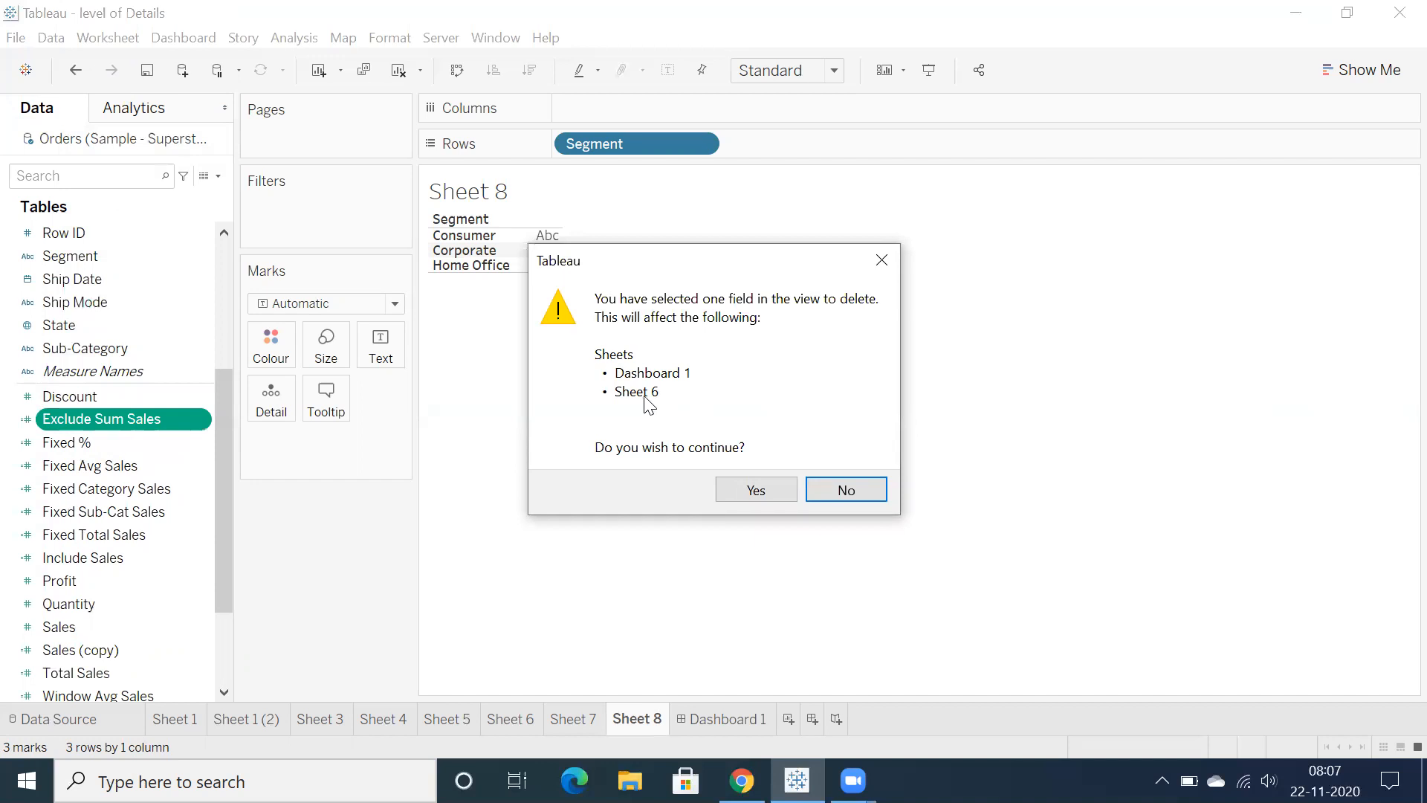
mouse_move(845, 489)
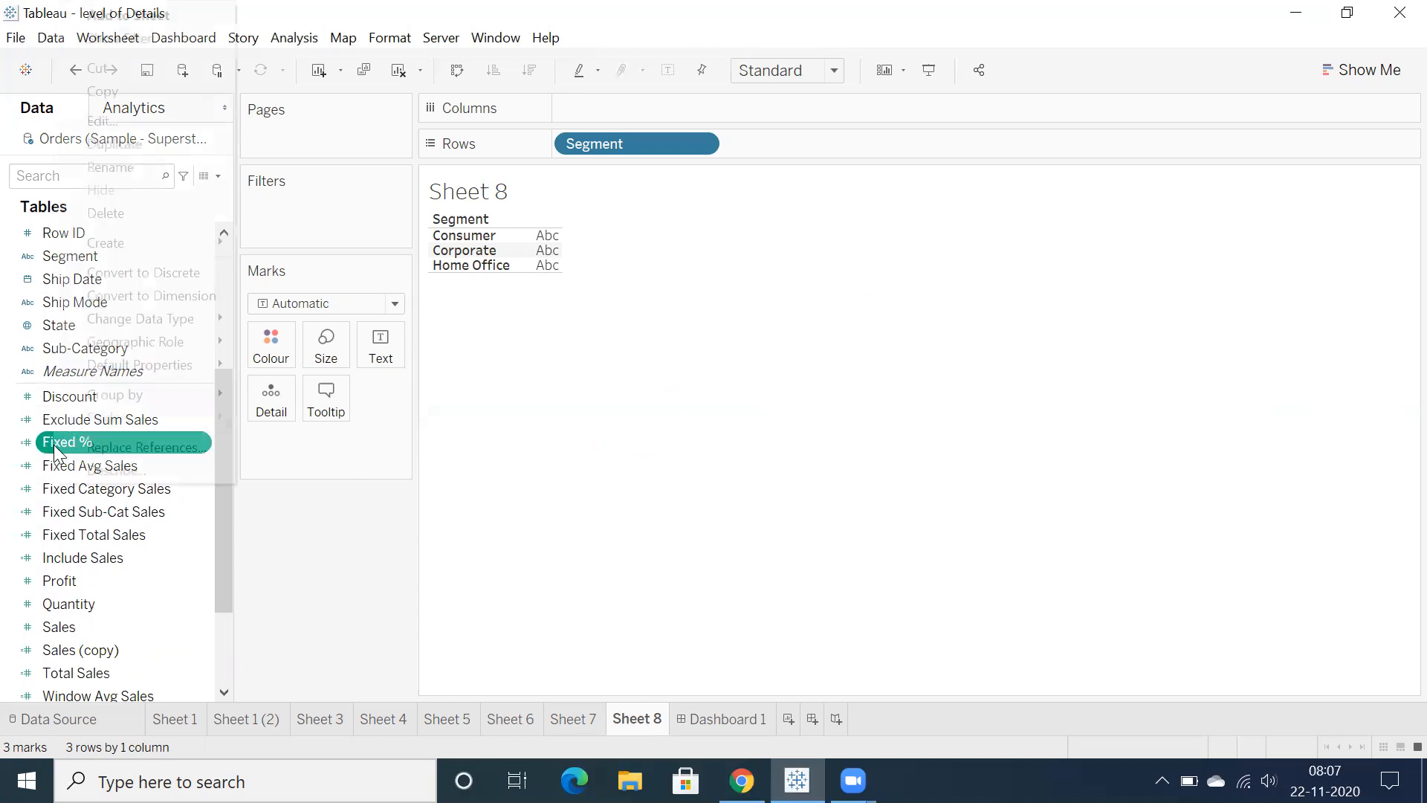
click(106, 213)
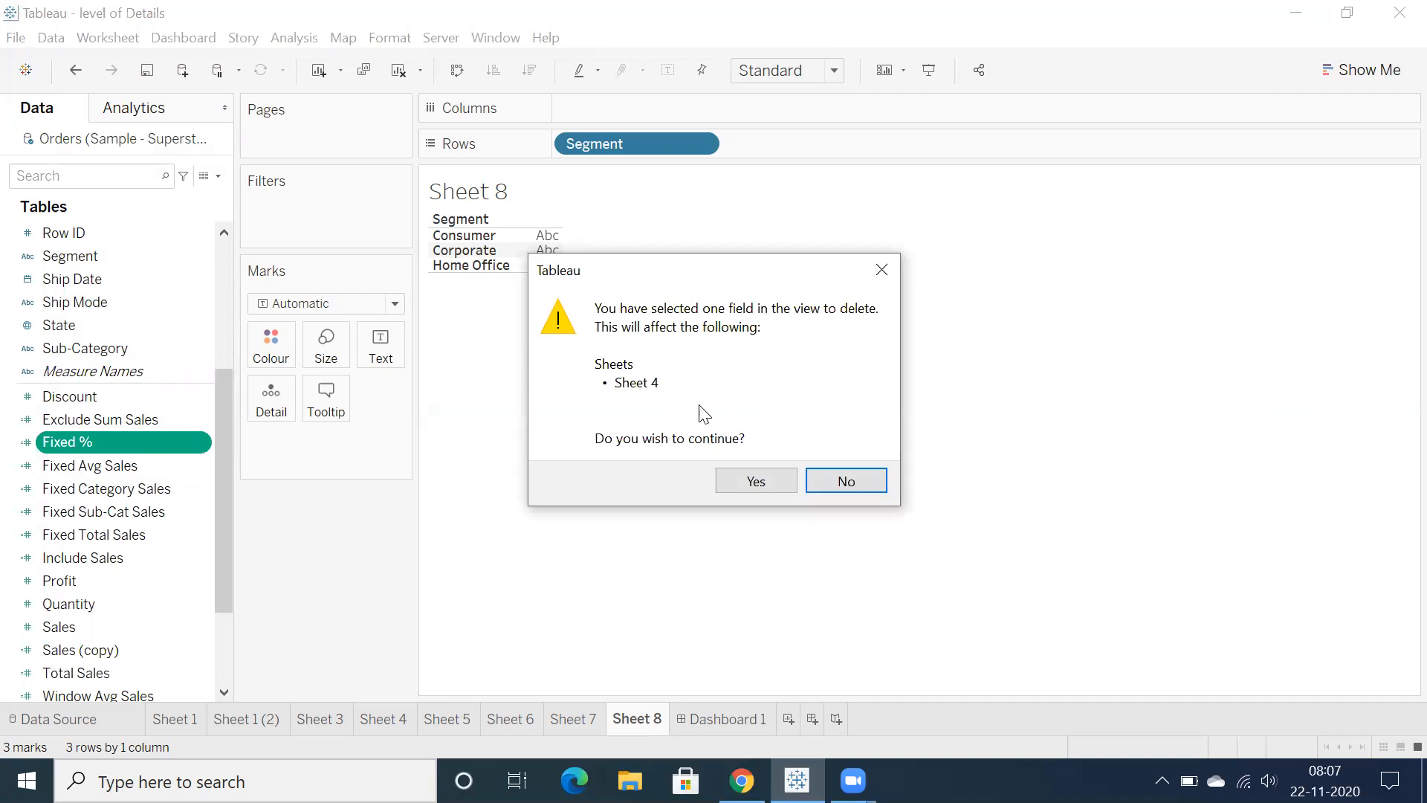
click(844, 480)
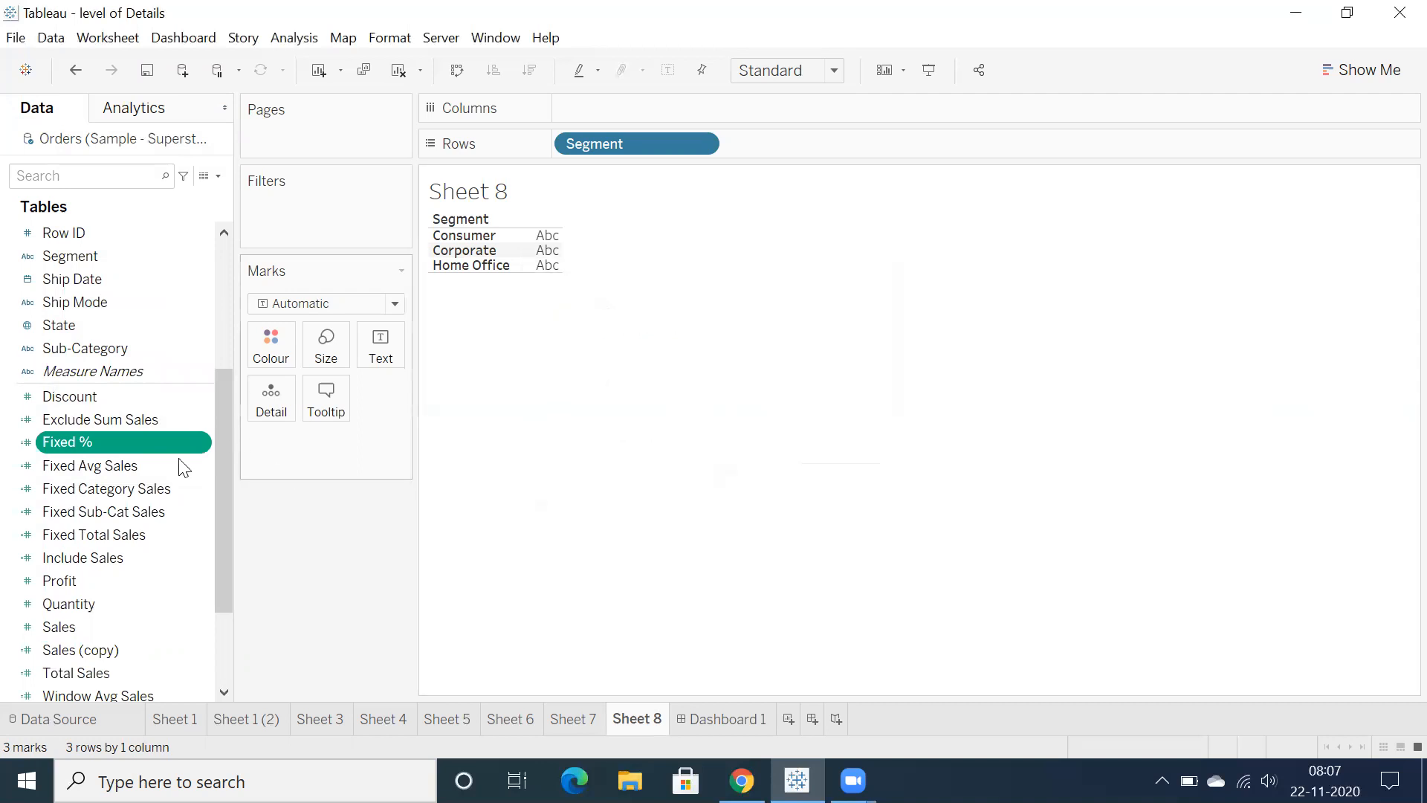
right_click(67, 442)
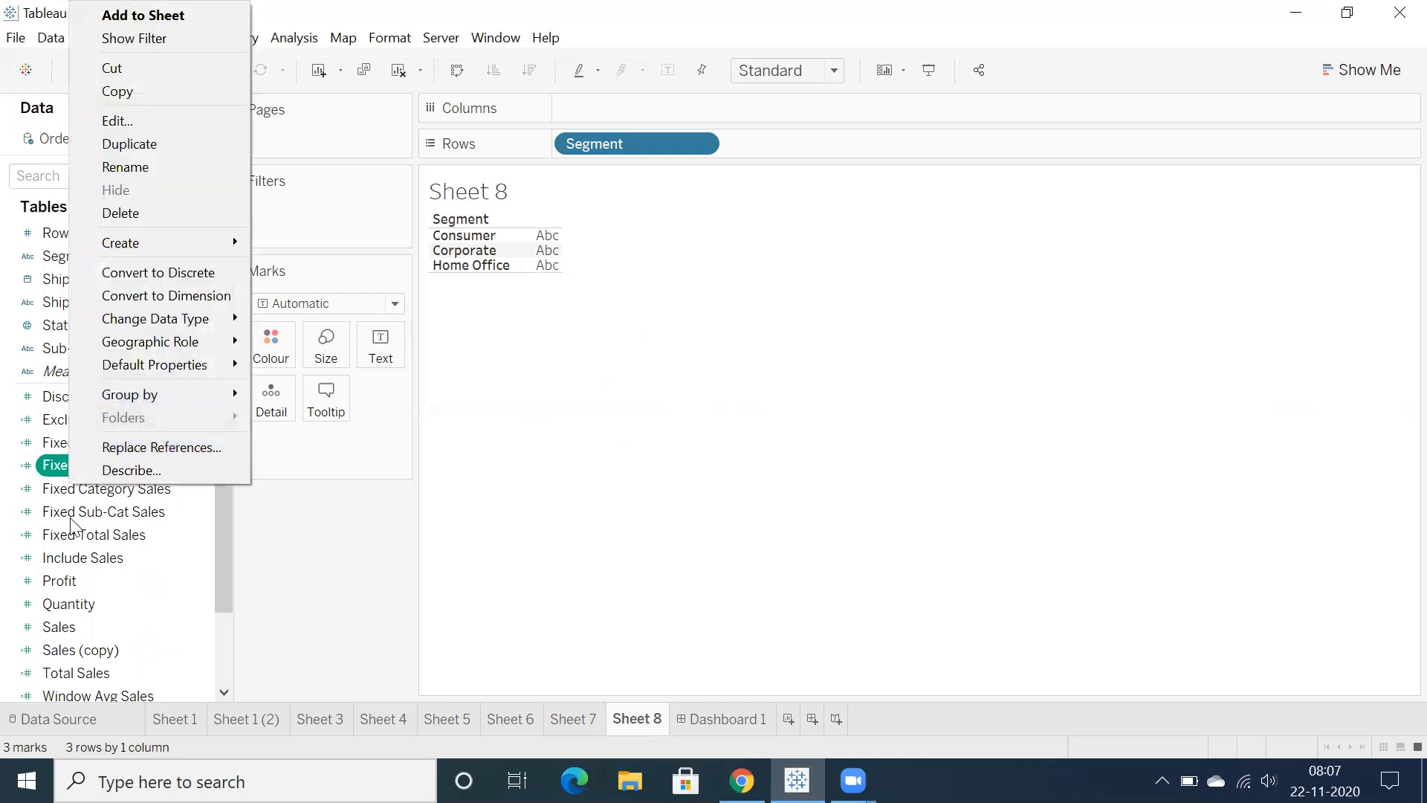
mouse_move(131, 477)
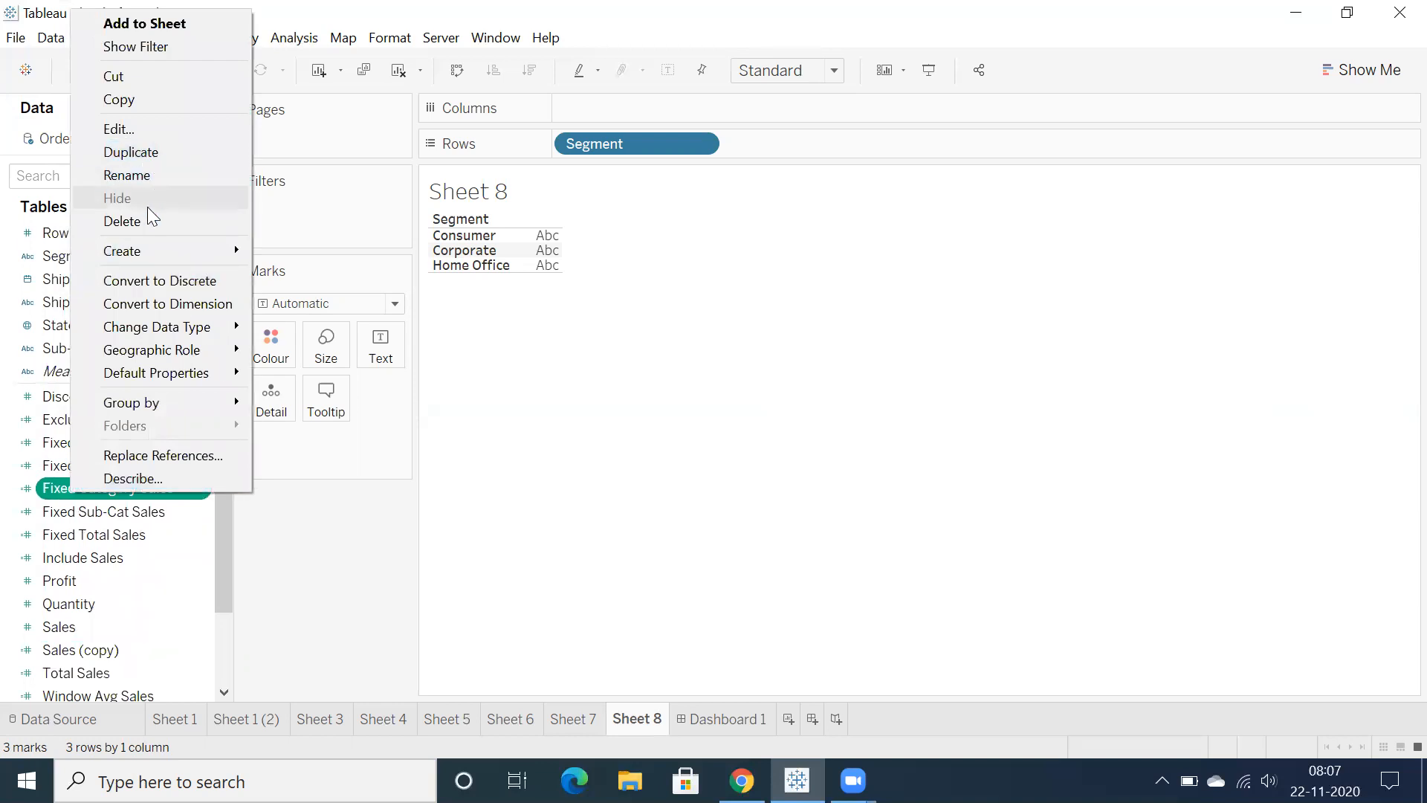
click(122, 221)
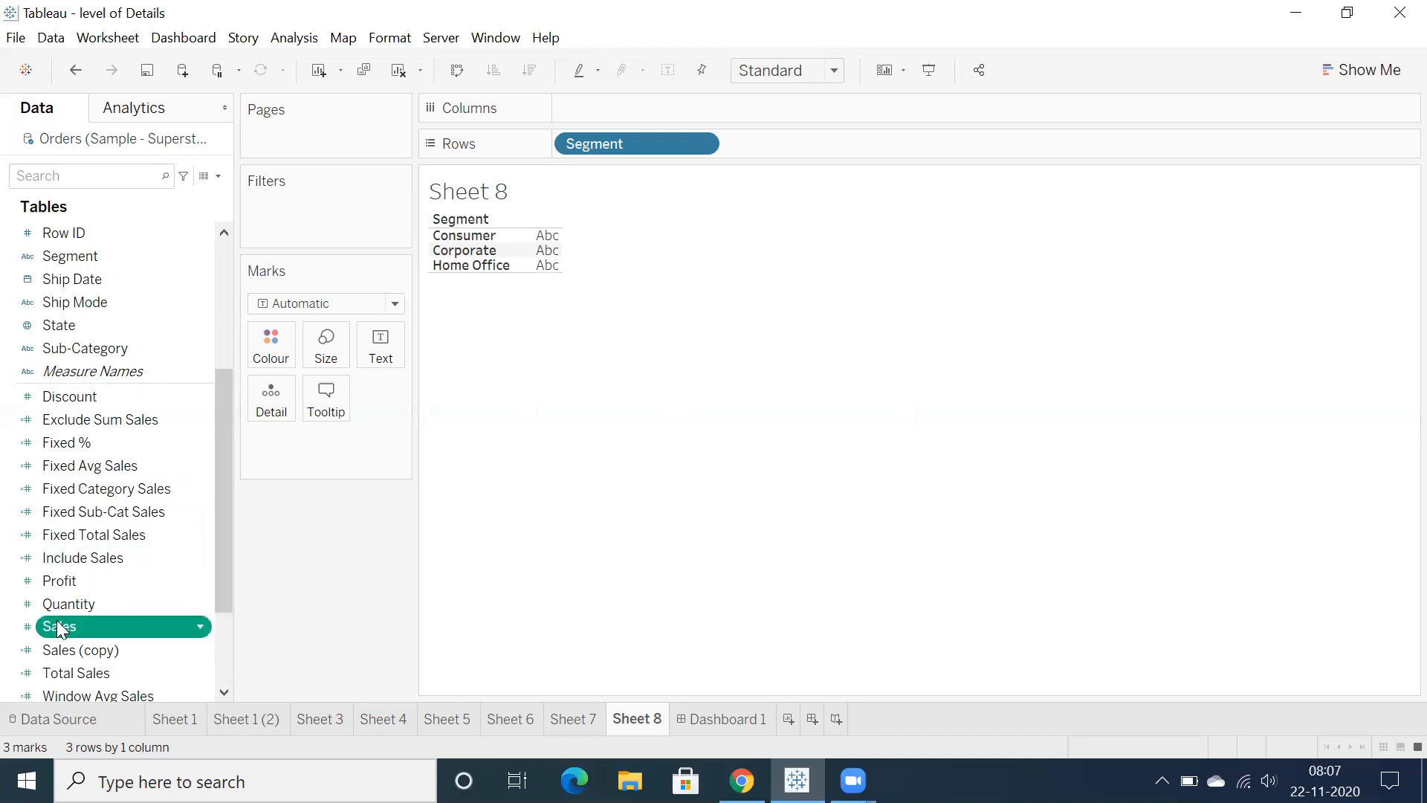
right_click(58, 626)
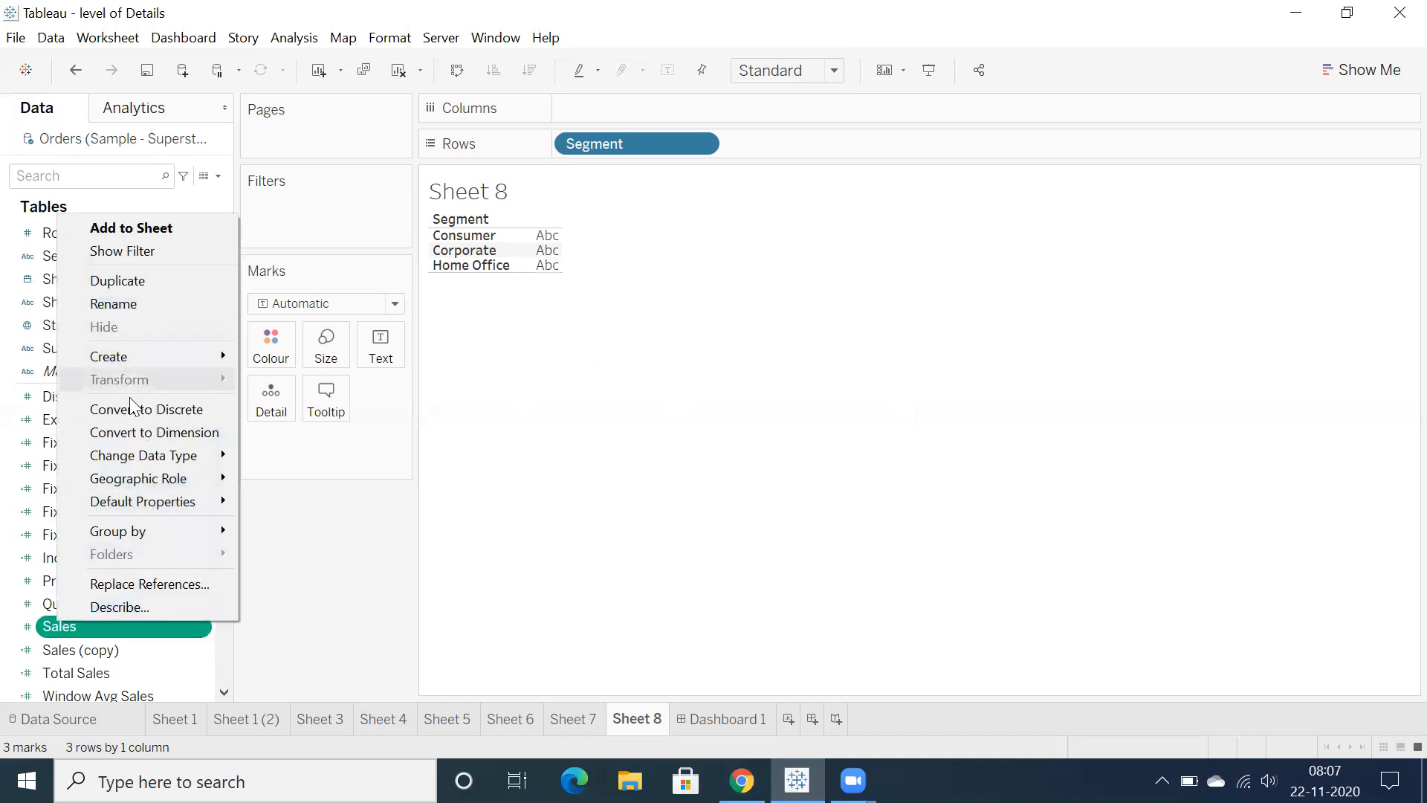
mouse_move(138, 477)
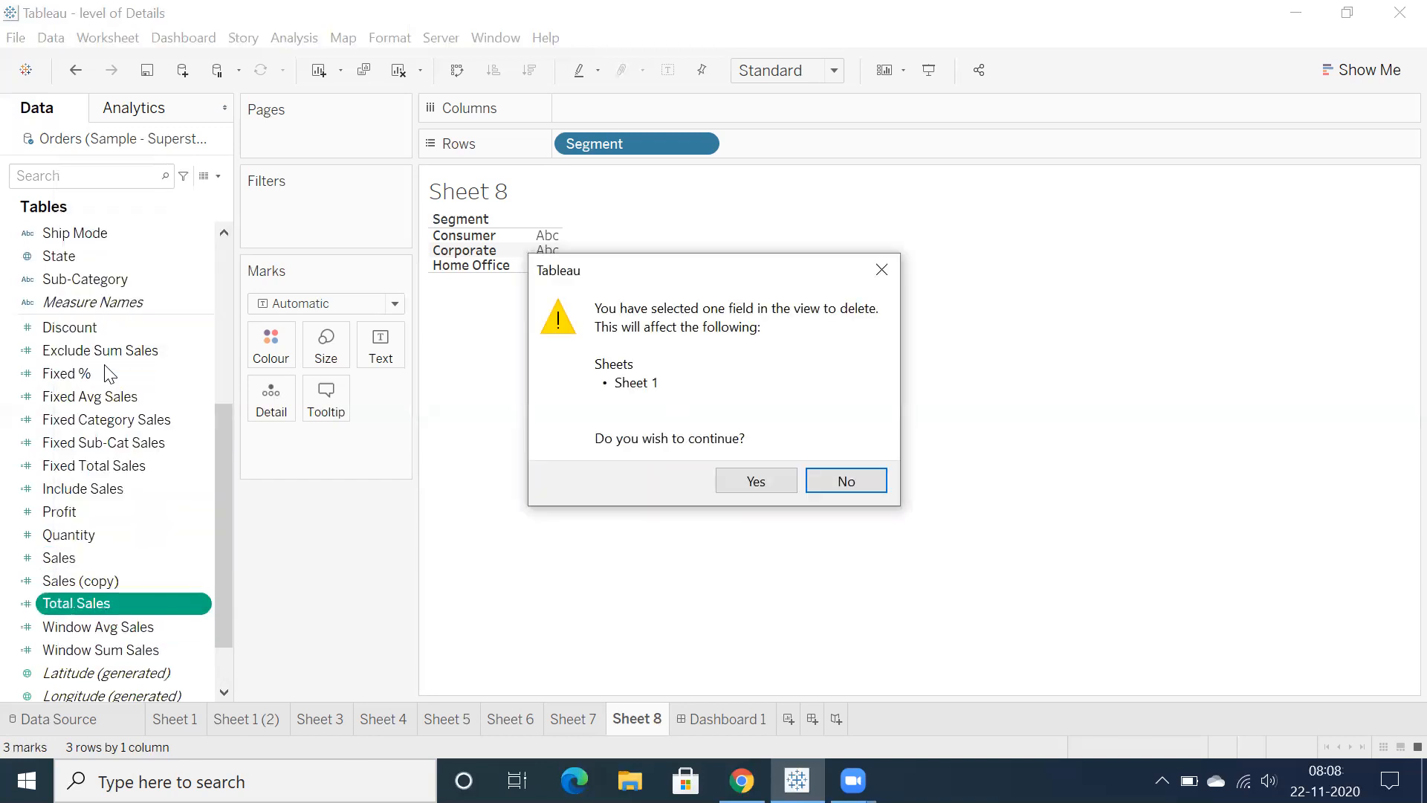
mouse_move(606, 376)
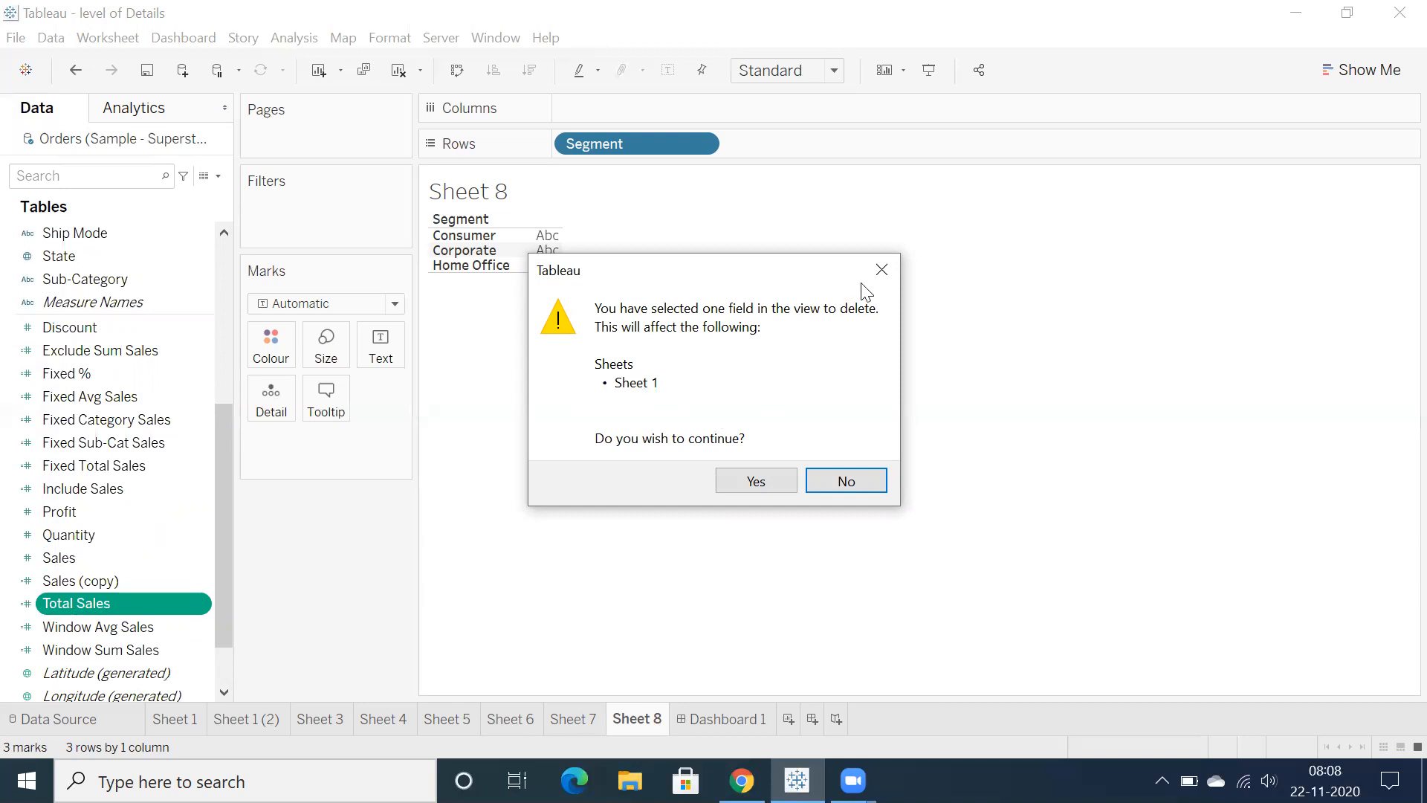
click(844, 480)
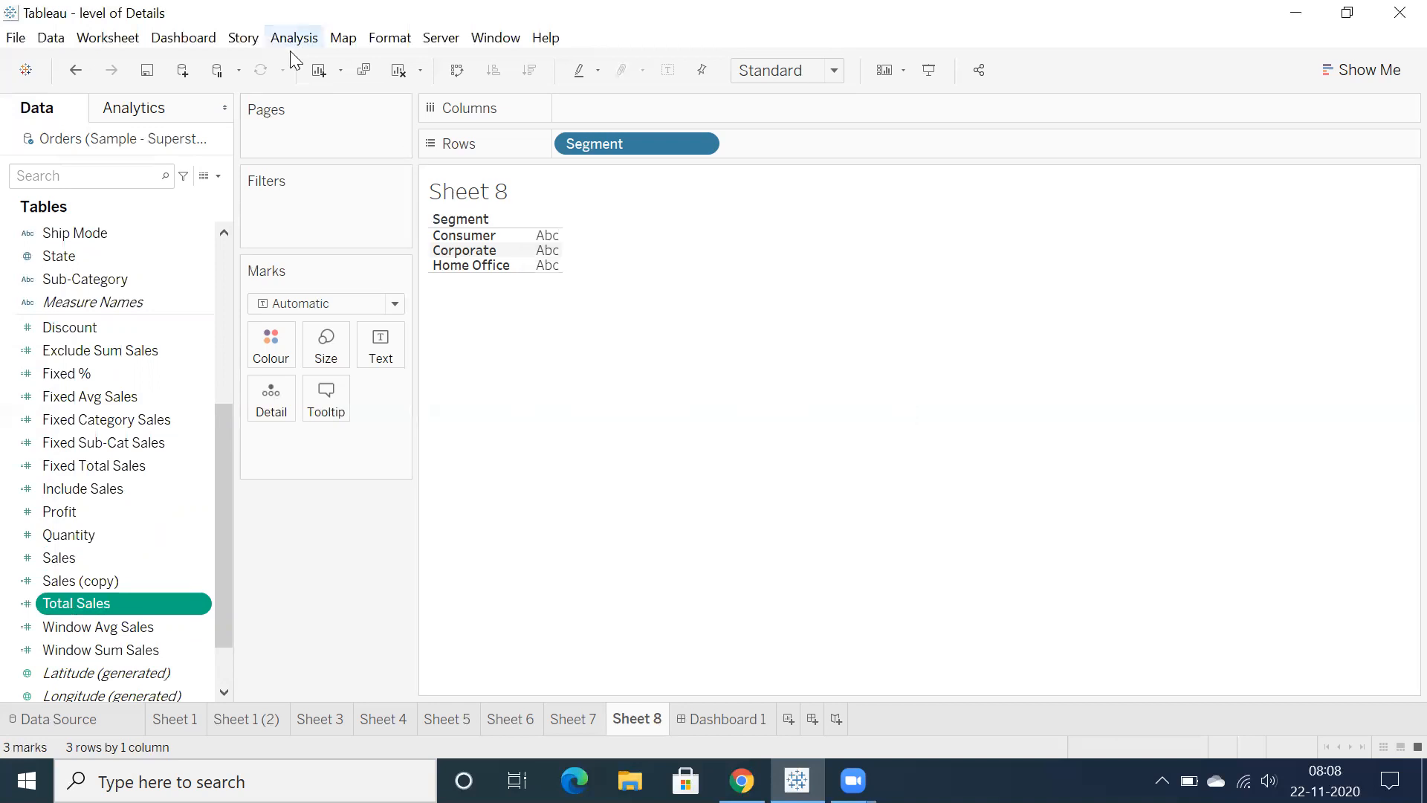
click(295, 38)
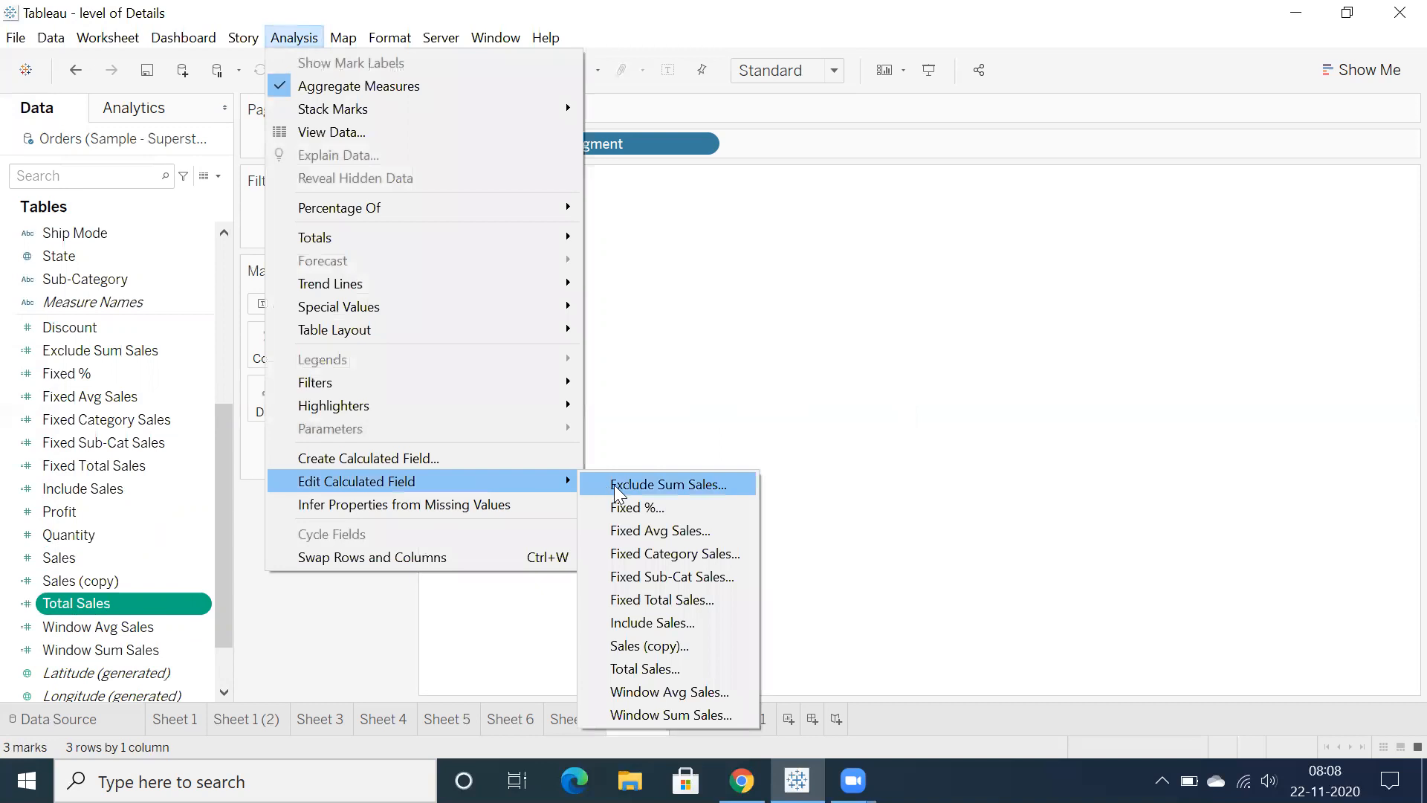
mouse_move(632, 645)
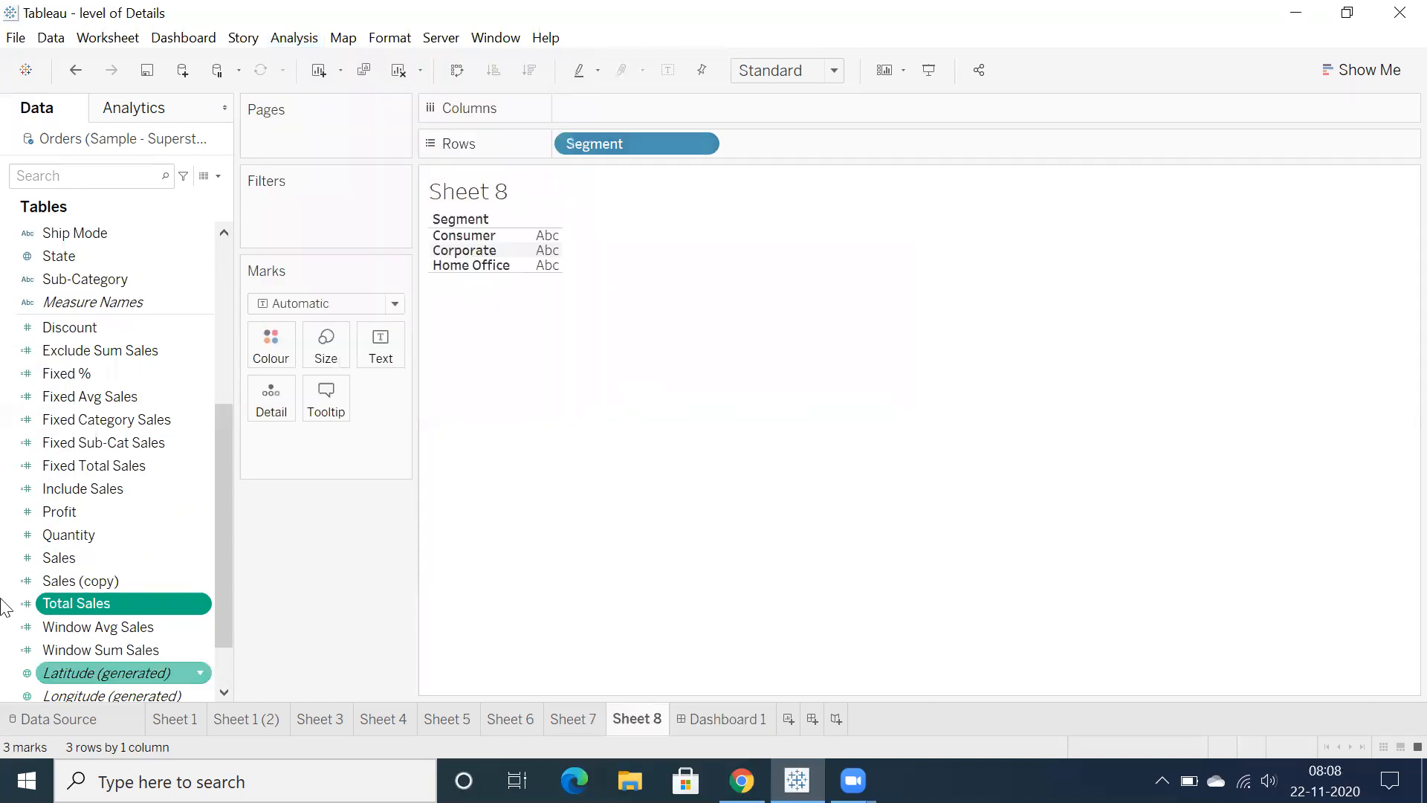
click(98, 626)
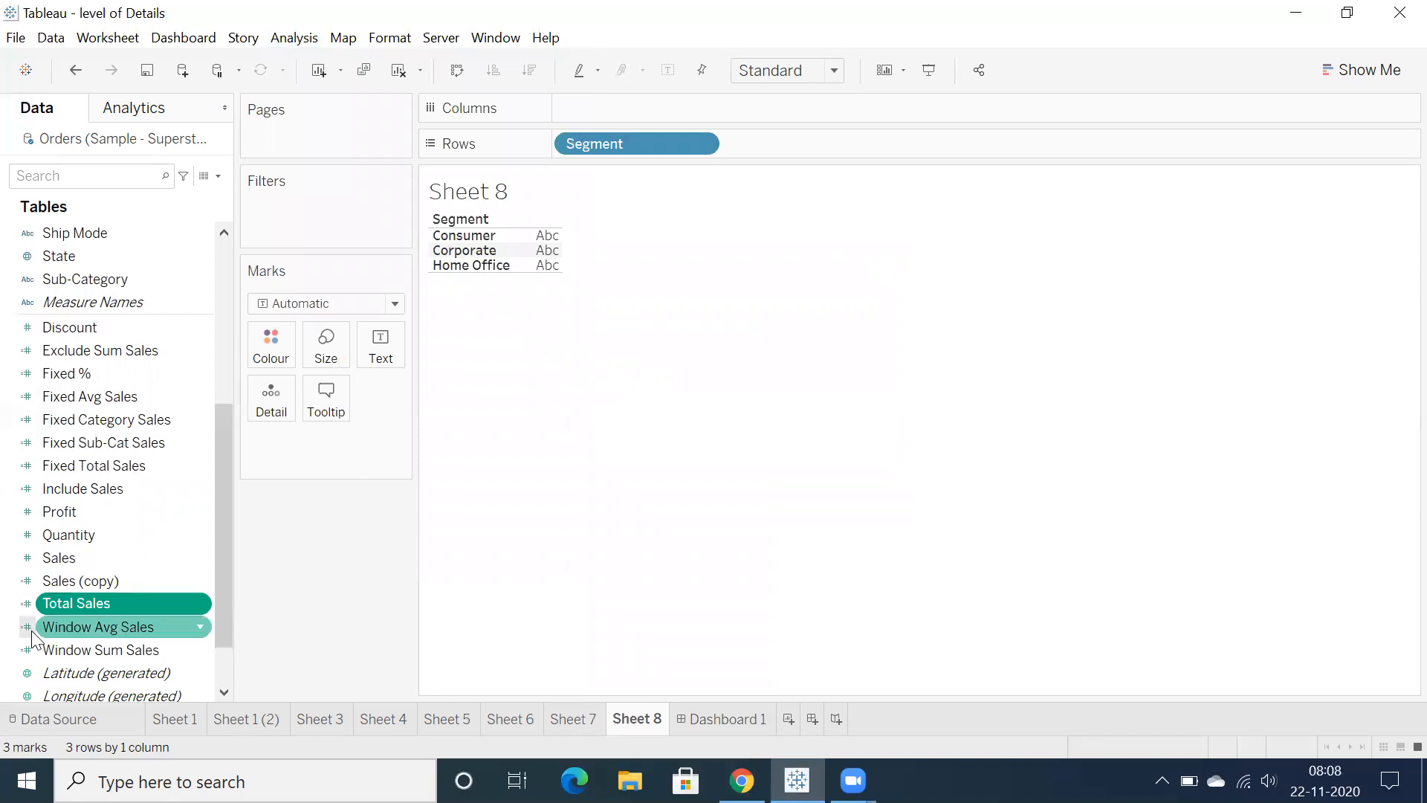
click(76, 602)
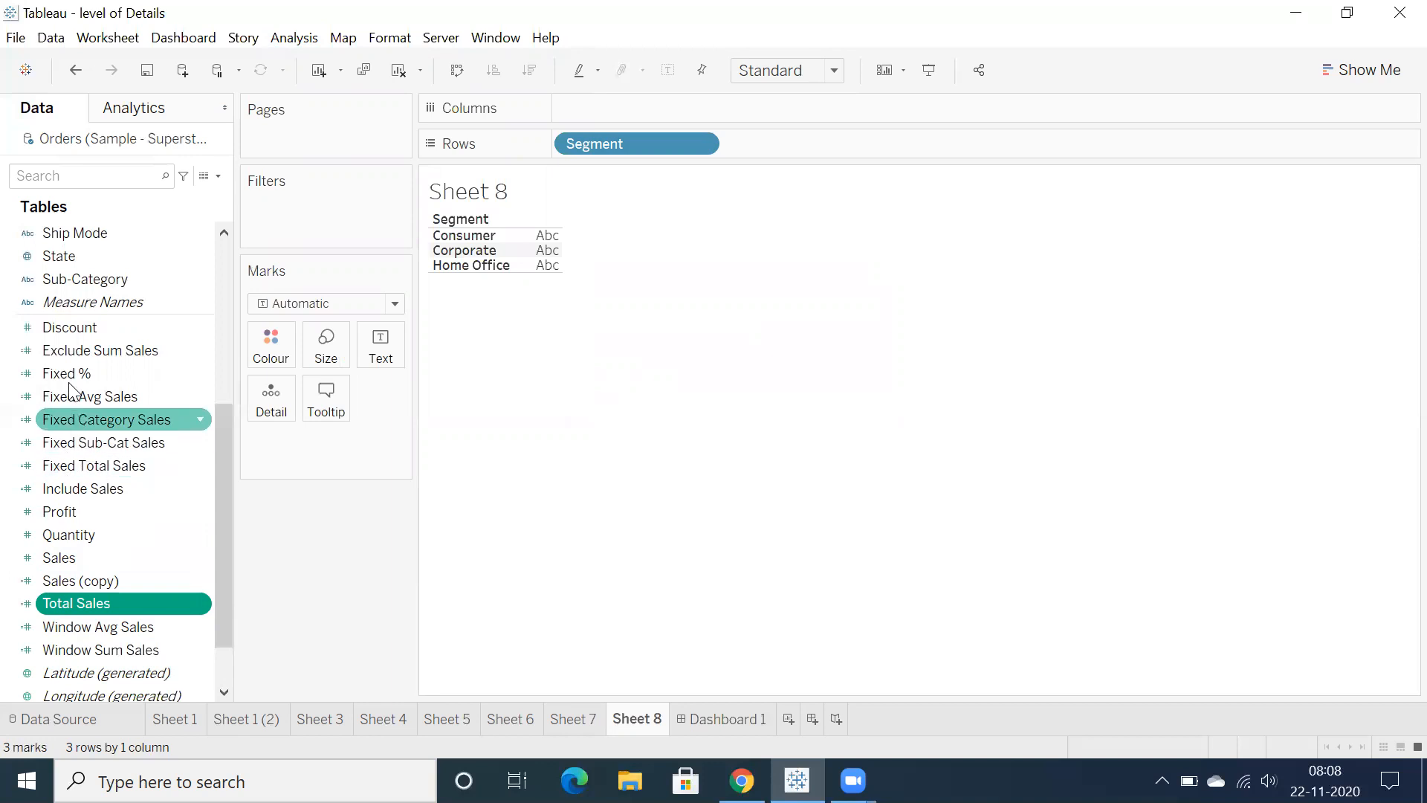
right_click(107, 419)
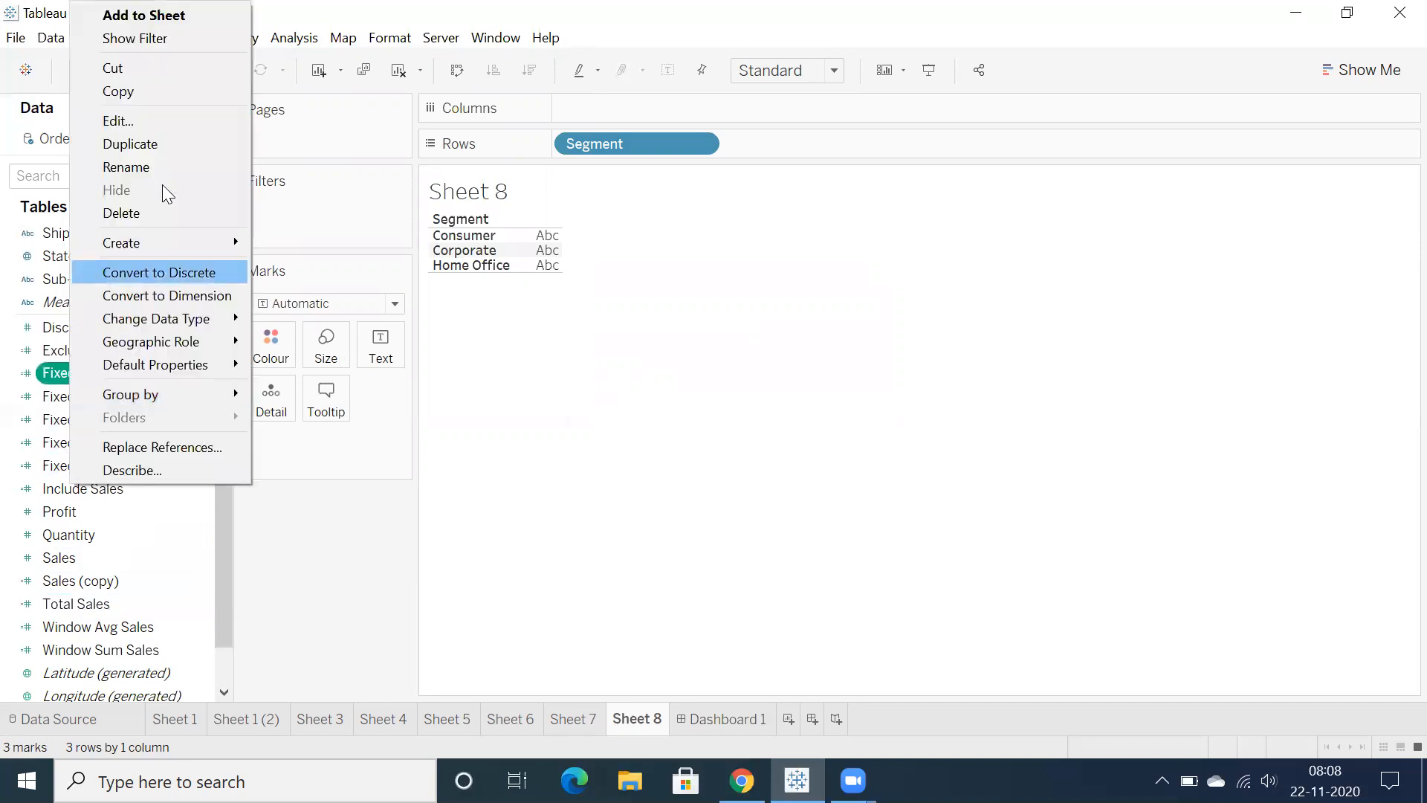
click(120, 213)
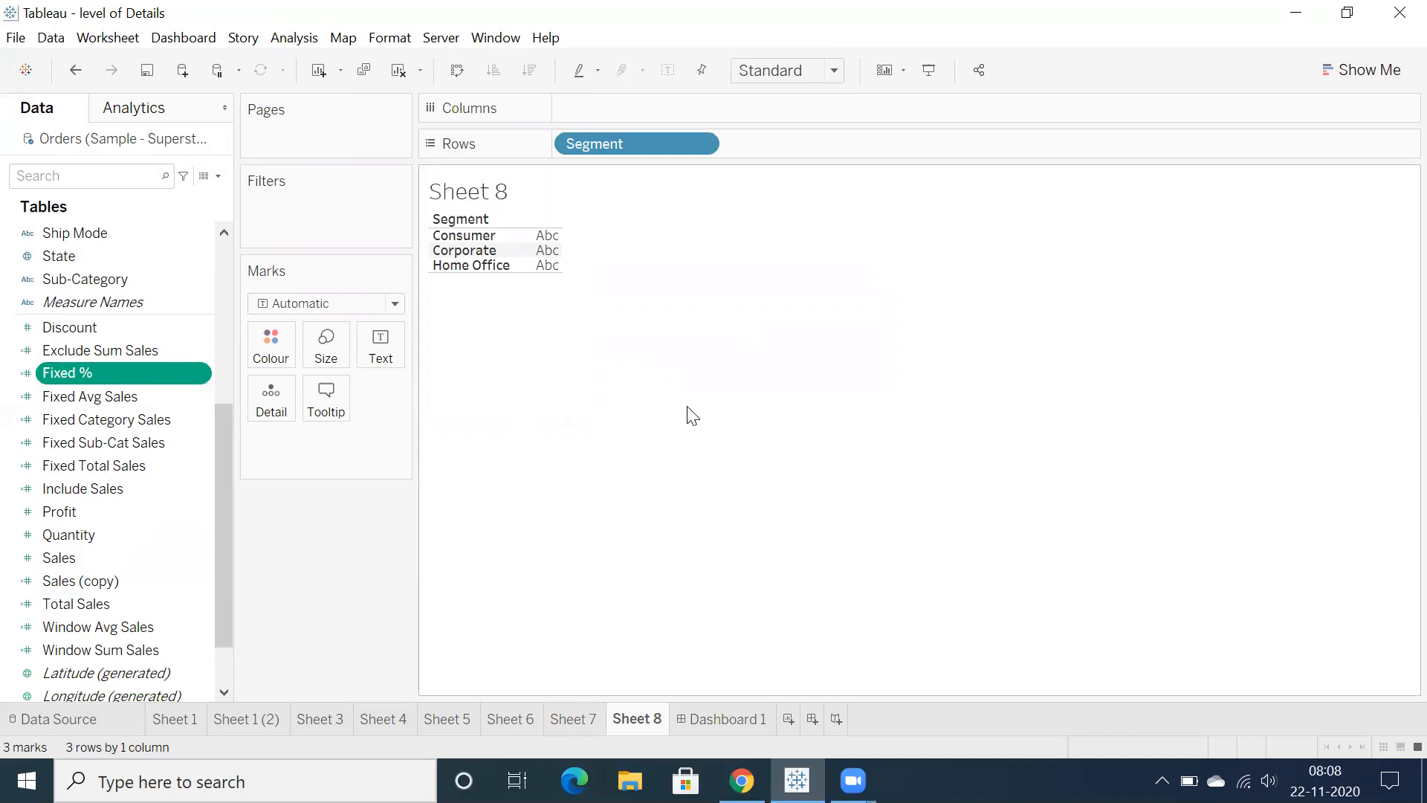
mouse_move(891, 220)
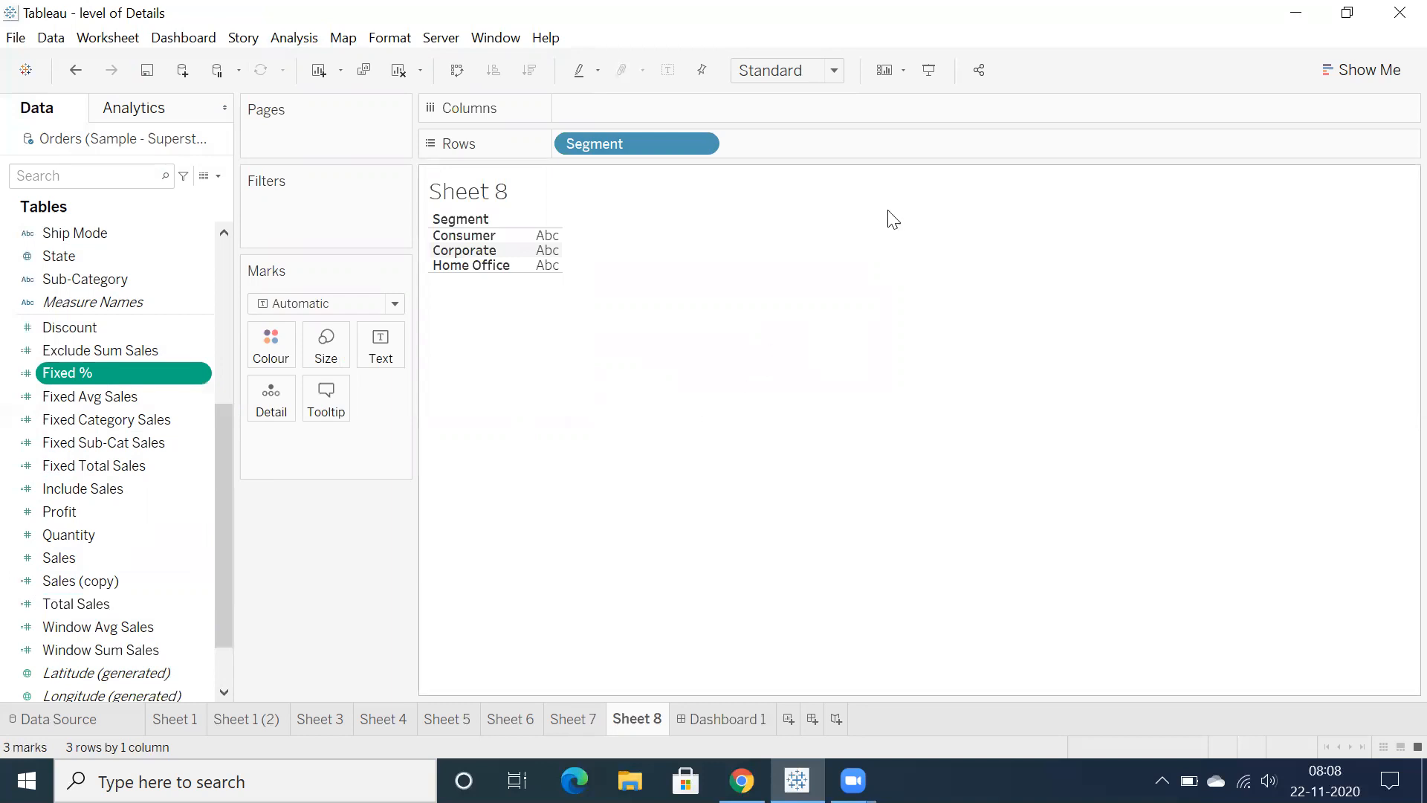